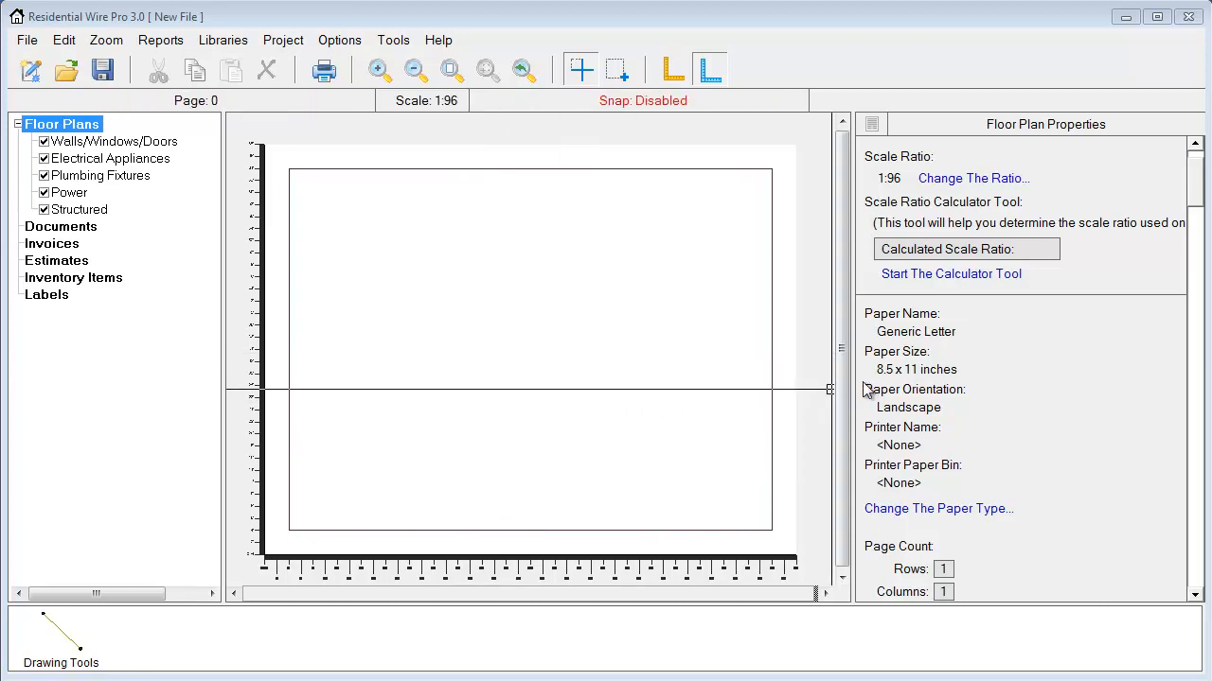
- Scroll the Floor Plan Properties panel down to the Page Background Image section
{"action": "scroll", "scroll_direction": "down", "scroll_amount": 3}
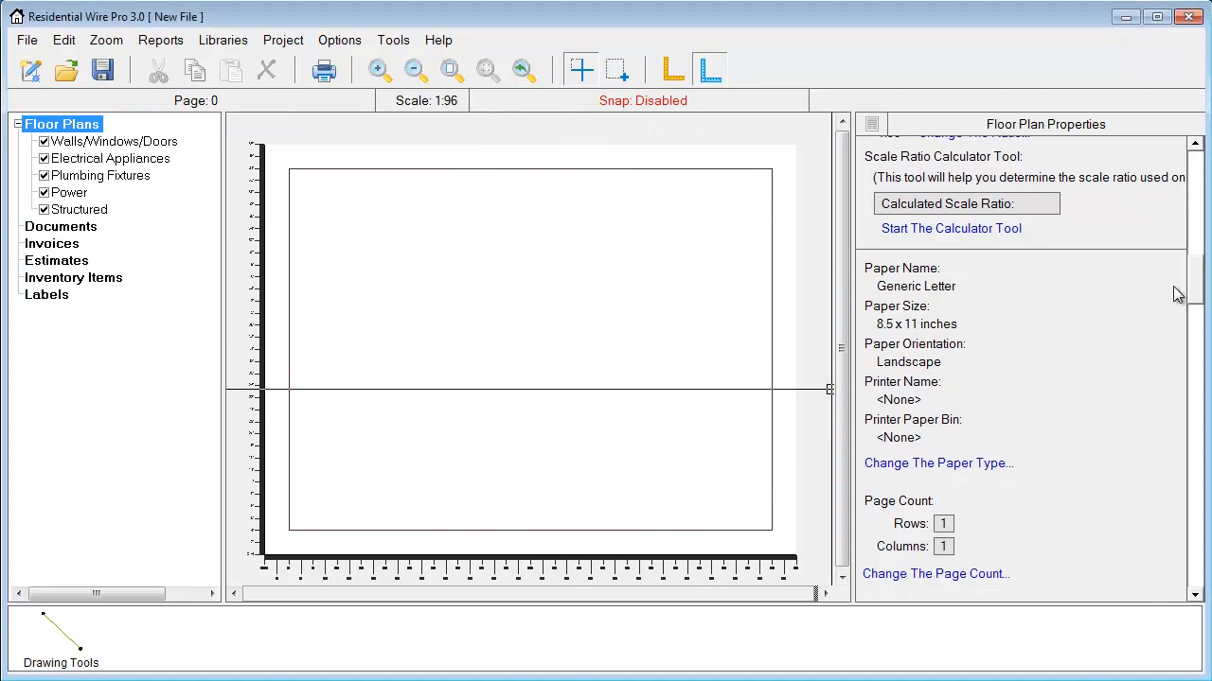
{"action": "scroll", "scroll_direction": "down", "scroll_amount": 3}
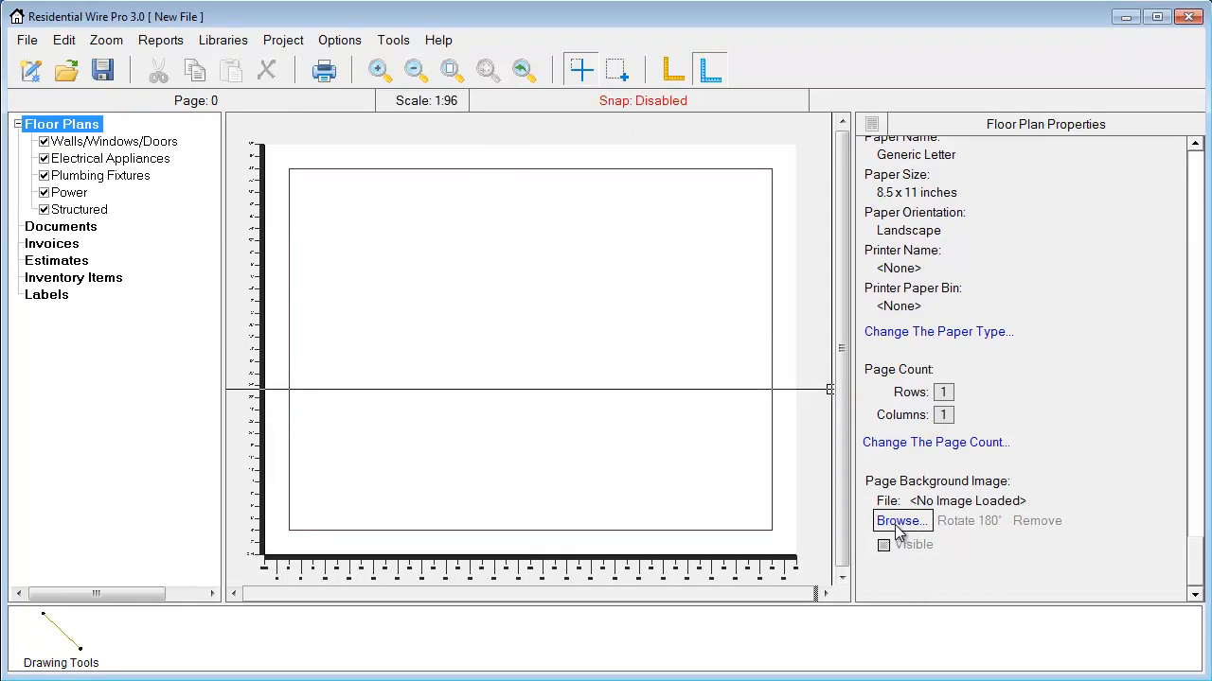
- Load Test Floorplan.pdf as the page background image
{"action": "left_click", "coordinate": [900, 521]}
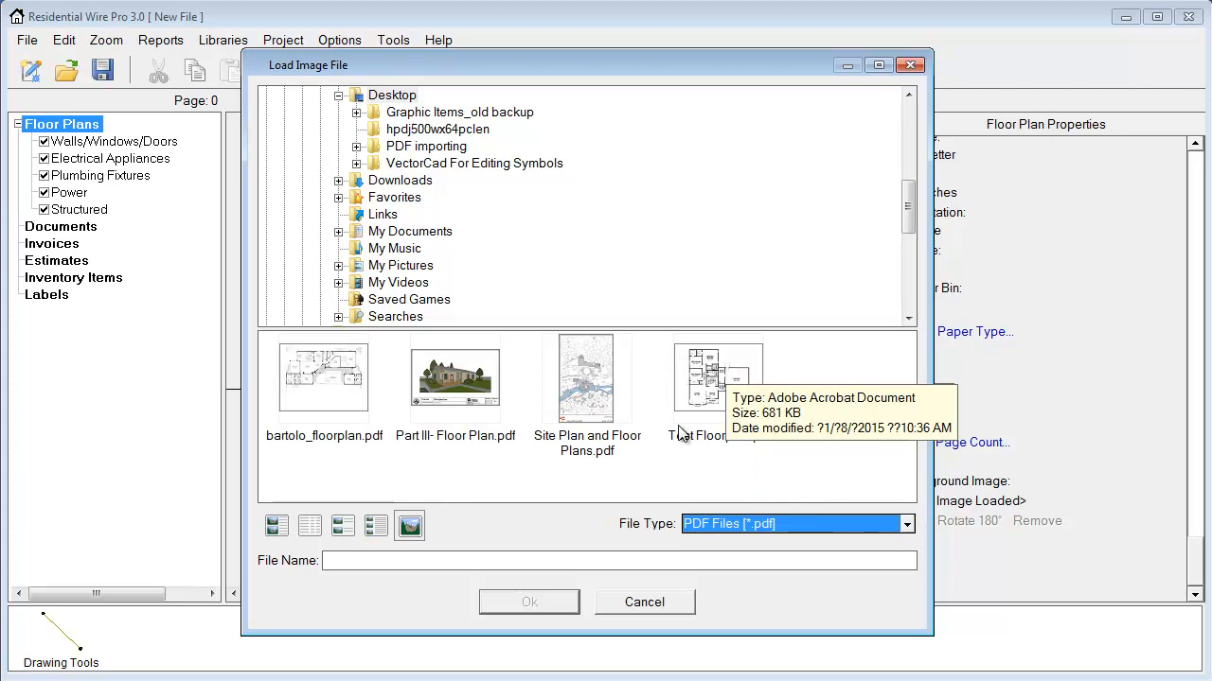
{"action": "left_click", "coordinate": [718, 376]}
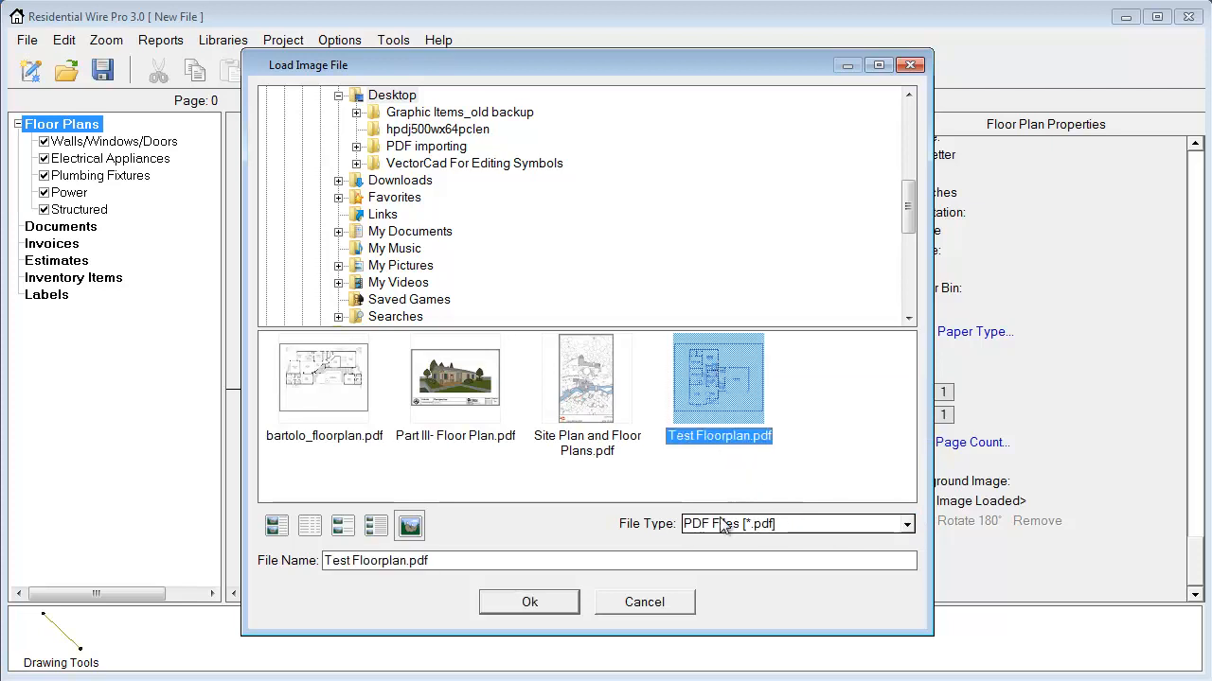
{"action": "mouse_move", "coordinate": [684, 538]}
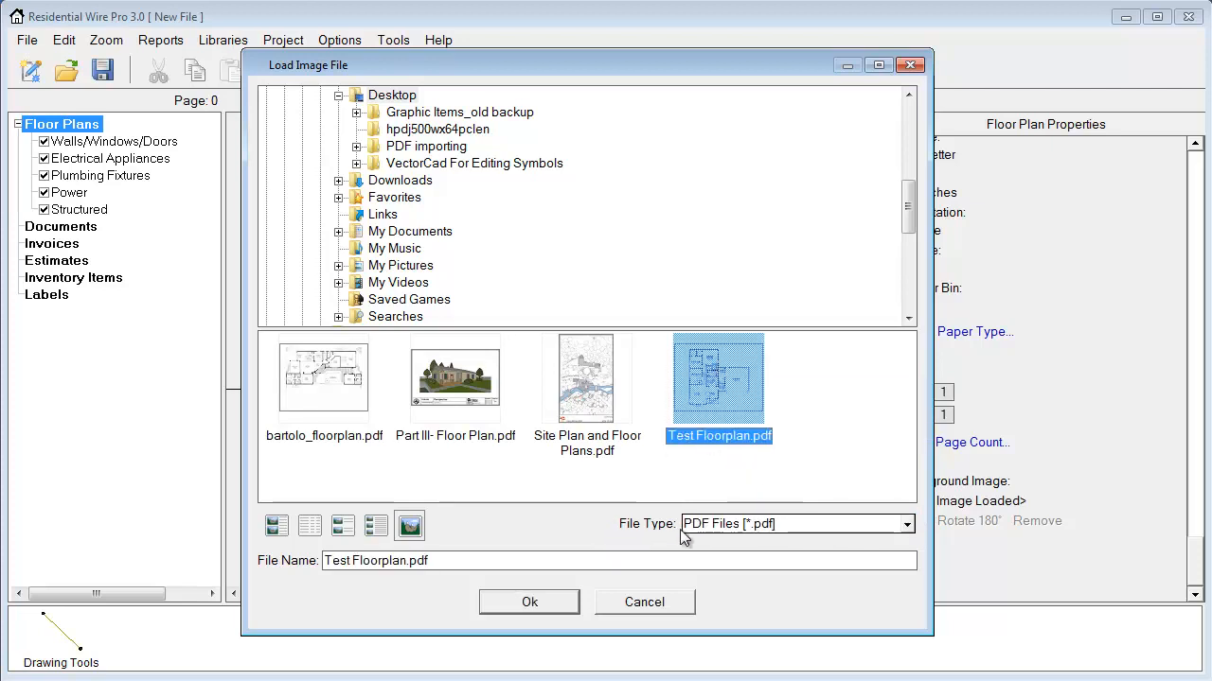
{"action": "left_click", "coordinate": [904, 523]}
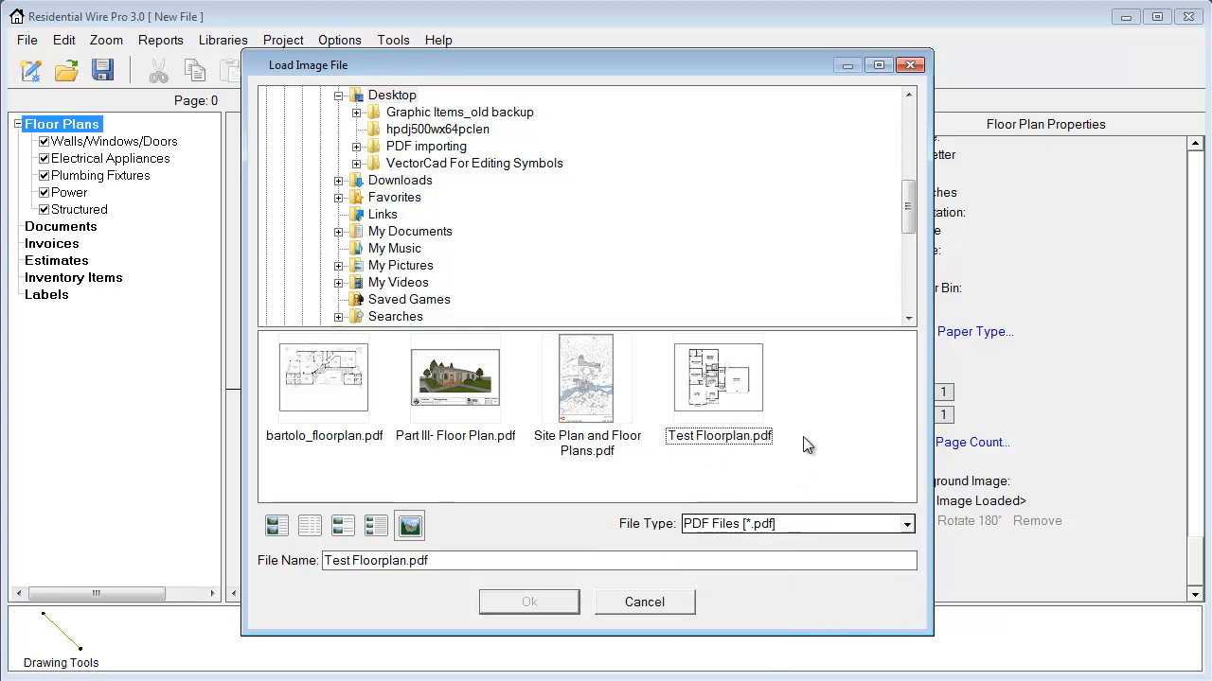
{"action": "left_click", "coordinate": [718, 377]}
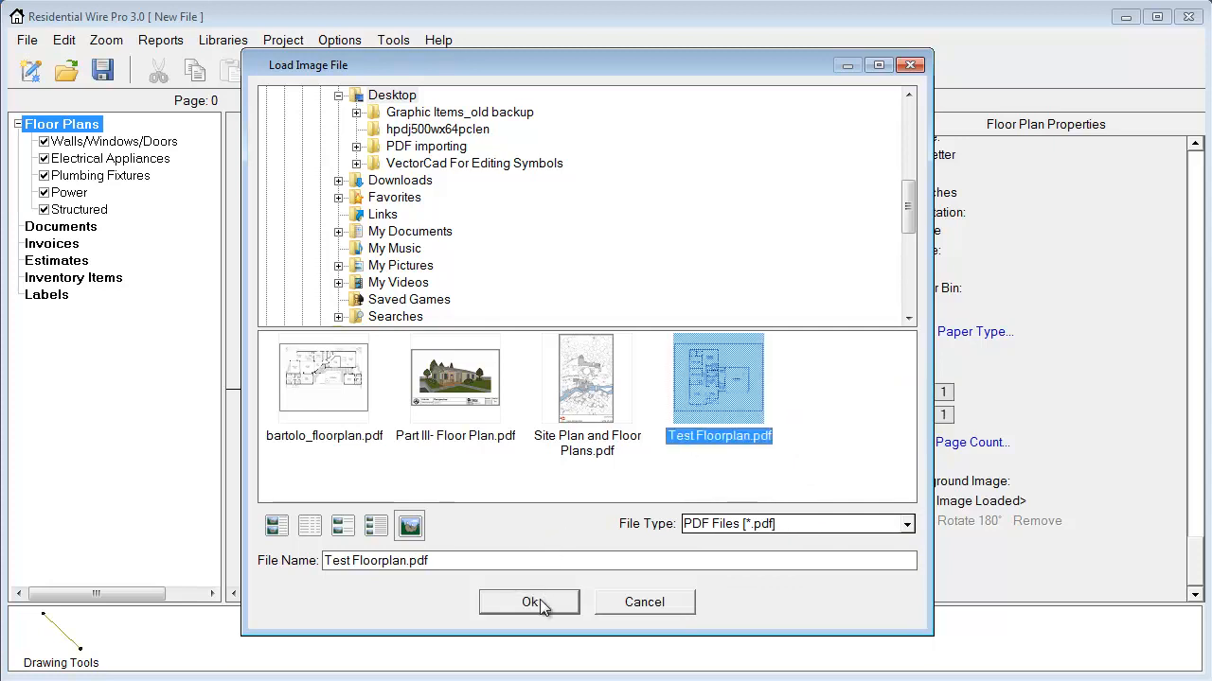
{"action": "left_click", "coordinate": [528, 602]}
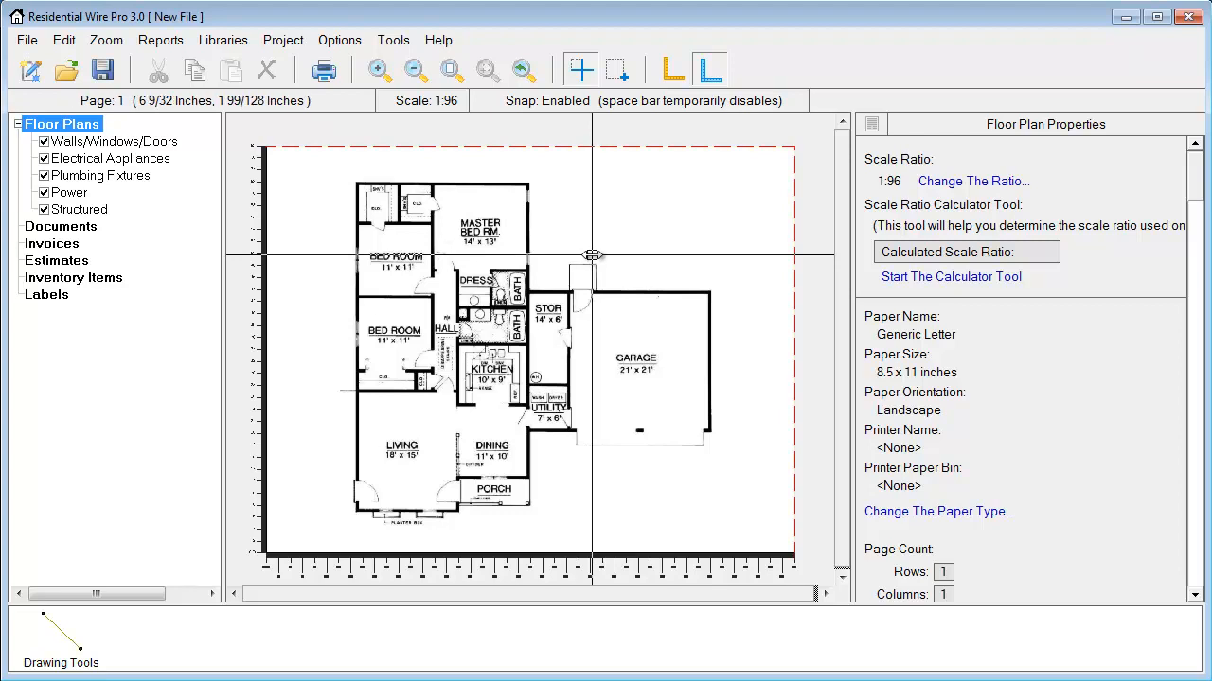
{"action": "mouse_move", "coordinate": [608, 206]}
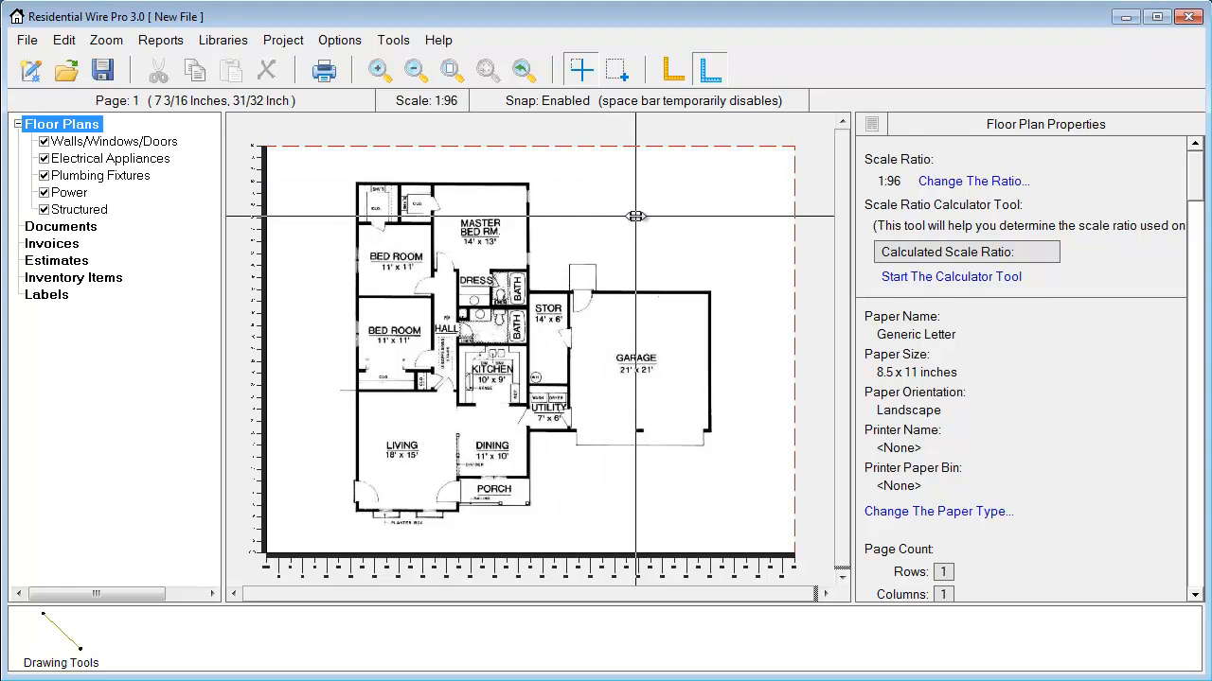
{"action": "mouse_move", "coordinate": [632, 223]}
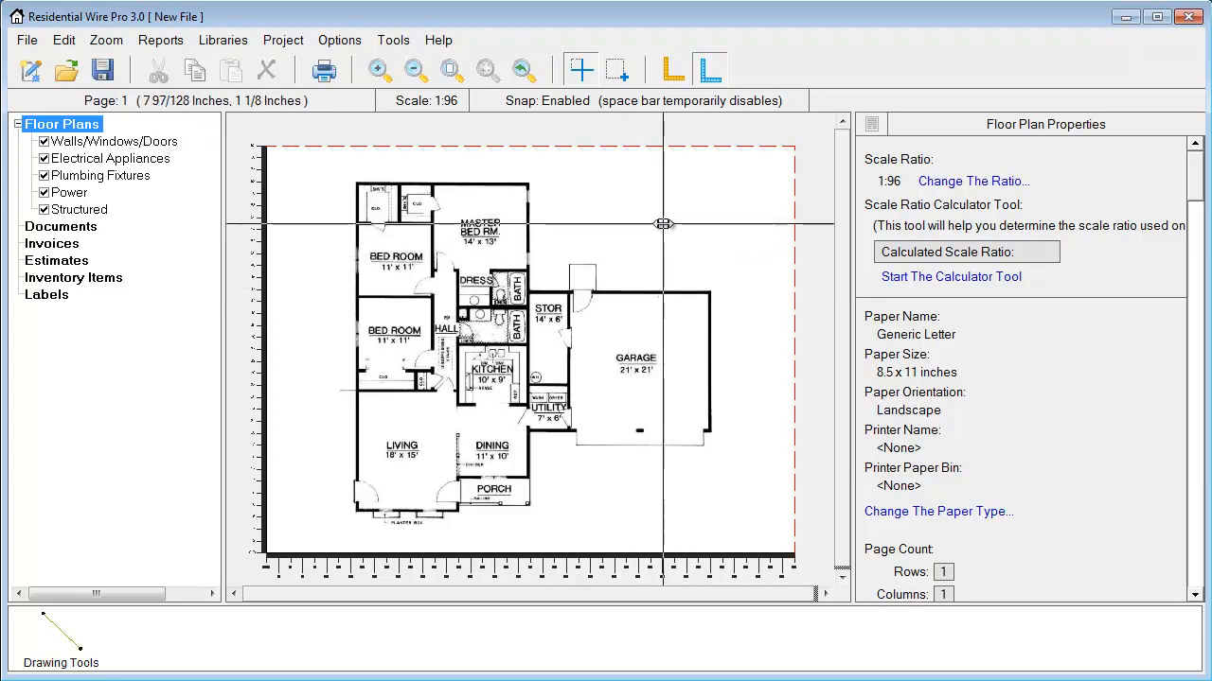
- Drag a zoom window around the garage and kitchen area of the plan
{"action": "left_click_drag", "start_coordinate": [663, 224], "coordinate": [701, 343]}
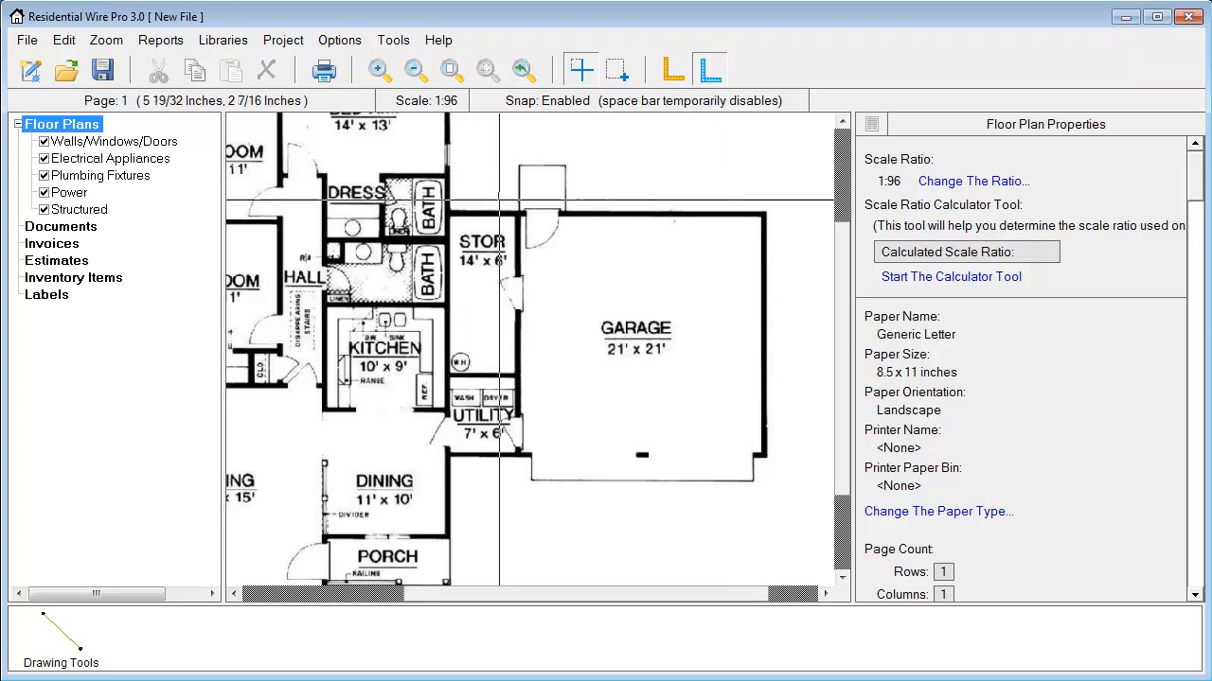
- Zoom in so the garage, storage and utility rooms fill the view
{"action": "left_click", "coordinate": [639, 340]}
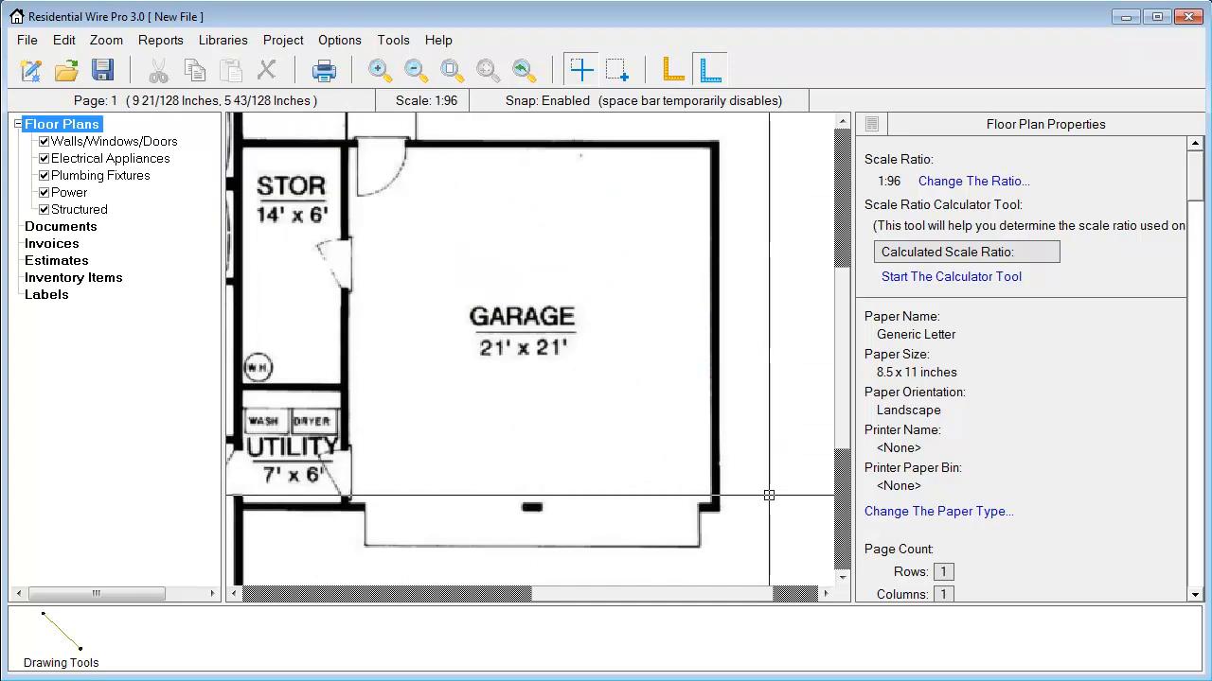
{"action": "mouse_move", "coordinate": [617, 373]}
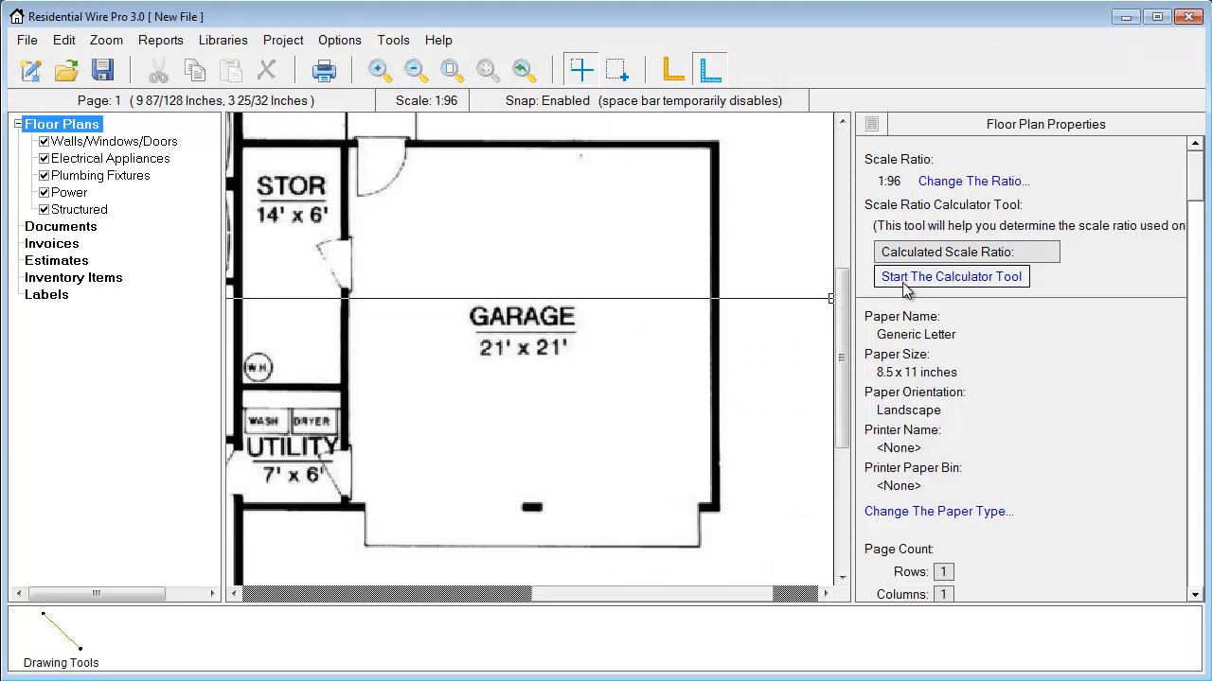
- Measure the garage's 21-foot width with the scale calculator to get a 1:88 ratio
{"action": "left_click", "coordinate": [951, 276]}
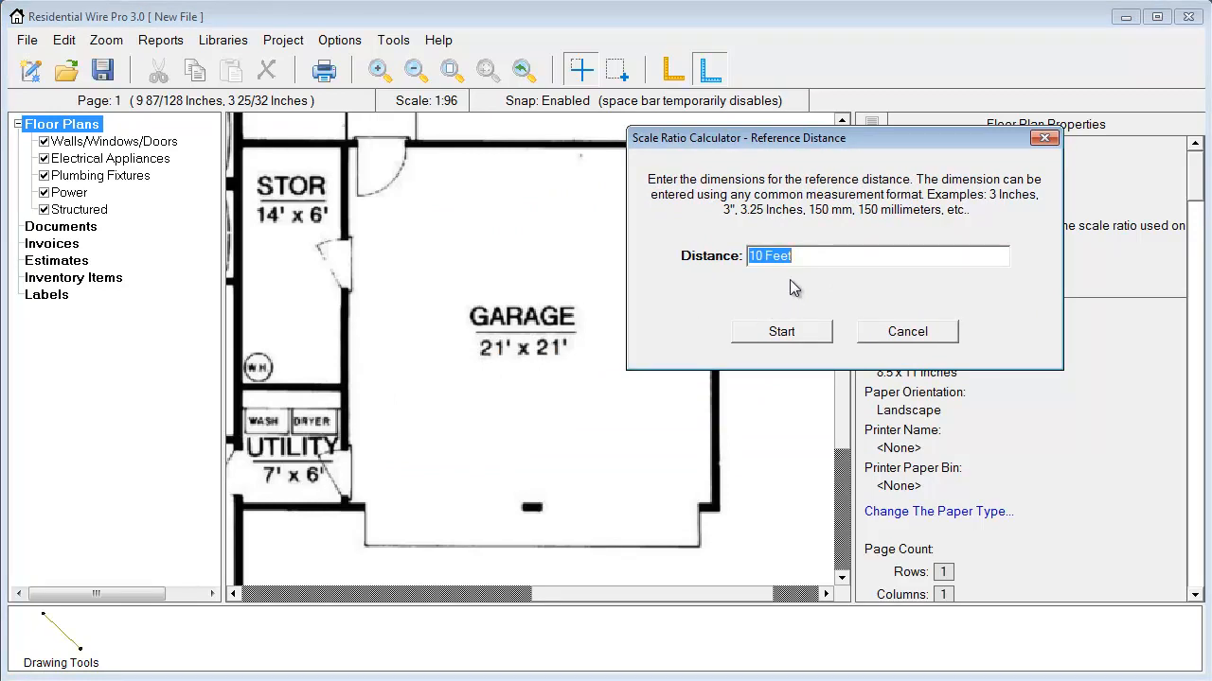
{"action": "type", "text": "21'"}
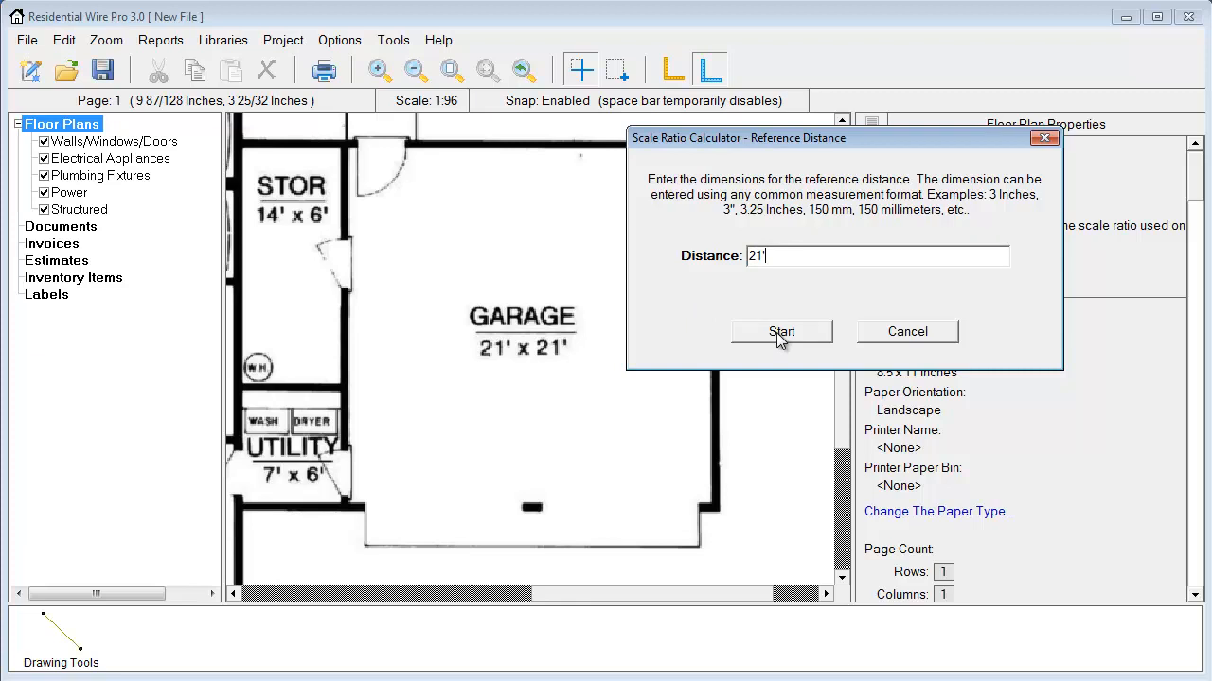
{"action": "left_click", "coordinate": [781, 331]}
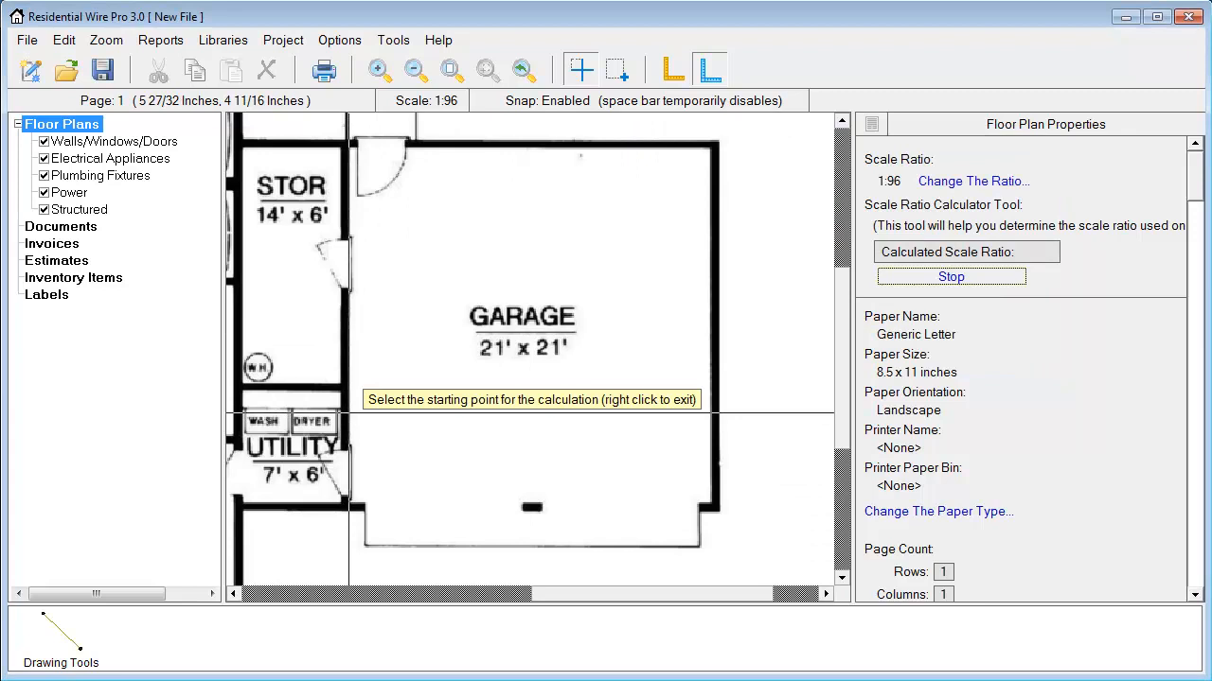
{"action": "left_click", "coordinate": [567, 350]}
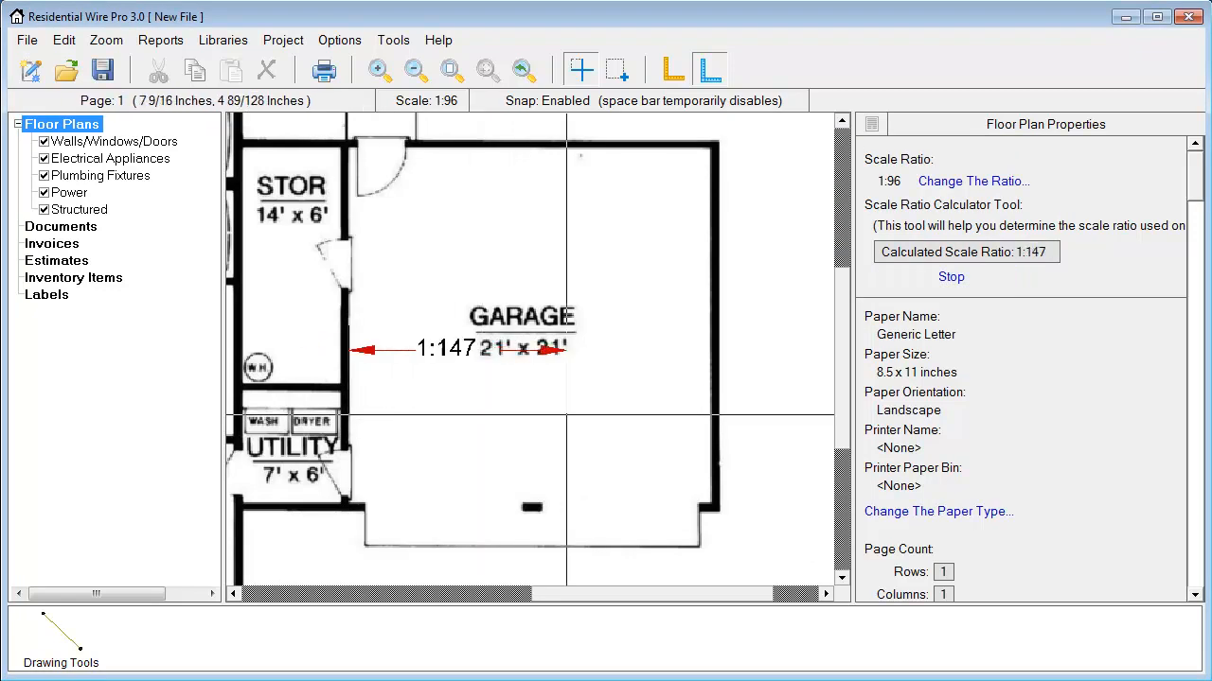
{"action": "left_click_drag", "start_coordinate": [568, 350], "coordinate": [710, 351]}
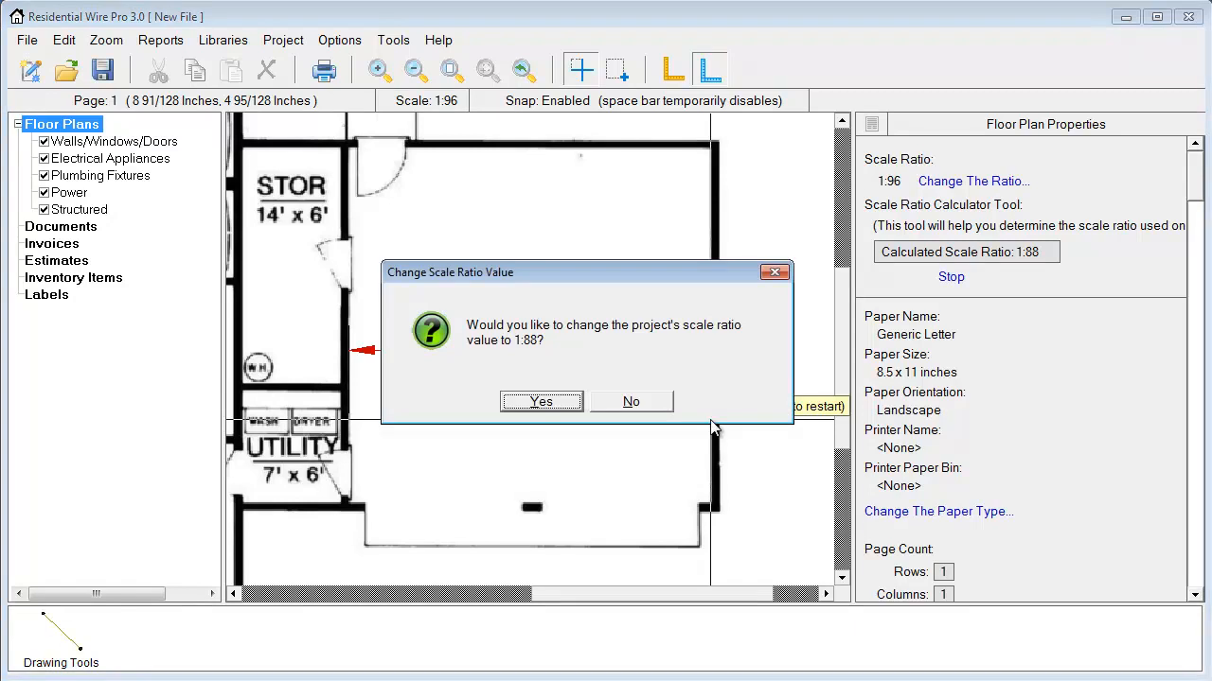
{"action": "mouse_move", "coordinate": [588, 464]}
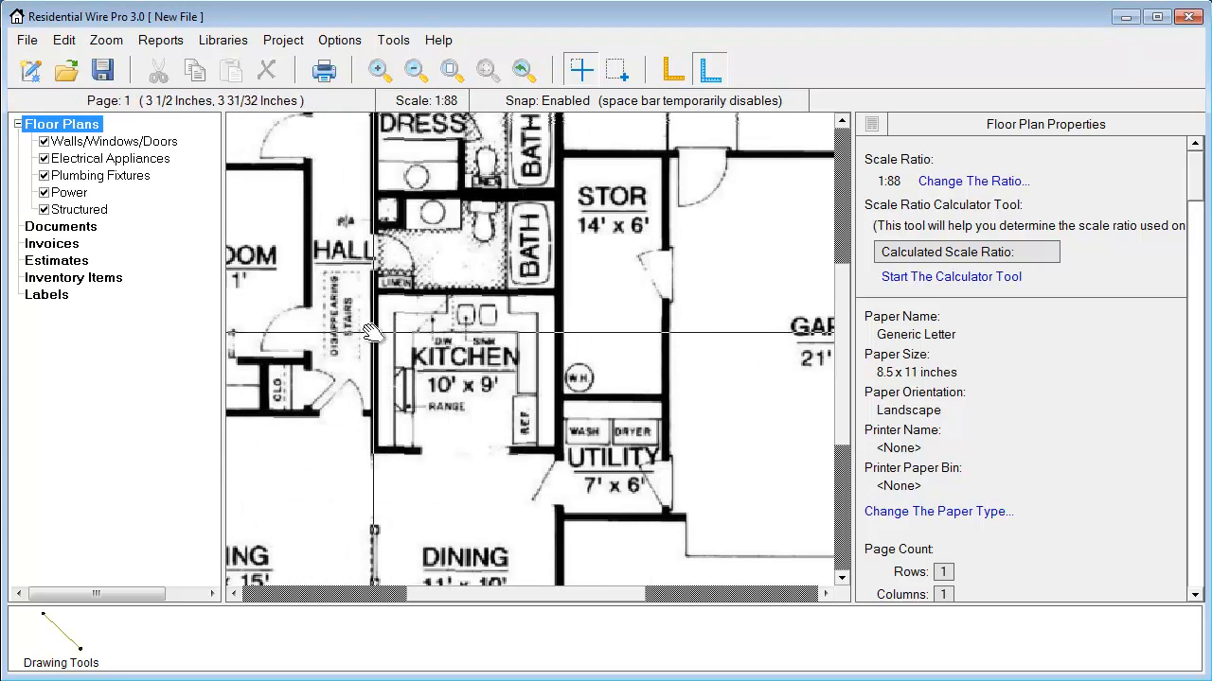
- Select the floor plan ruler and enter 4 as its tic increment
{"action": "left_click_drag", "start_coordinate": [369, 331], "coordinate": [757, 312]}
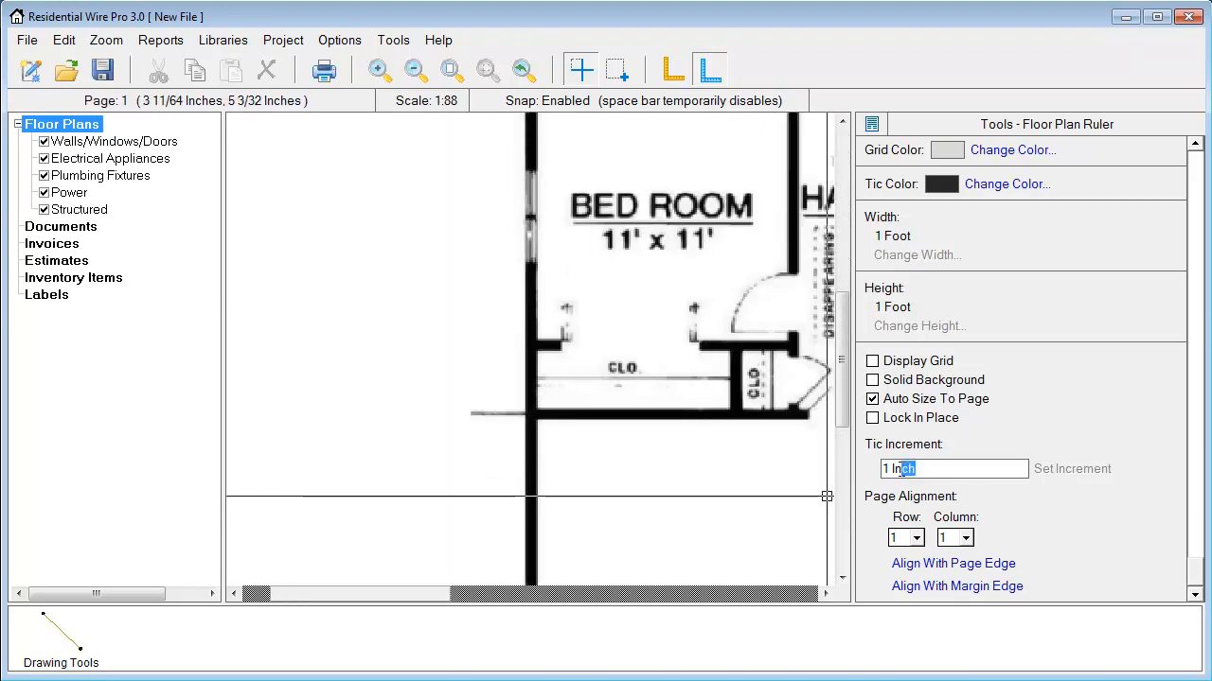
{"action": "type", "text": "4"}
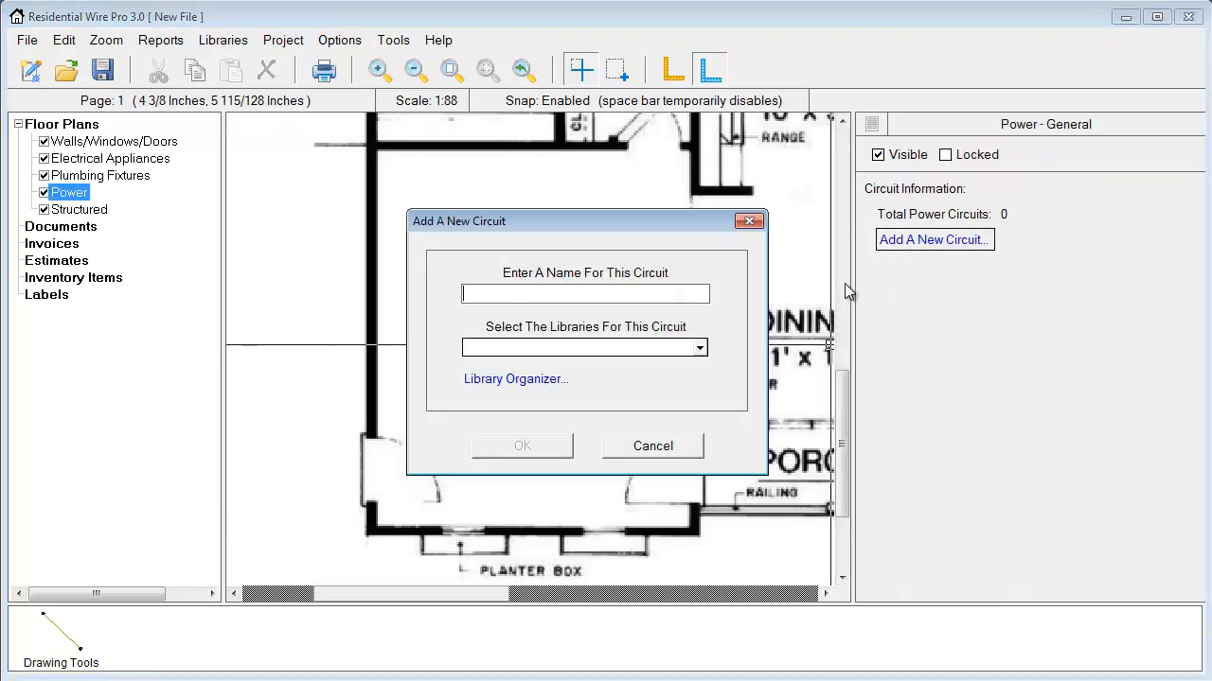
- Create the 'Living Recept' power circuit using the Common Power library
{"action": "type", "text": "Living"}
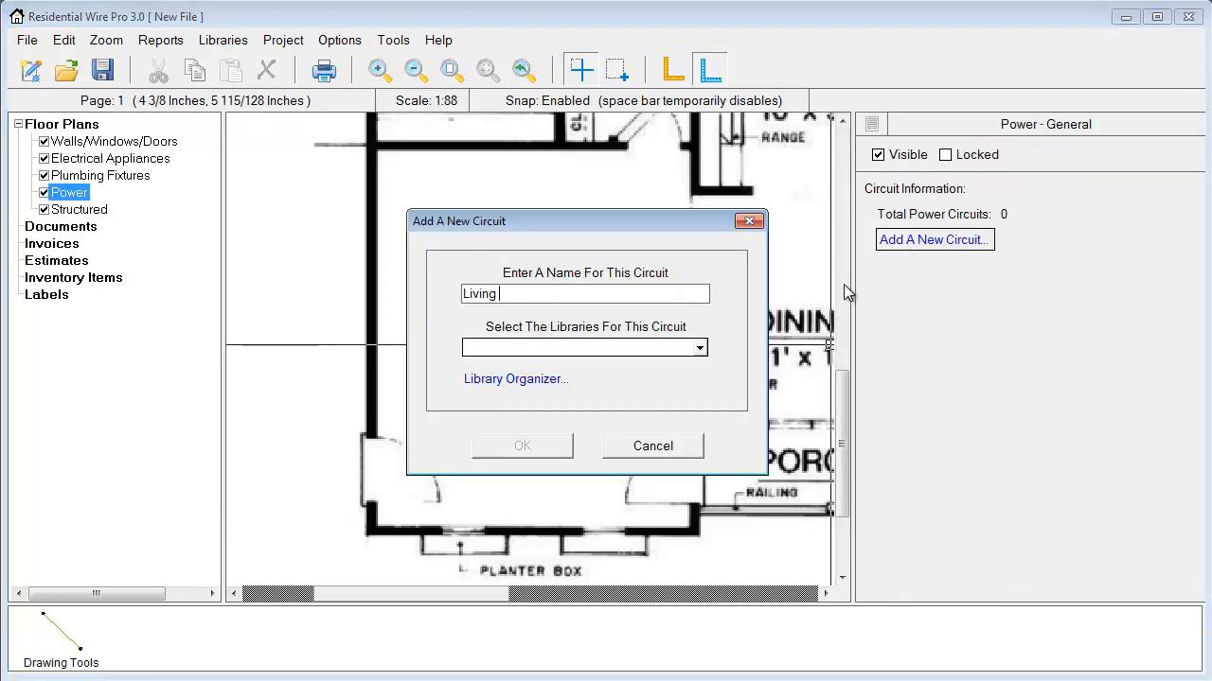
{"action": "type", "text": "Recept"}
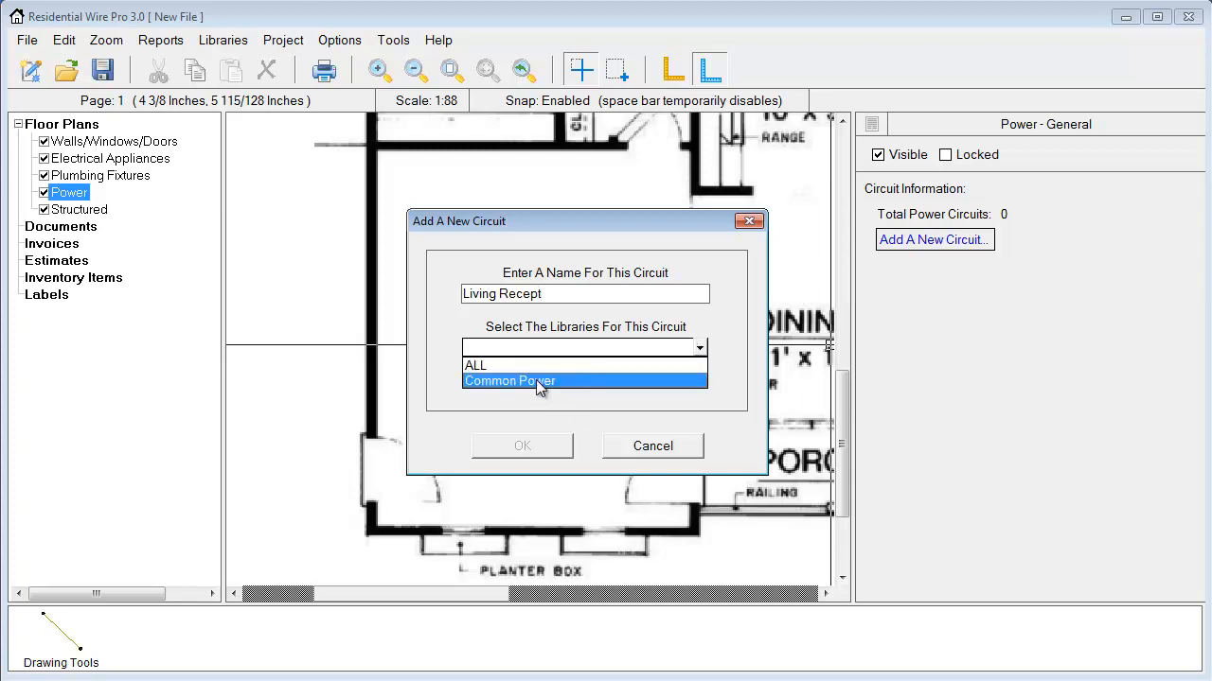
{"action": "left_click", "coordinate": [508, 381]}
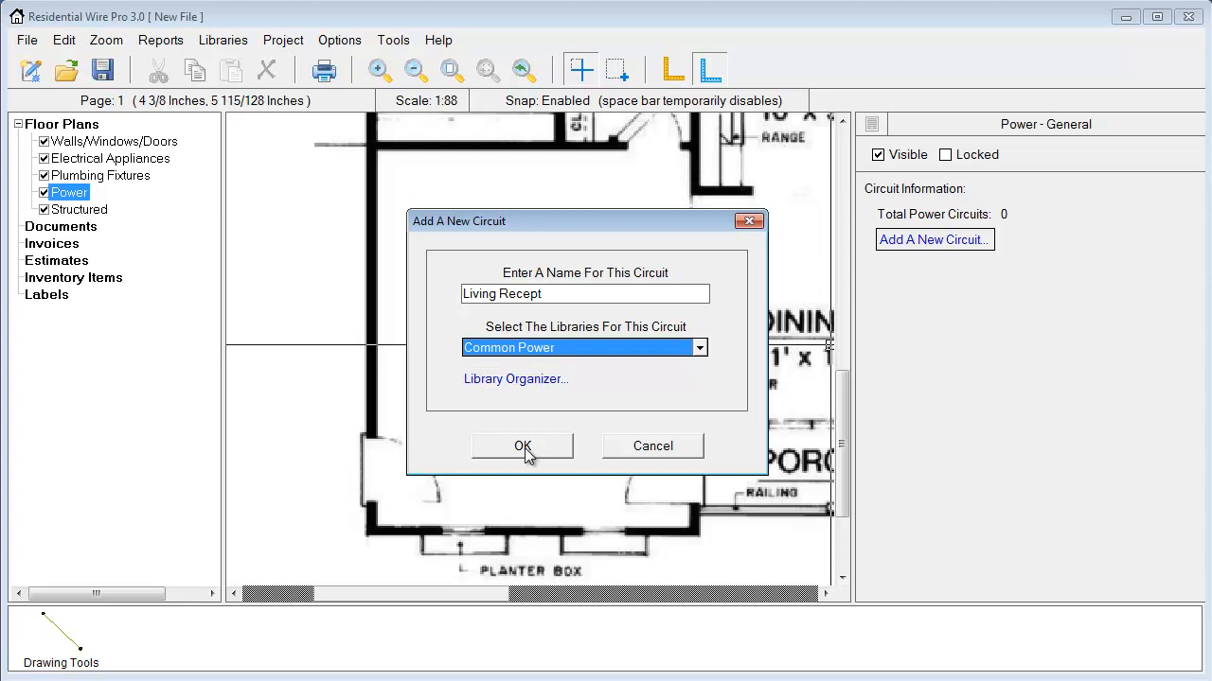
{"action": "left_click", "coordinate": [521, 445]}
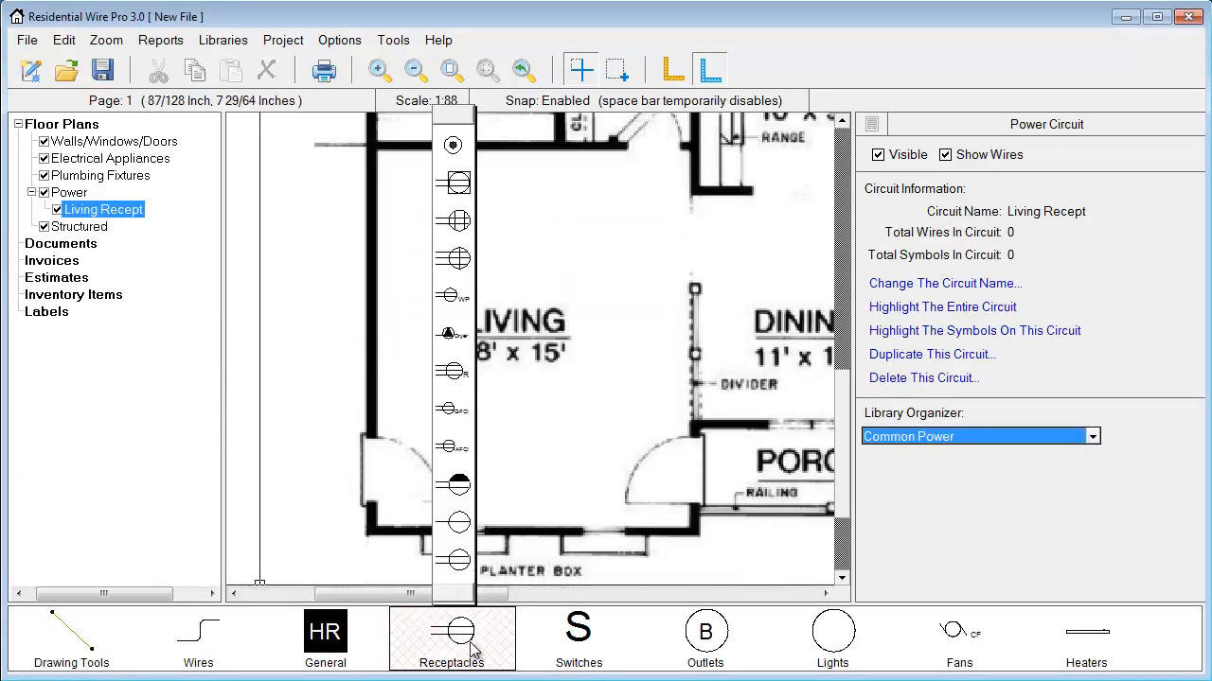
- Choose and enlarge the ceiling light symbol, then place lights in the Living room
{"action": "left_click", "coordinate": [831, 639]}
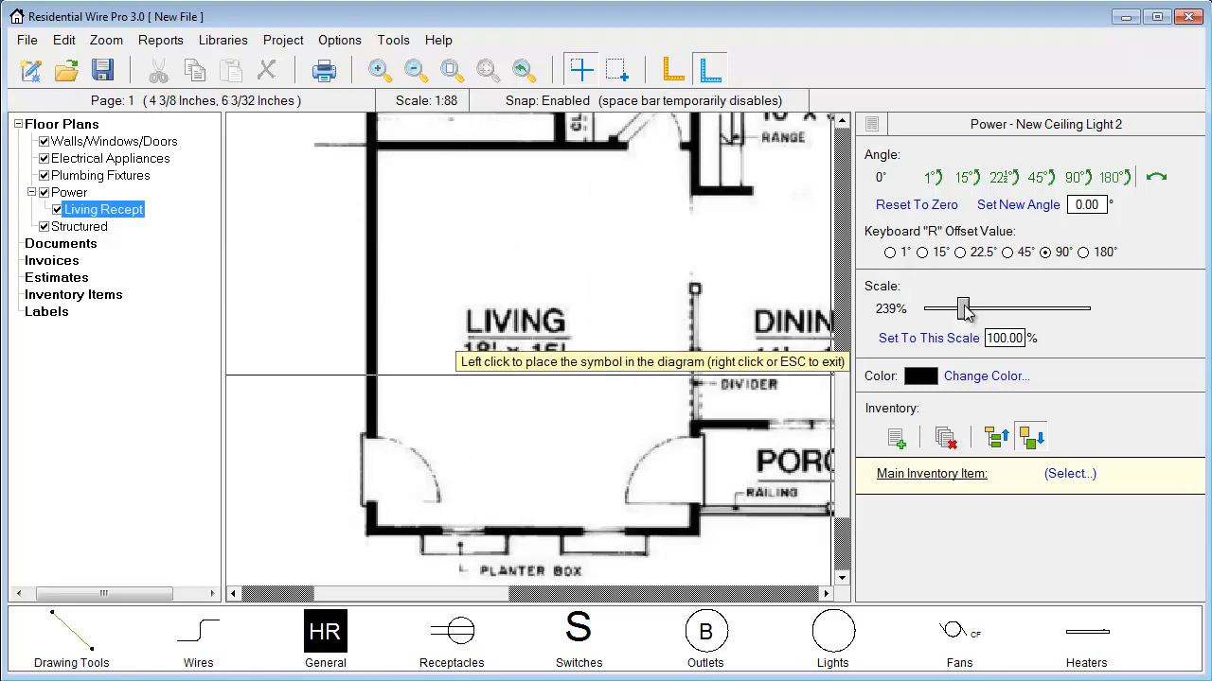
{"action": "left_click_drag", "start_coordinate": [966, 308], "coordinate": [951, 309]}
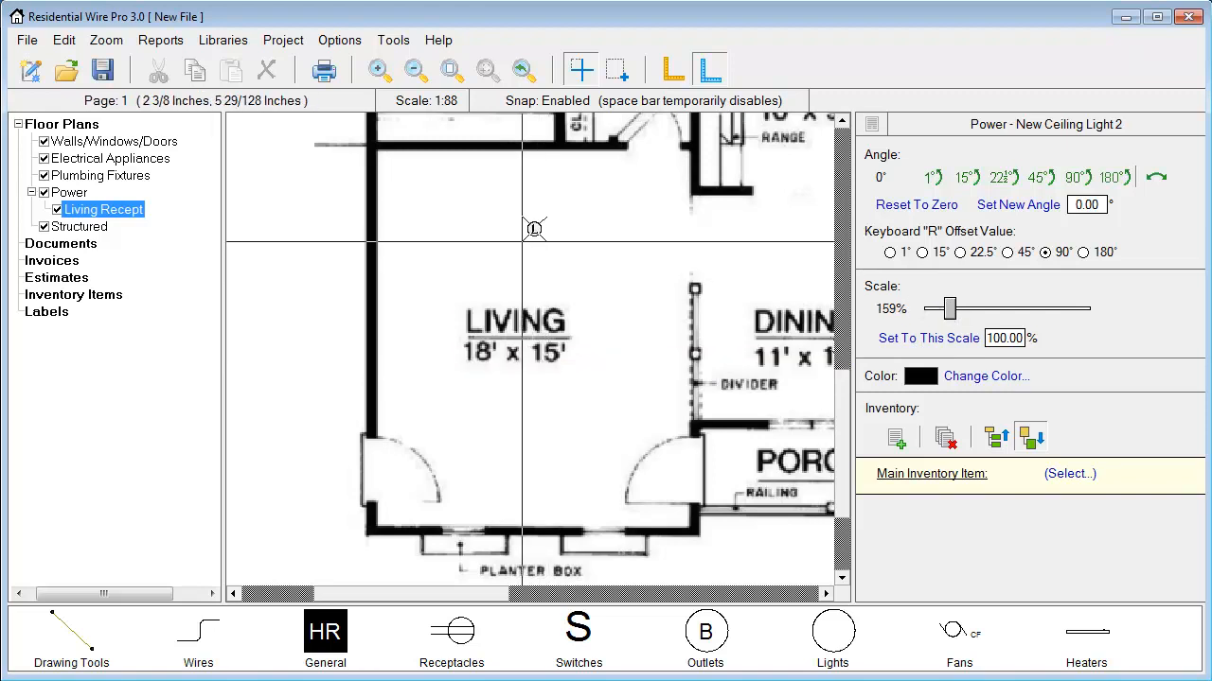
{"action": "mouse_move", "coordinate": [520, 233]}
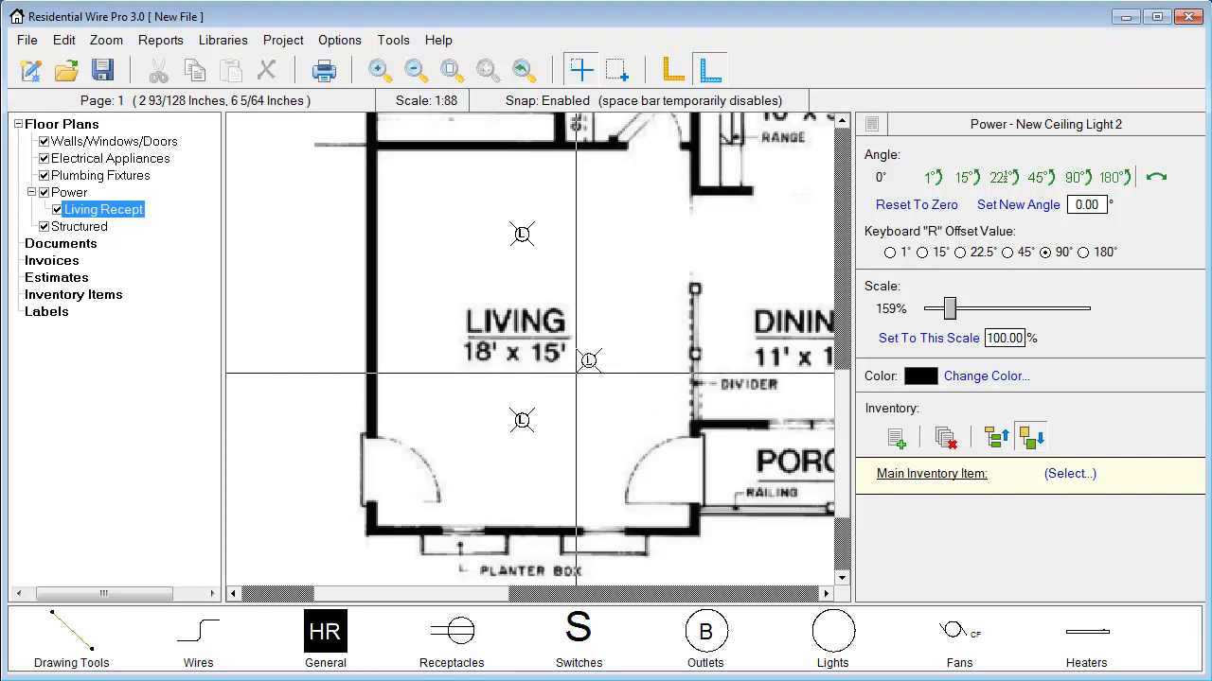
{"action": "left_click", "coordinate": [451, 639]}
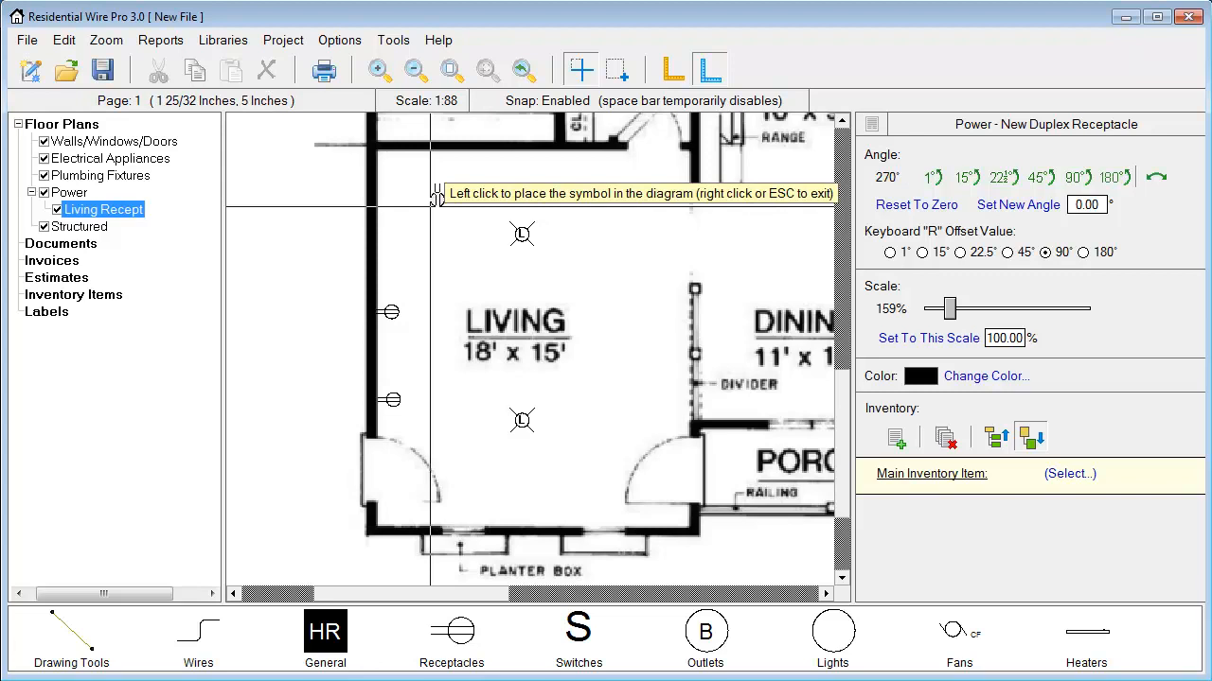
{"action": "mouse_move", "coordinate": [487, 187]}
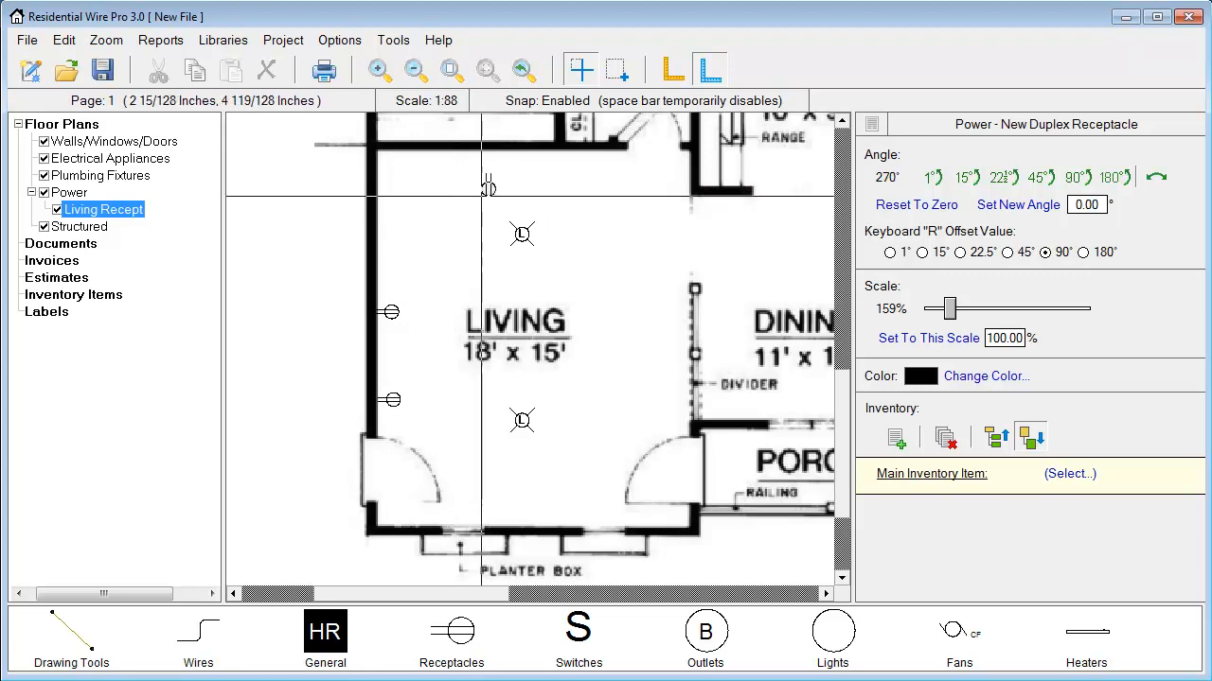
{"action": "mouse_move", "coordinate": [904, 265]}
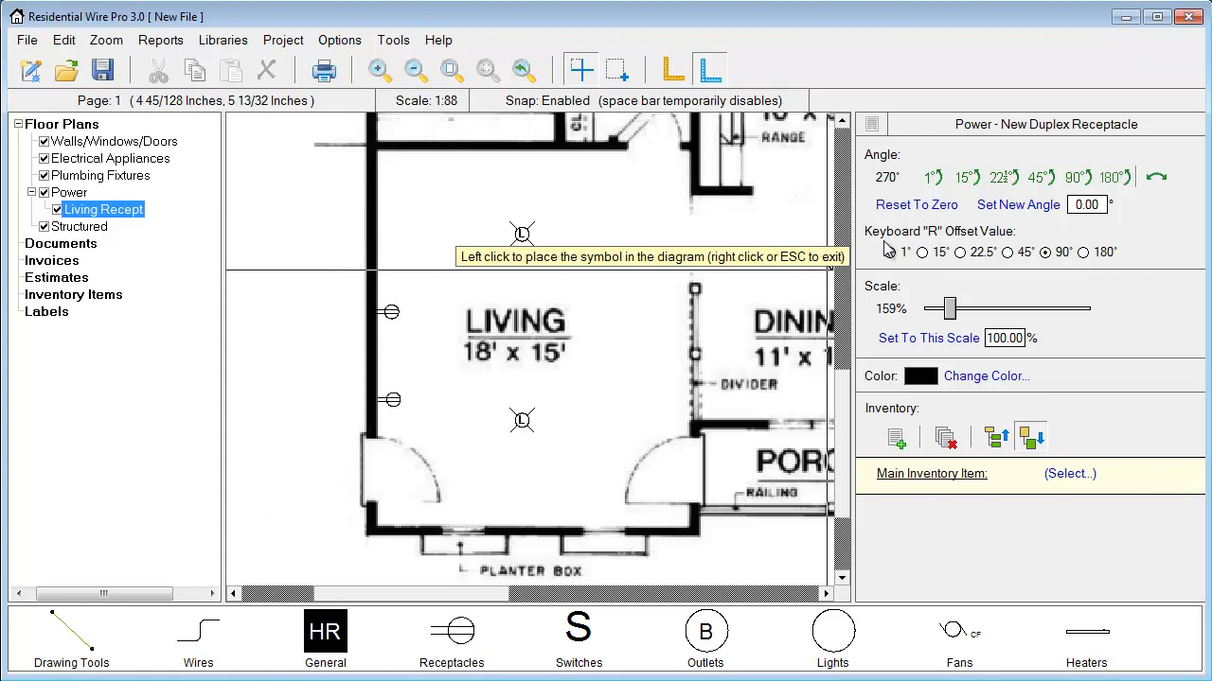
{"action": "mouse_move", "coordinate": [982, 273]}
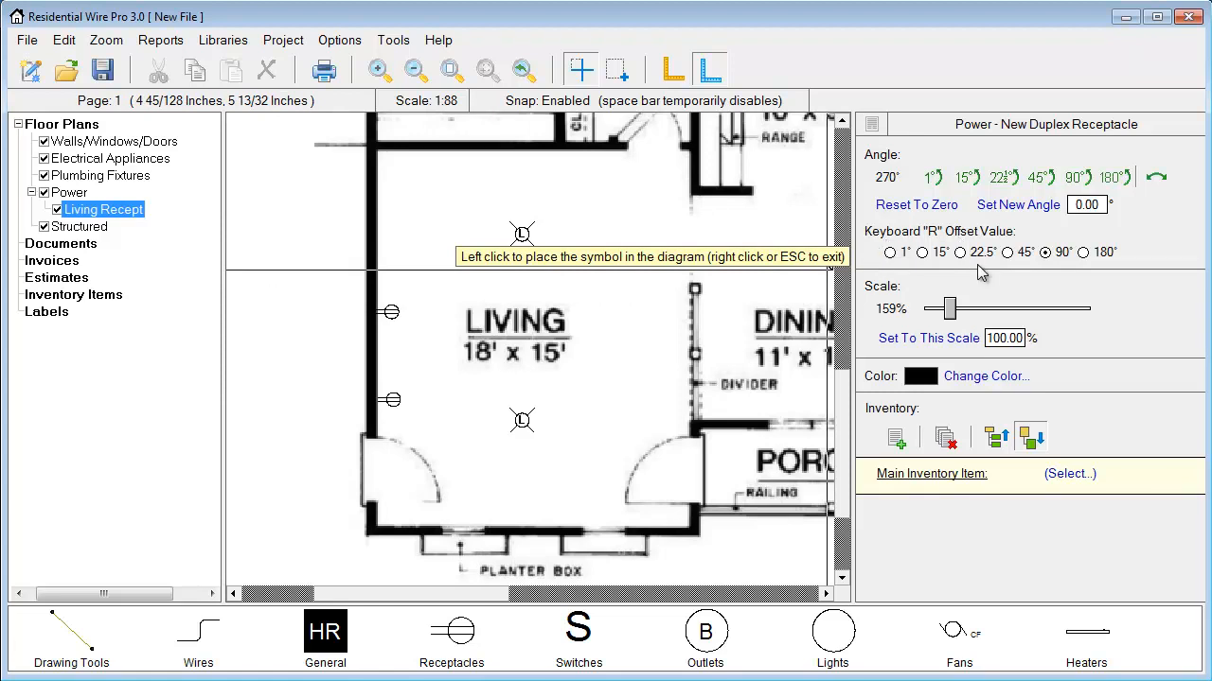
- Set the duplex receptacle rotation step to 45, then 180 degrees
{"action": "left_click", "coordinate": [1082, 252]}
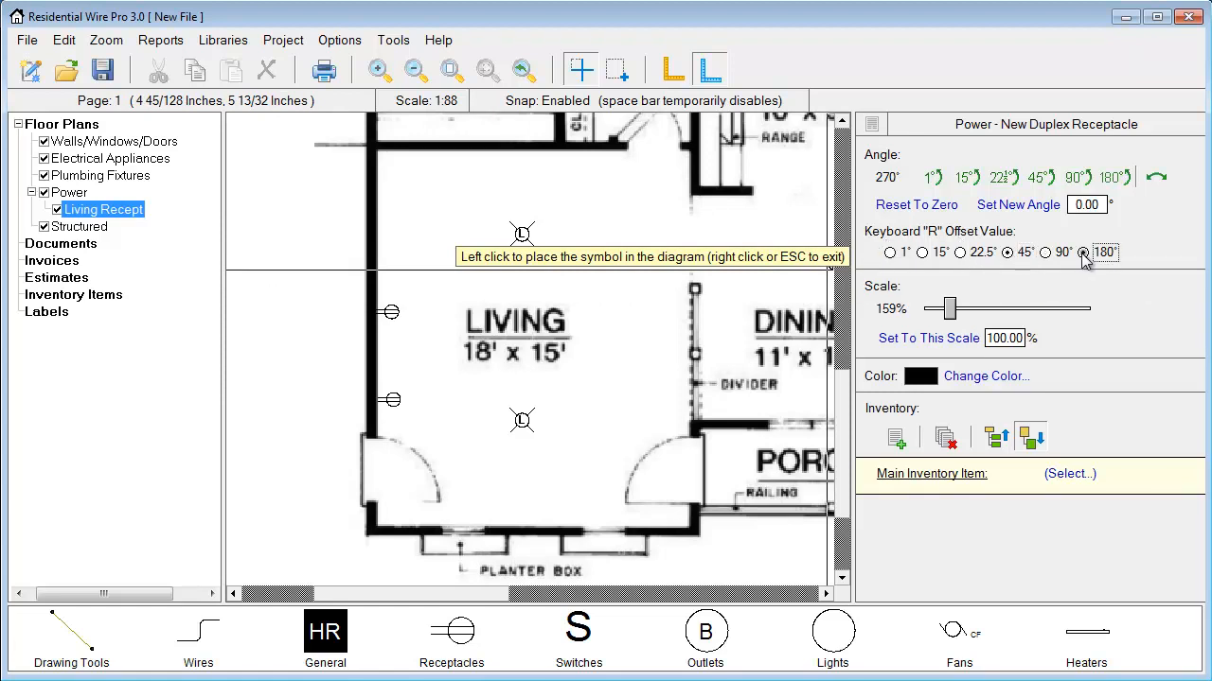
{"action": "left_click", "coordinate": [1045, 253]}
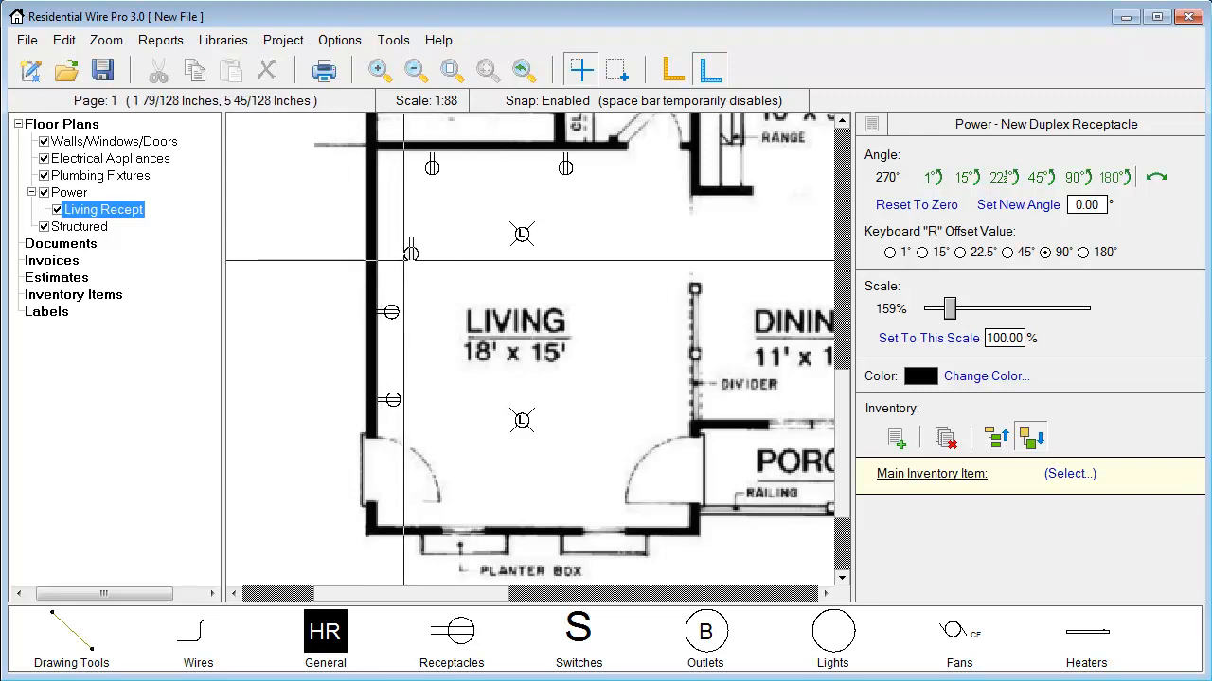
{"action": "mouse_move", "coordinate": [412, 251]}
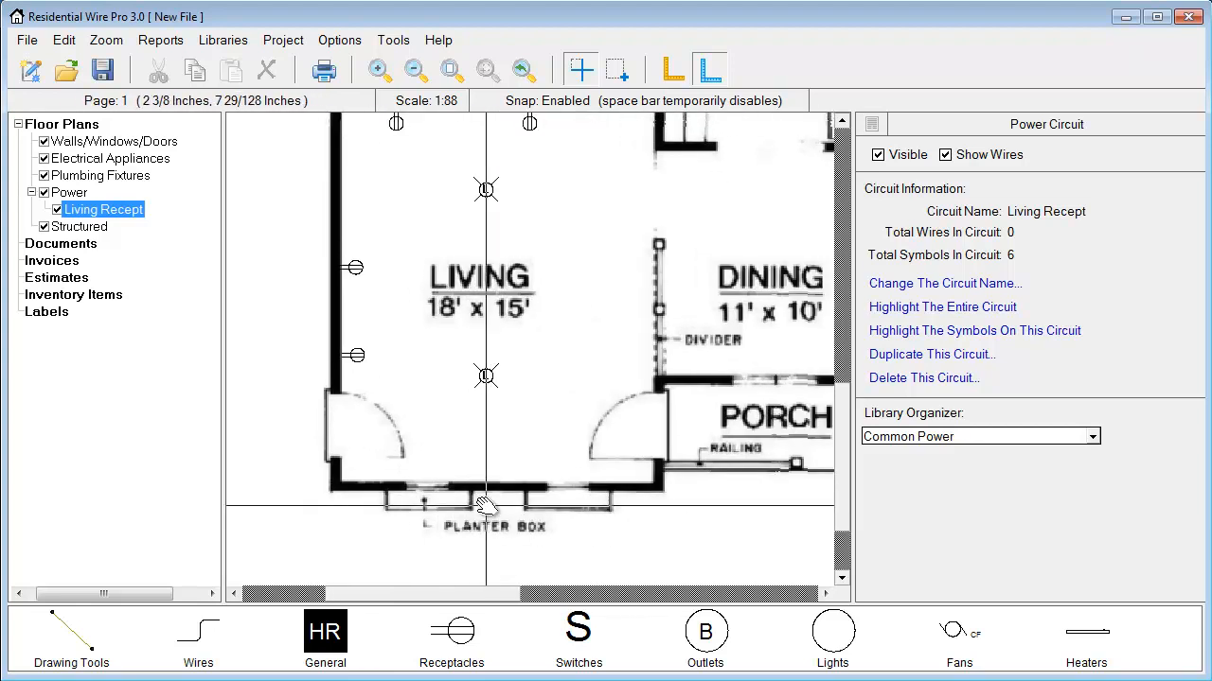
- Finish the Living Recept placements and switch to the Walls/Windows/Doors layer
{"action": "left_click_drag", "start_coordinate": [488, 507], "coordinate": [564, 440]}
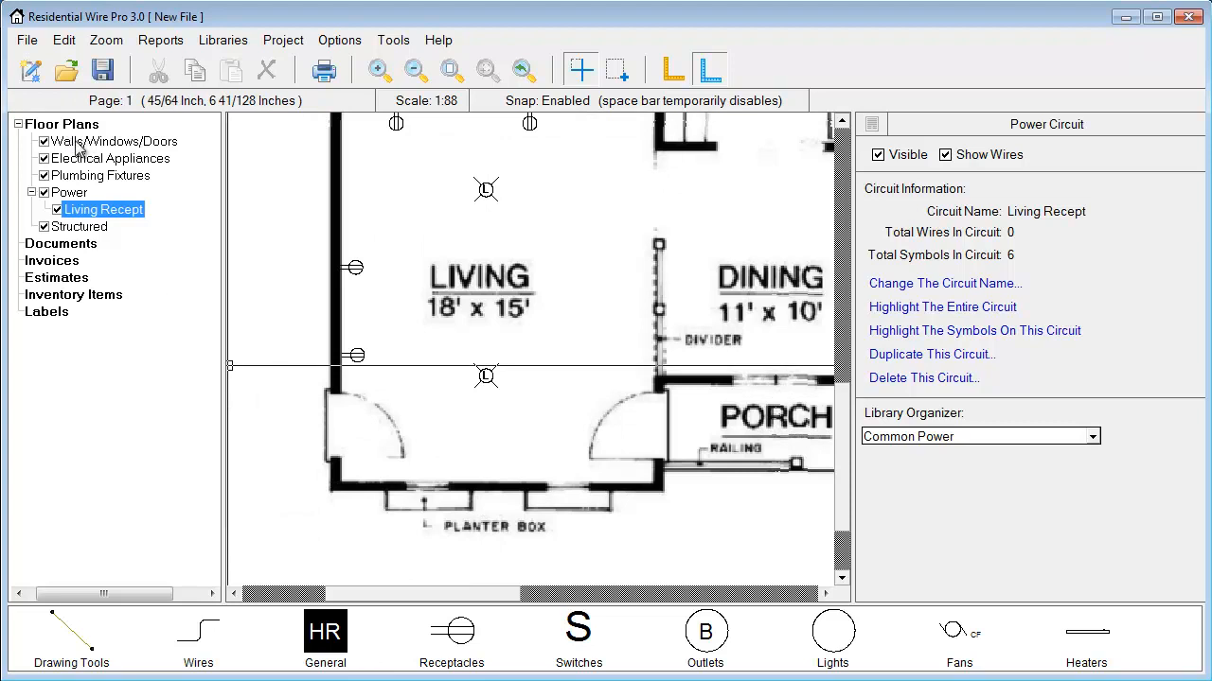
{"action": "left_click", "coordinate": [115, 141]}
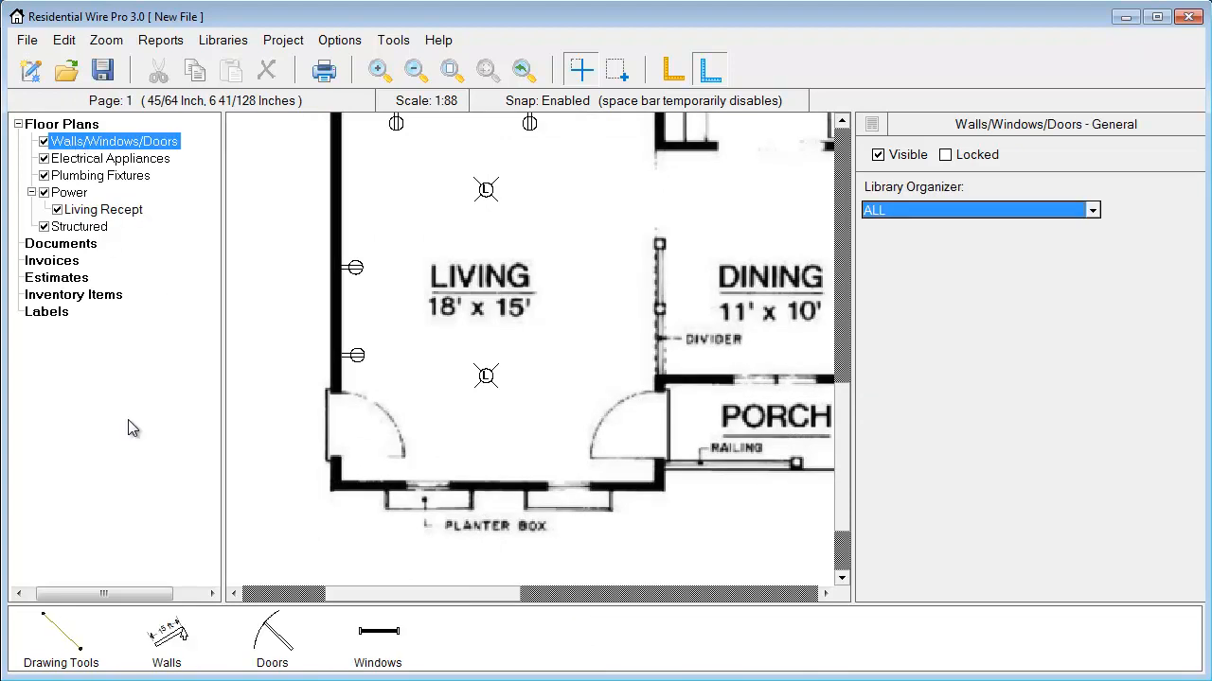
- Enable 45-degree wall drawing and keep the stud wall size at 6 inches
{"action": "left_click", "coordinate": [167, 634]}
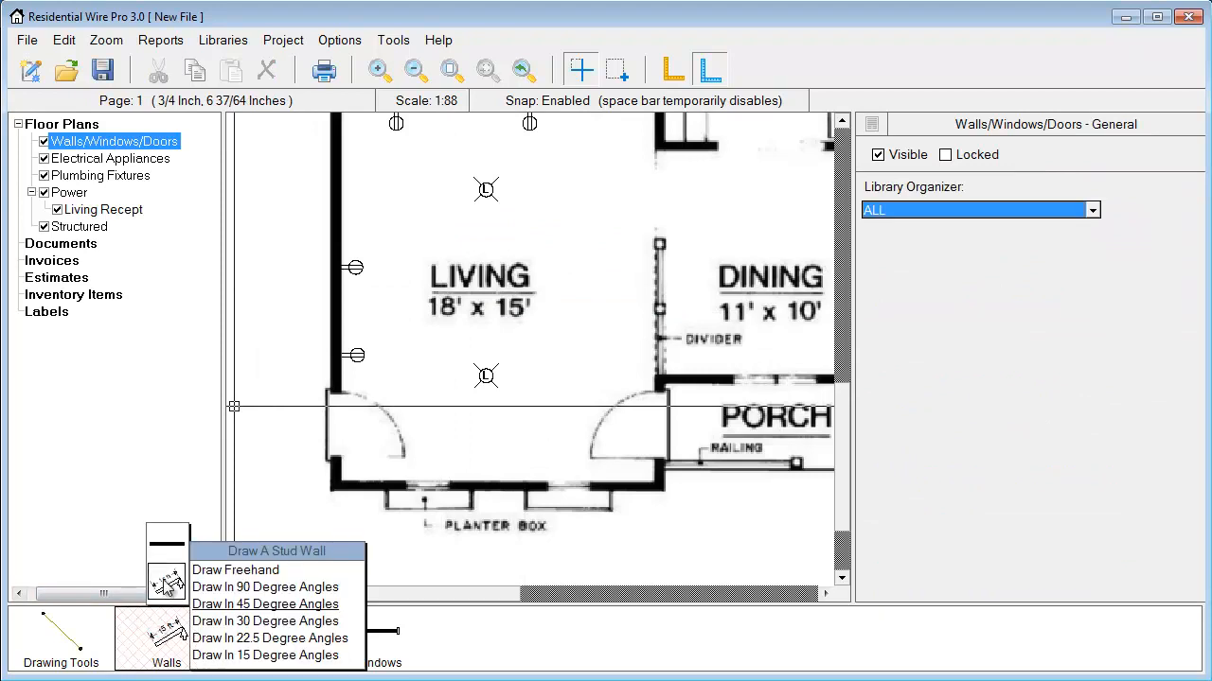
{"action": "mouse_move", "coordinate": [265, 604]}
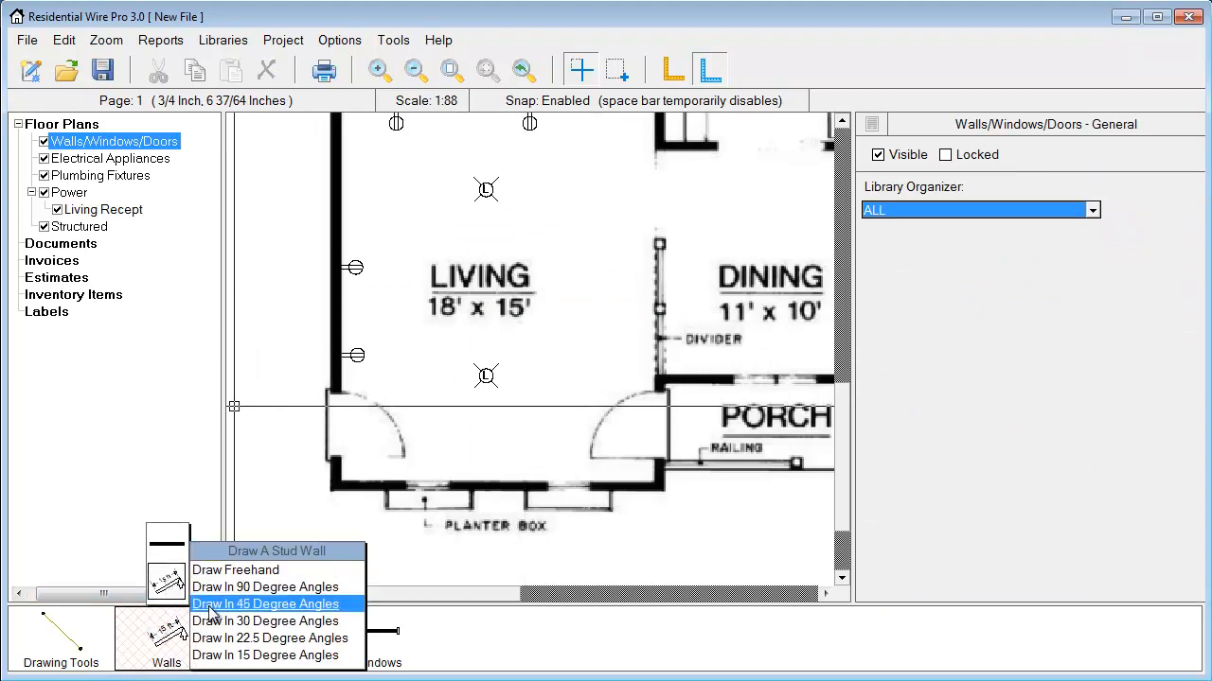
{"action": "mouse_move", "coordinate": [227, 610]}
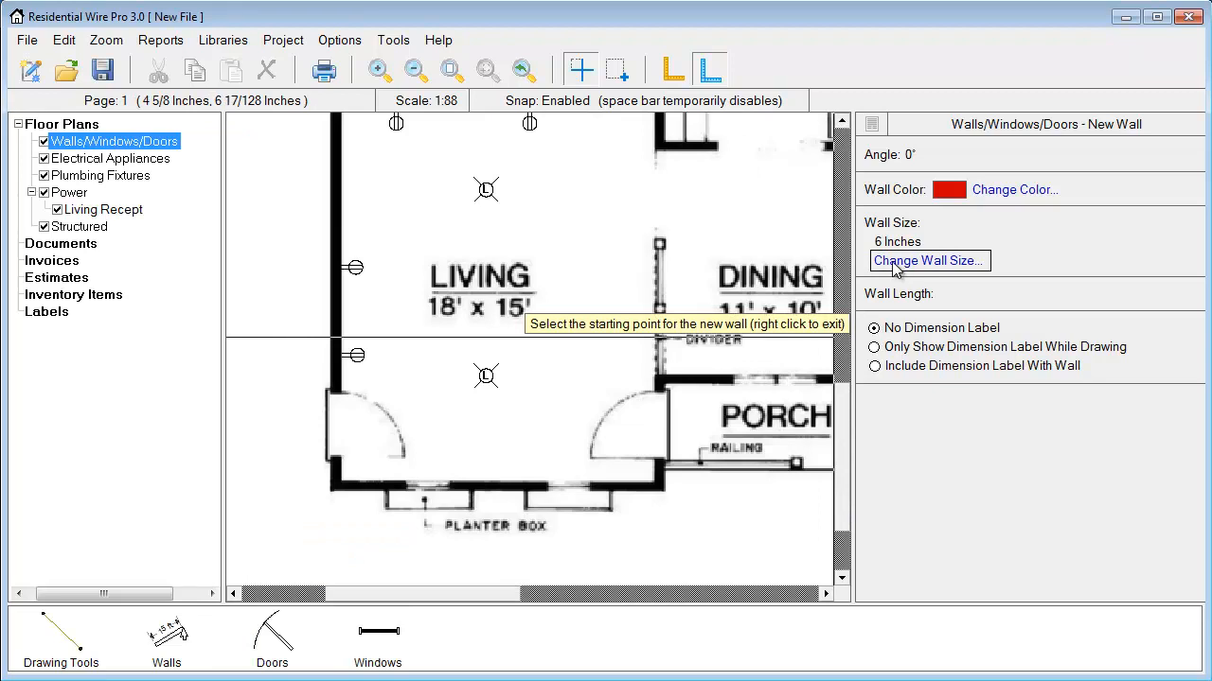
{"action": "left_click", "coordinate": [928, 260]}
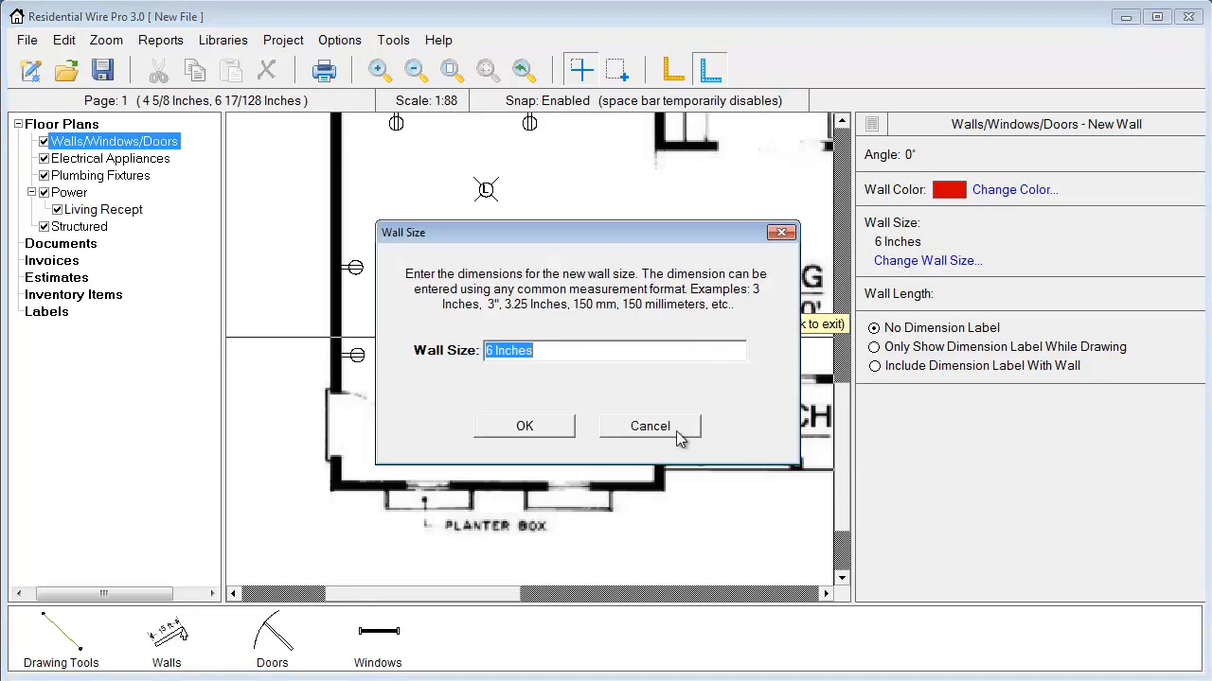
{"action": "left_click", "coordinate": [650, 425]}
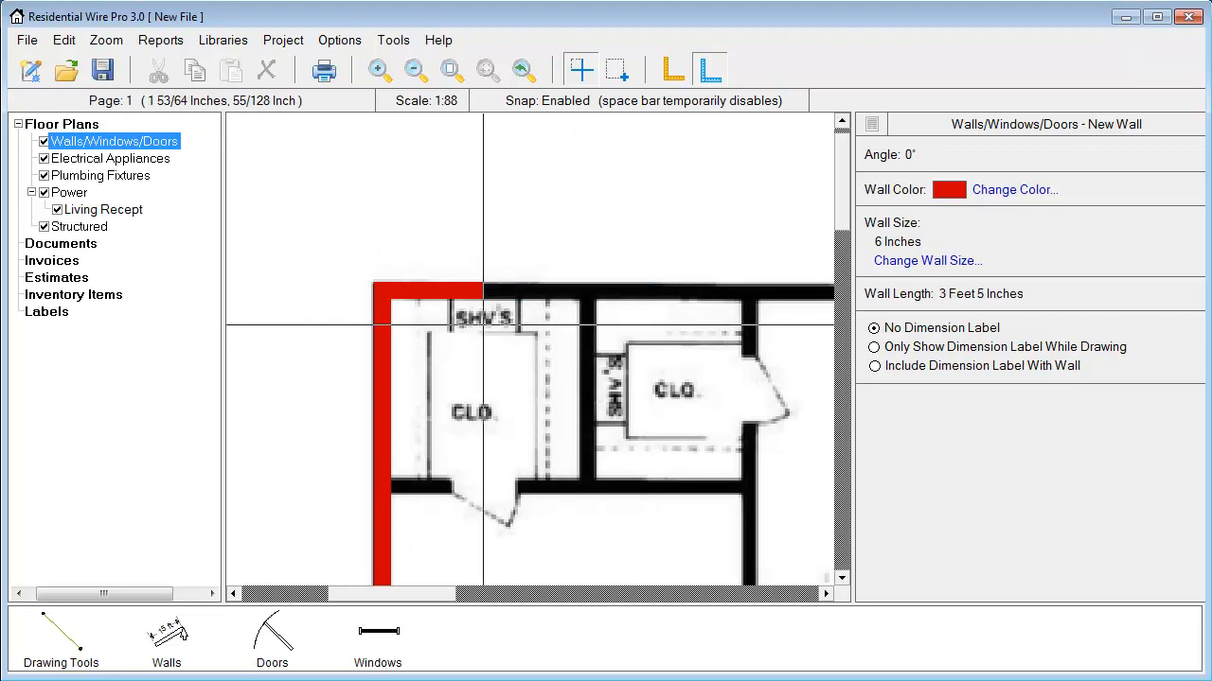
- Trace three red stud walls over the plan's outer and bedroom walls
{"action": "left_click_drag", "start_coordinate": [481, 289], "coordinate": [614, 288]}
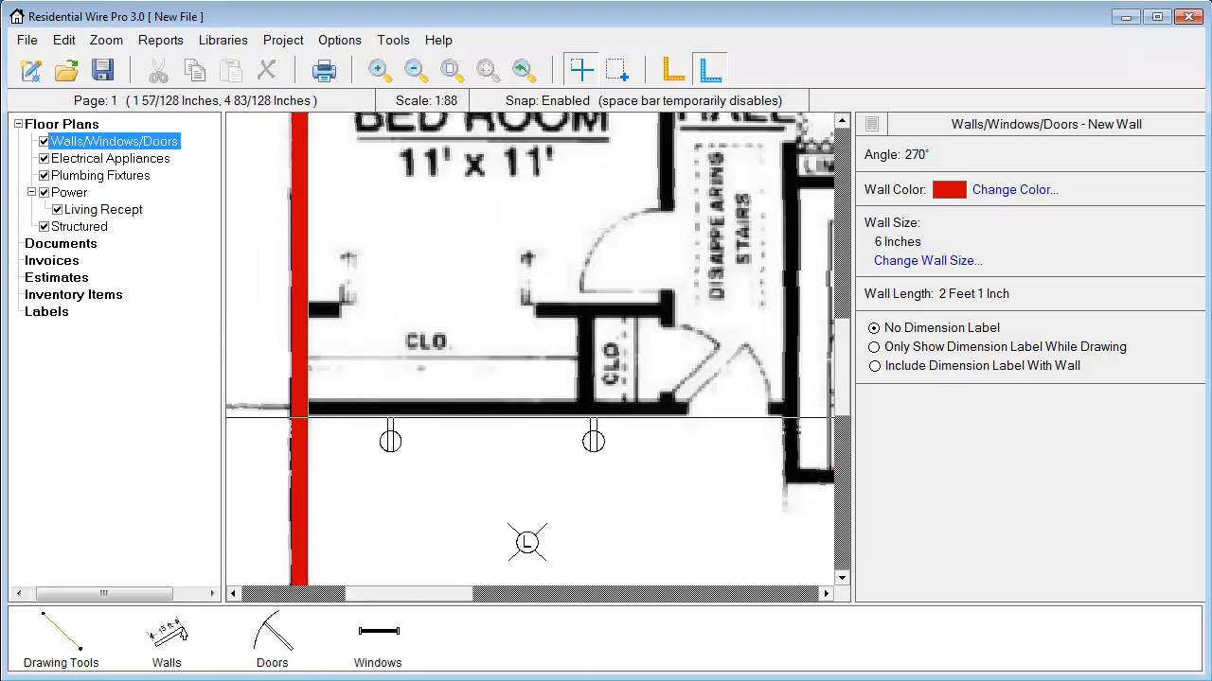
{"action": "left_click_drag", "start_coordinate": [308, 417], "coordinate": [663, 416]}
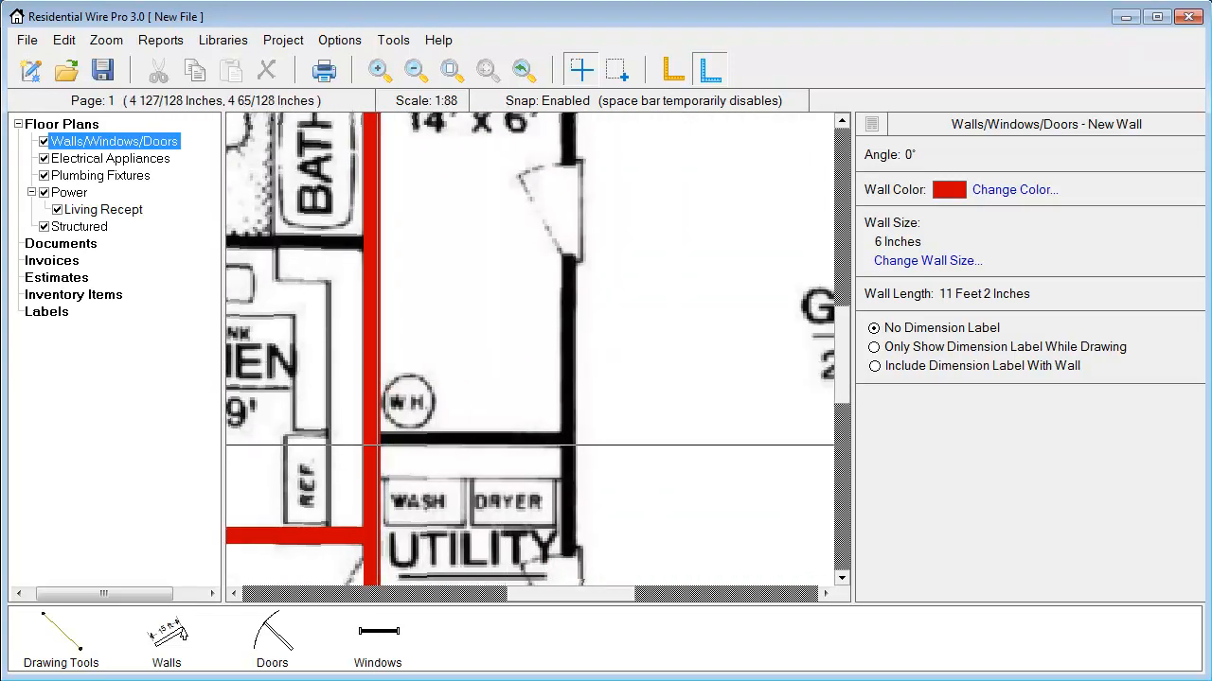
{"action": "left_click_drag", "start_coordinate": [383, 438], "coordinate": [575, 438]}
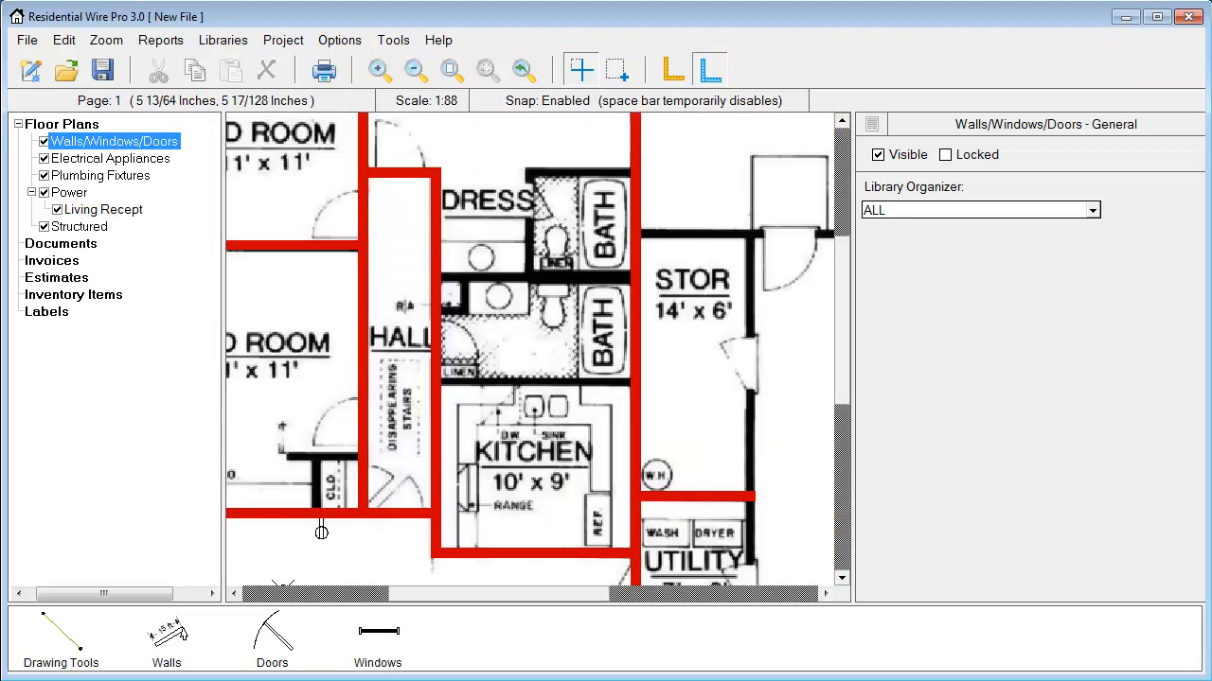
- Resume the wall tool and select the wall dividing the two baths
{"action": "left_click", "coordinate": [167, 639]}
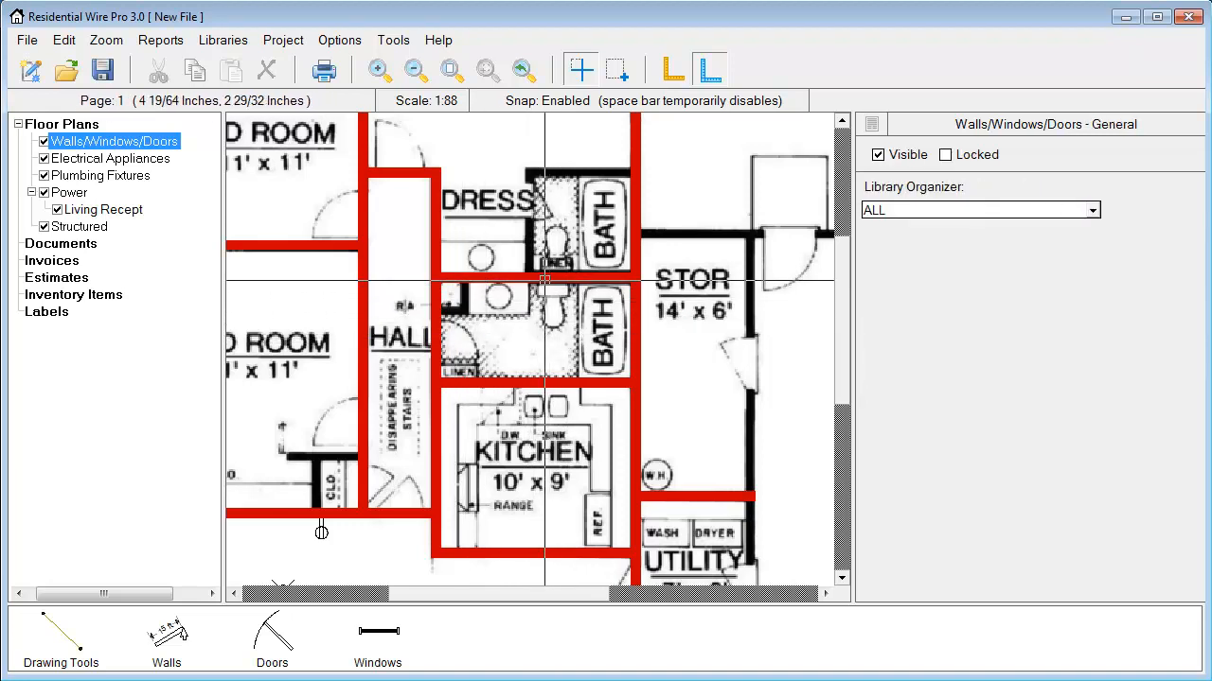
{"action": "mouse_move", "coordinate": [557, 277]}
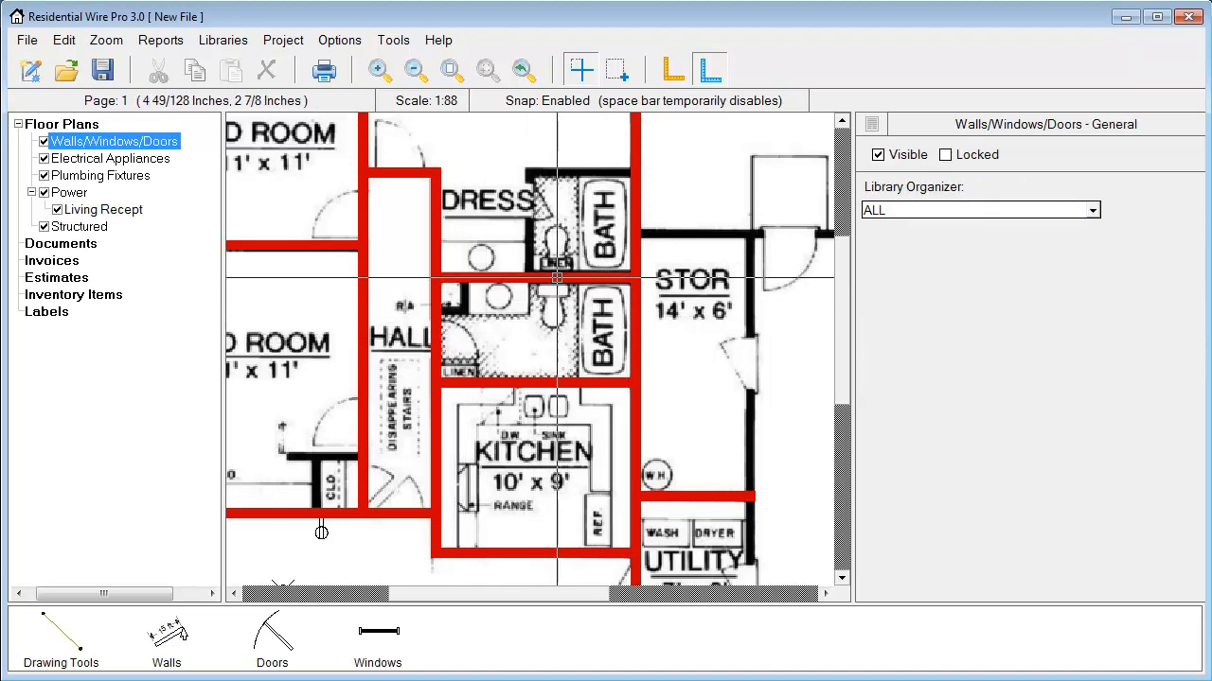
{"action": "left_click", "coordinate": [530, 277]}
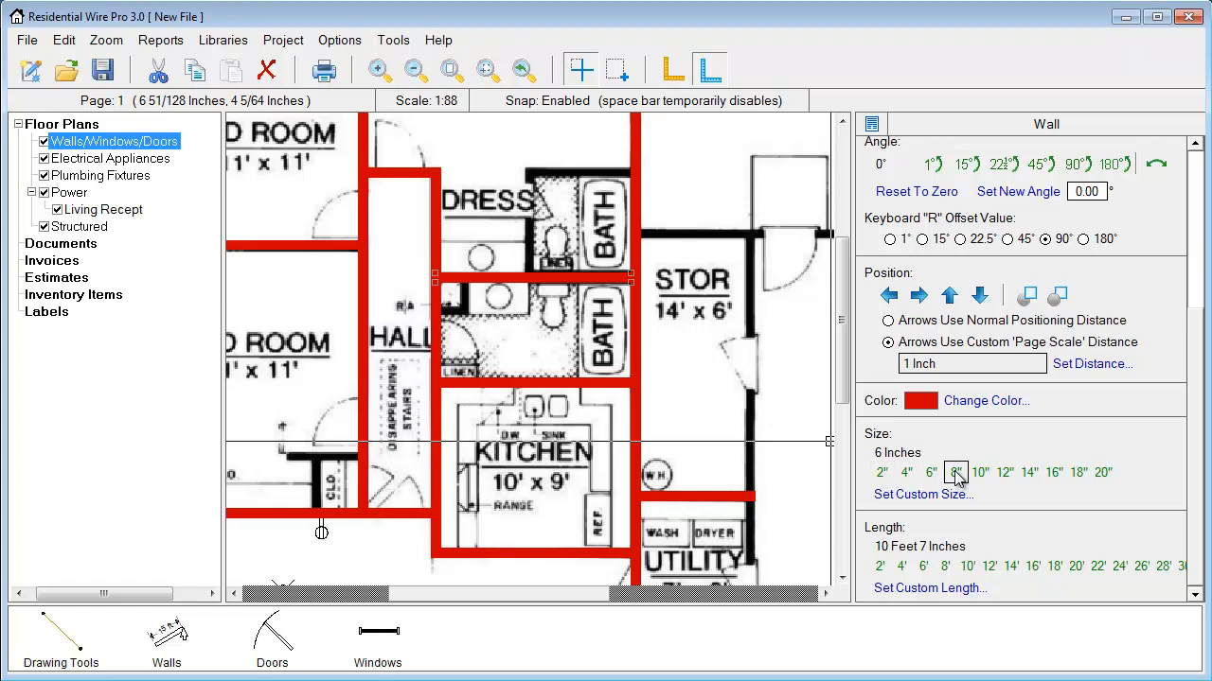
- Set the wall between the two baths to 8 inches thick
{"action": "left_click", "coordinate": [955, 472]}
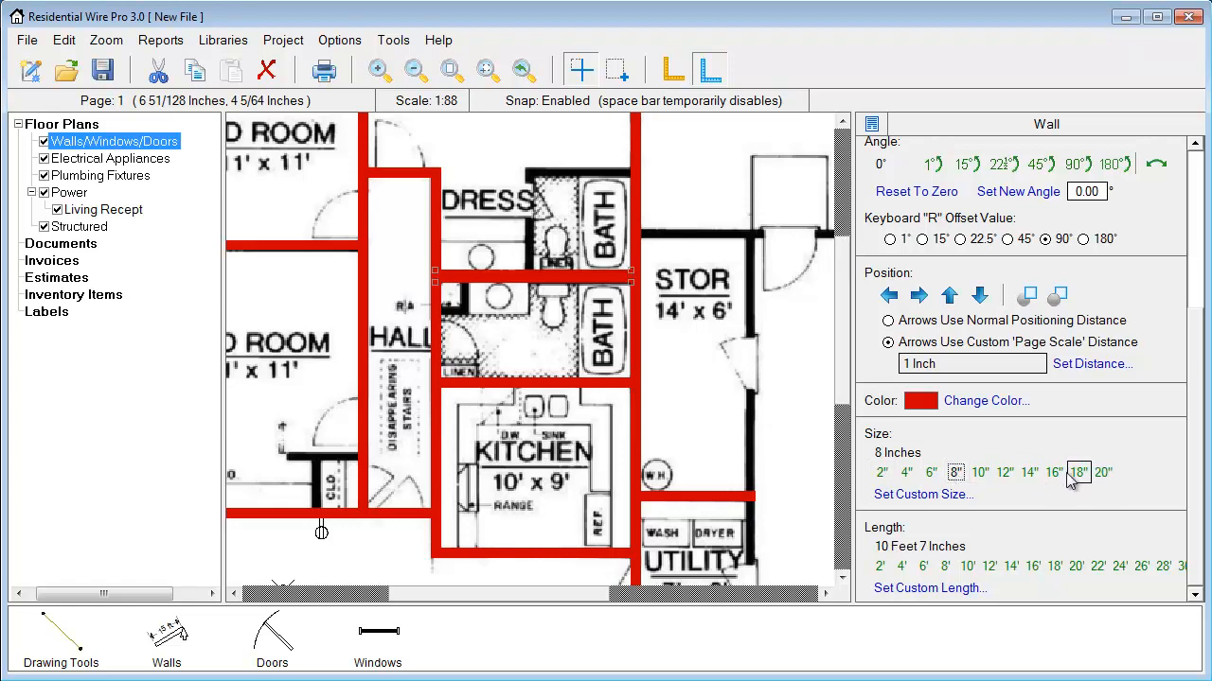
{"action": "mouse_move", "coordinate": [527, 341]}
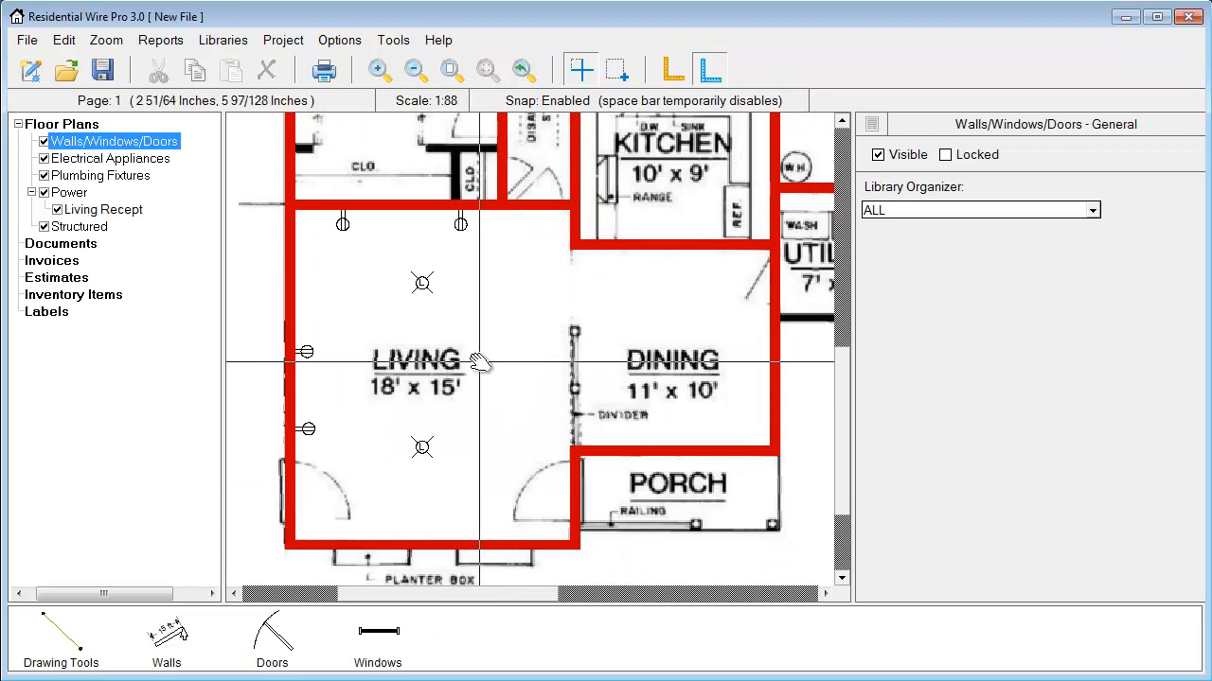
- Use a top menu item and pan down to the bottom living room wall
{"action": "scroll", "scroll_direction": "down", "scroll_amount": 3}
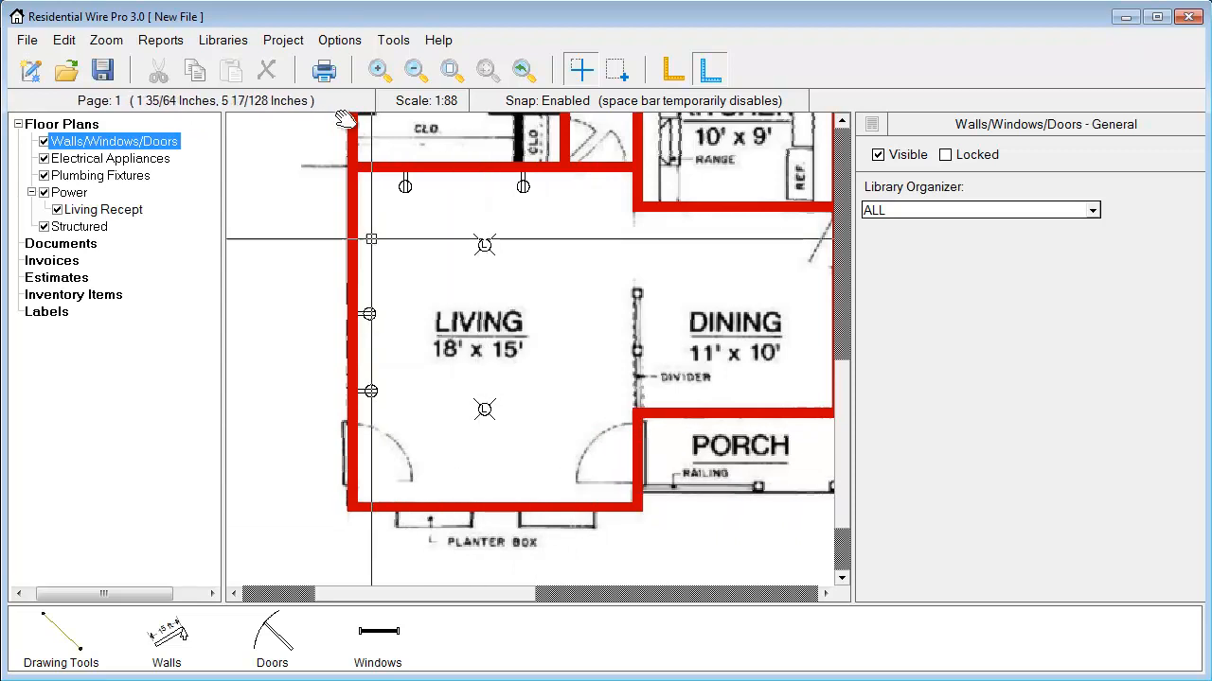
{"action": "left_click", "coordinate": [338, 39]}
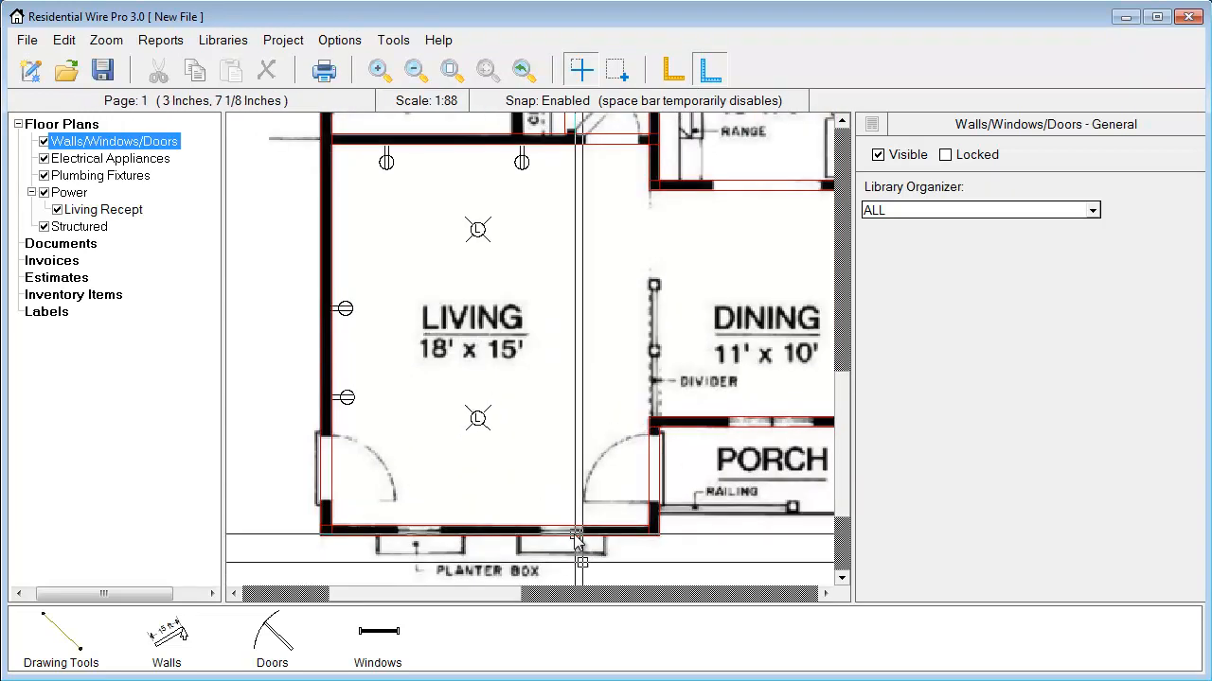
{"action": "left_click_drag", "start_coordinate": [577, 545], "coordinate": [444, 407]}
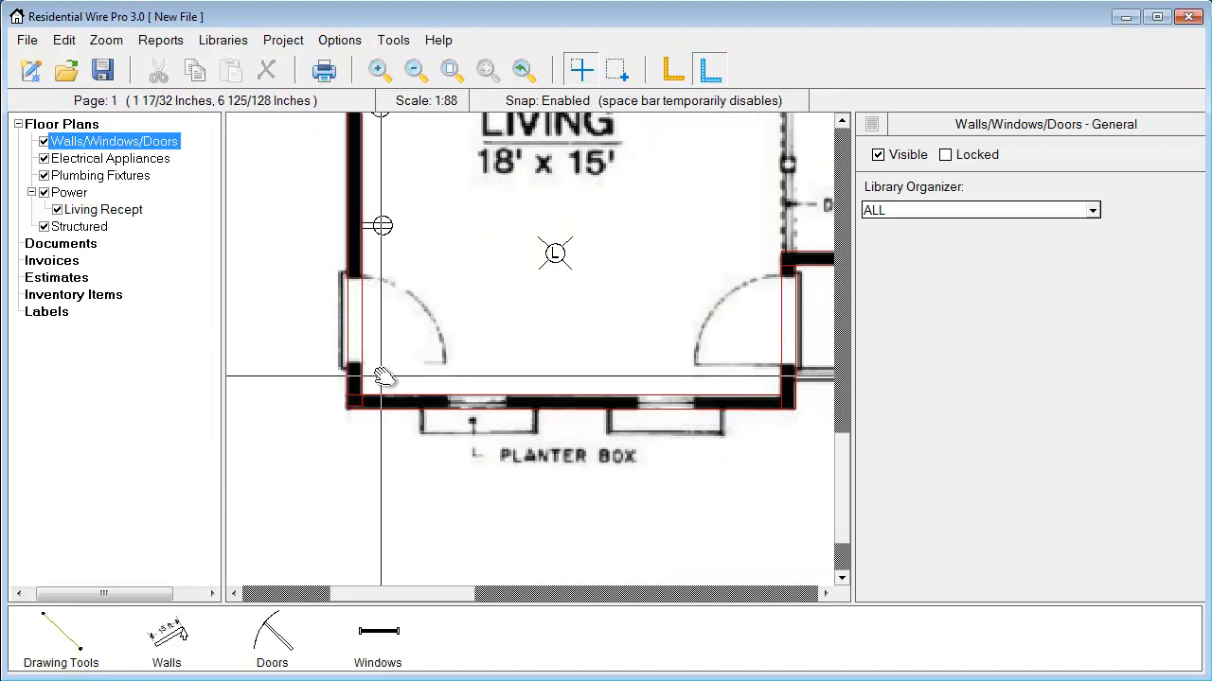
- Add a freehand right-handed door and a manual custom-size left-handed door in the living room
{"action": "left_click", "coordinate": [272, 639]}
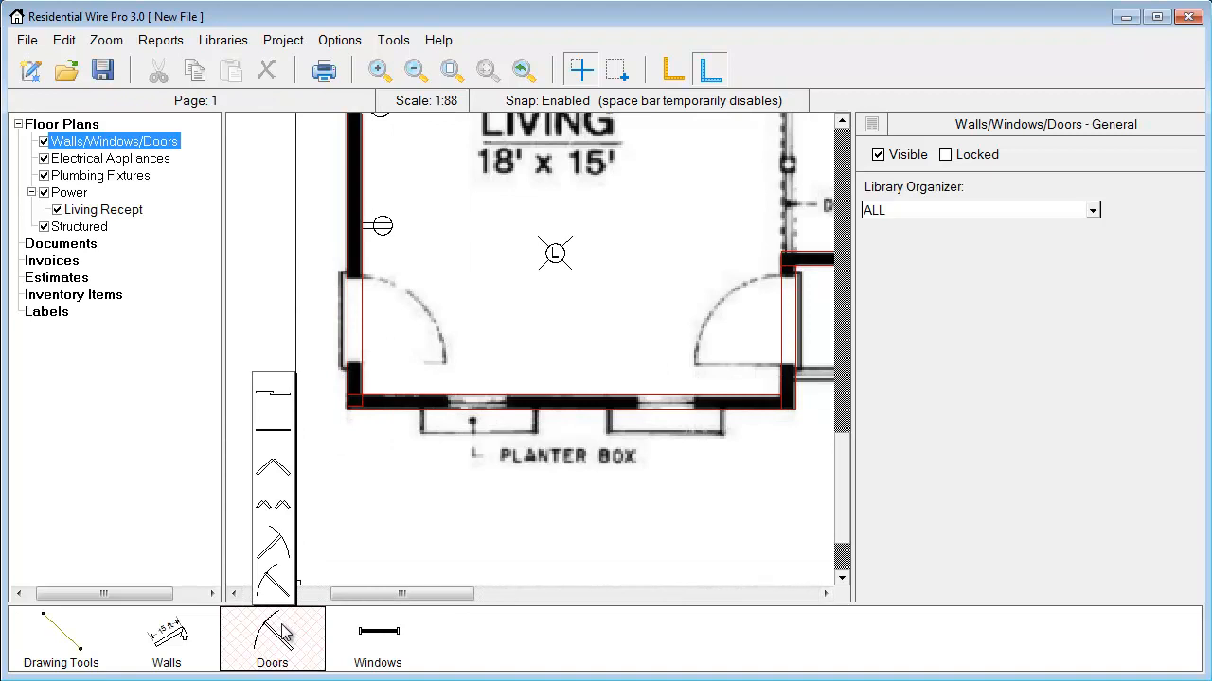
{"action": "left_click", "coordinate": [272, 544]}
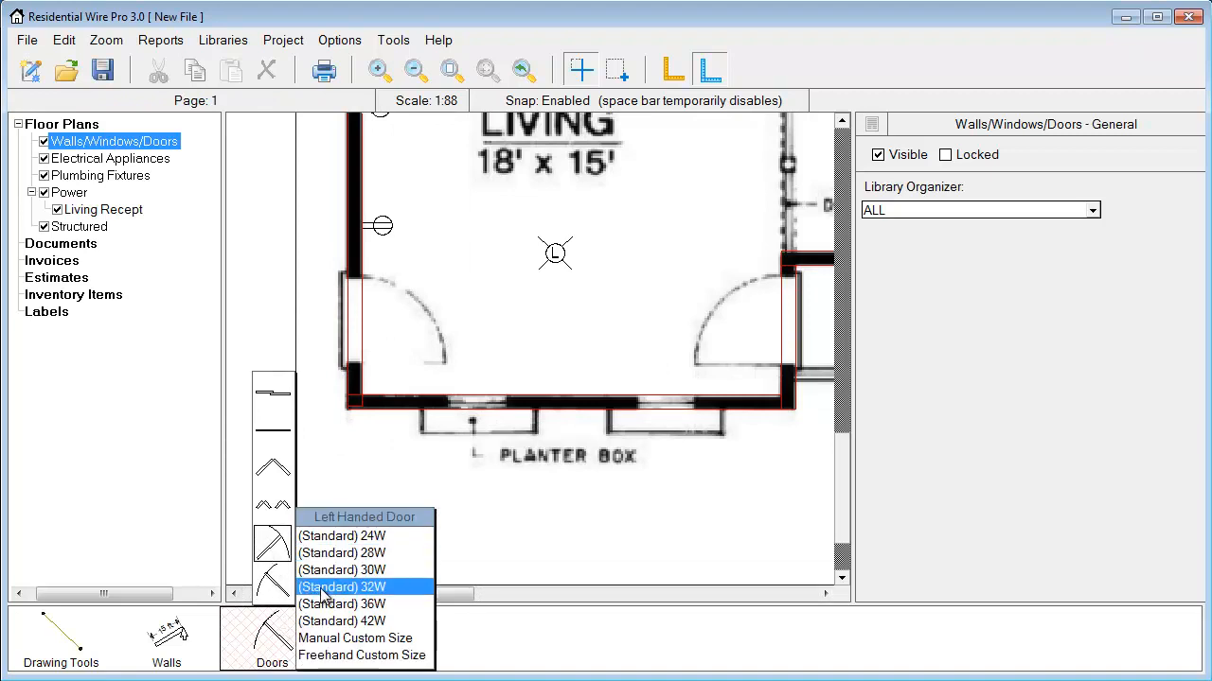
{"action": "left_click", "coordinate": [342, 587]}
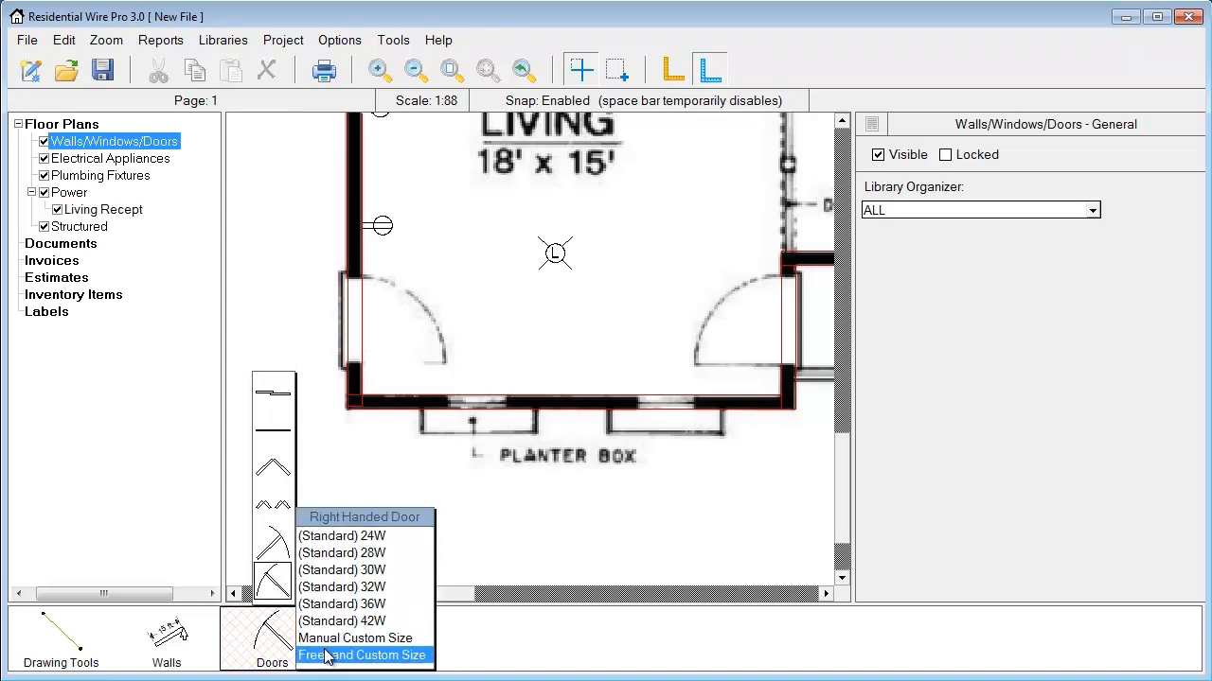
{"action": "left_click", "coordinate": [378, 639]}
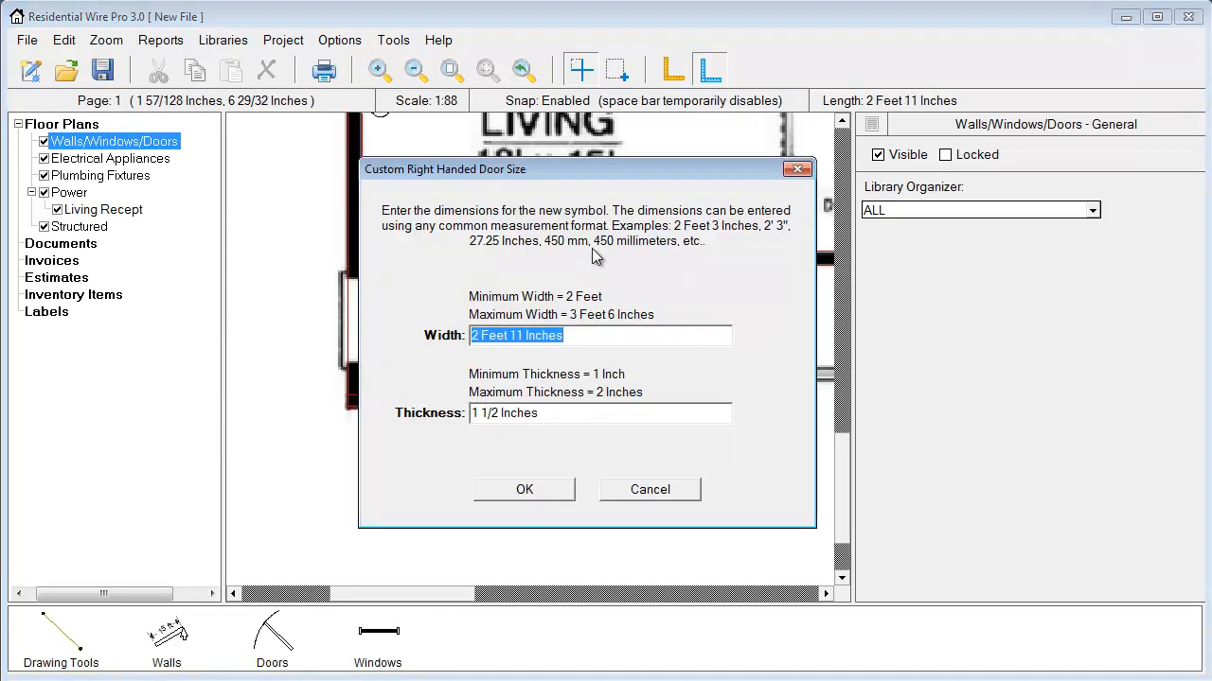
{"action": "mouse_move", "coordinate": [402, 440]}
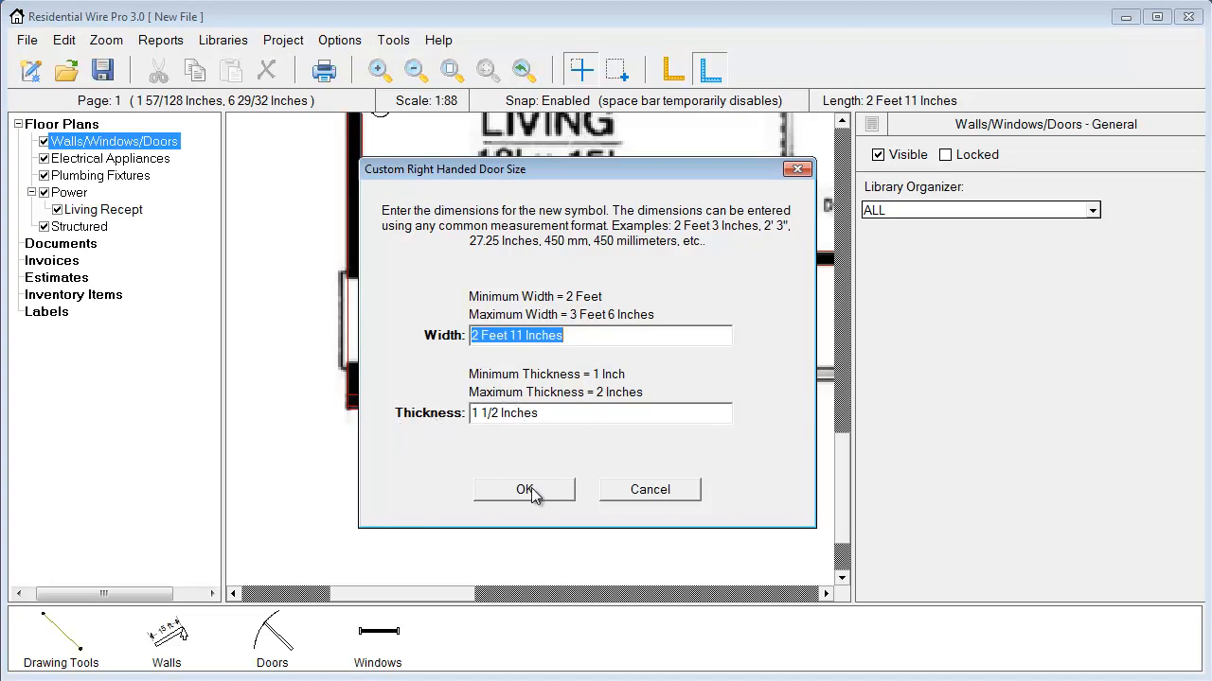
{"action": "left_click", "coordinate": [523, 490]}
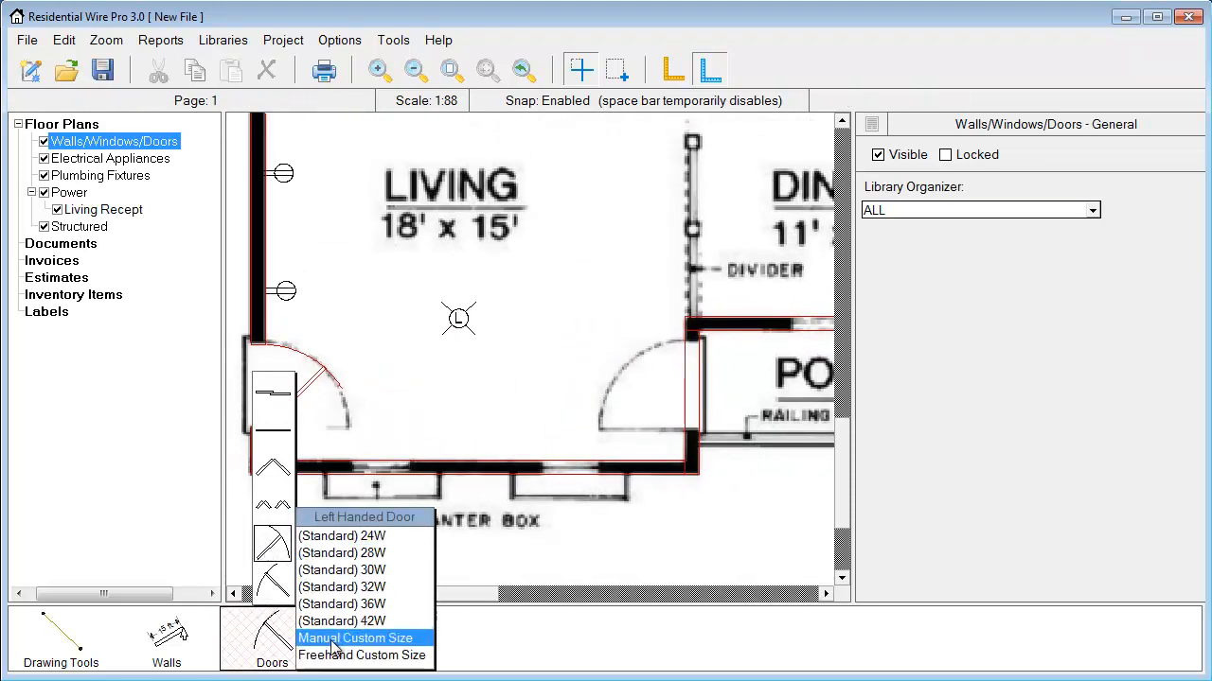
{"action": "left_click", "coordinate": [378, 639]}
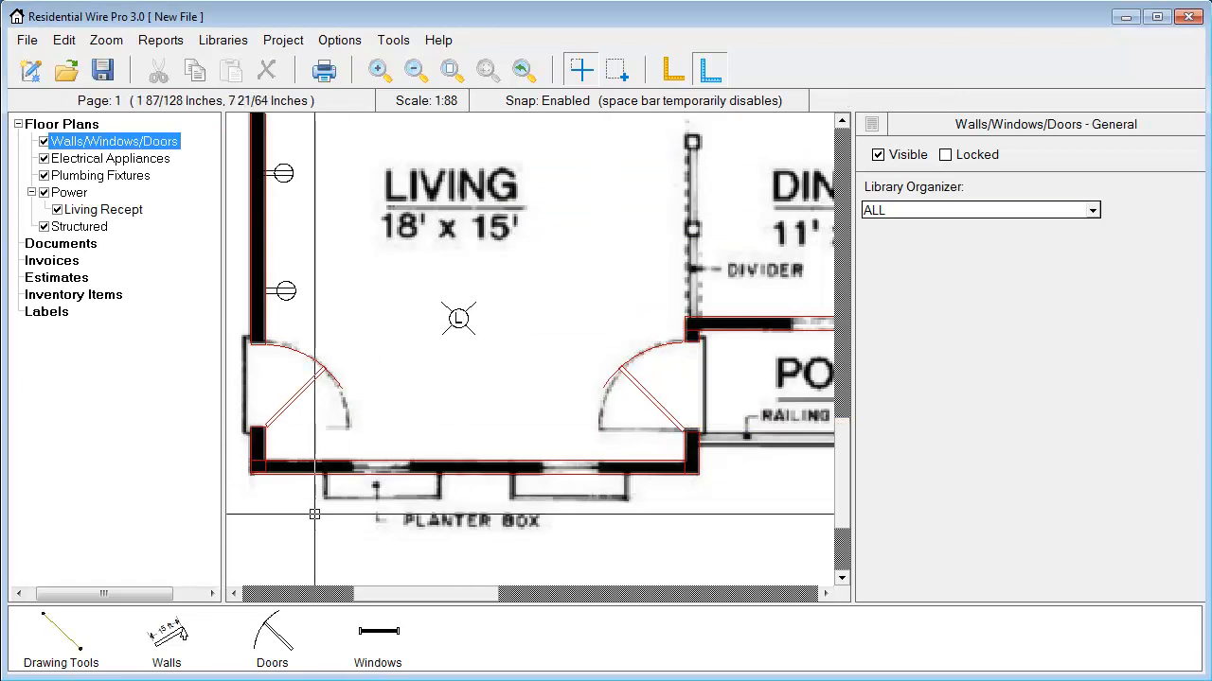
- Place a single window and start tracing the kitchen, dining and utility walls
{"action": "left_click", "coordinate": [376, 639]}
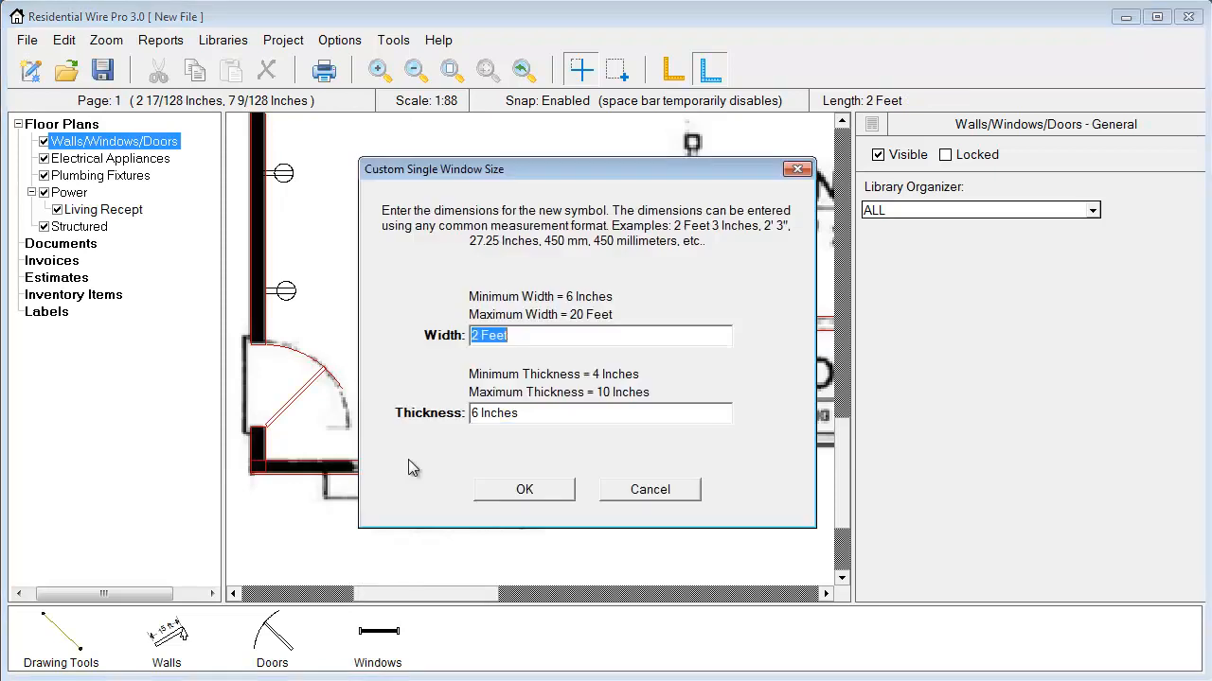
{"action": "mouse_move", "coordinate": [411, 420]}
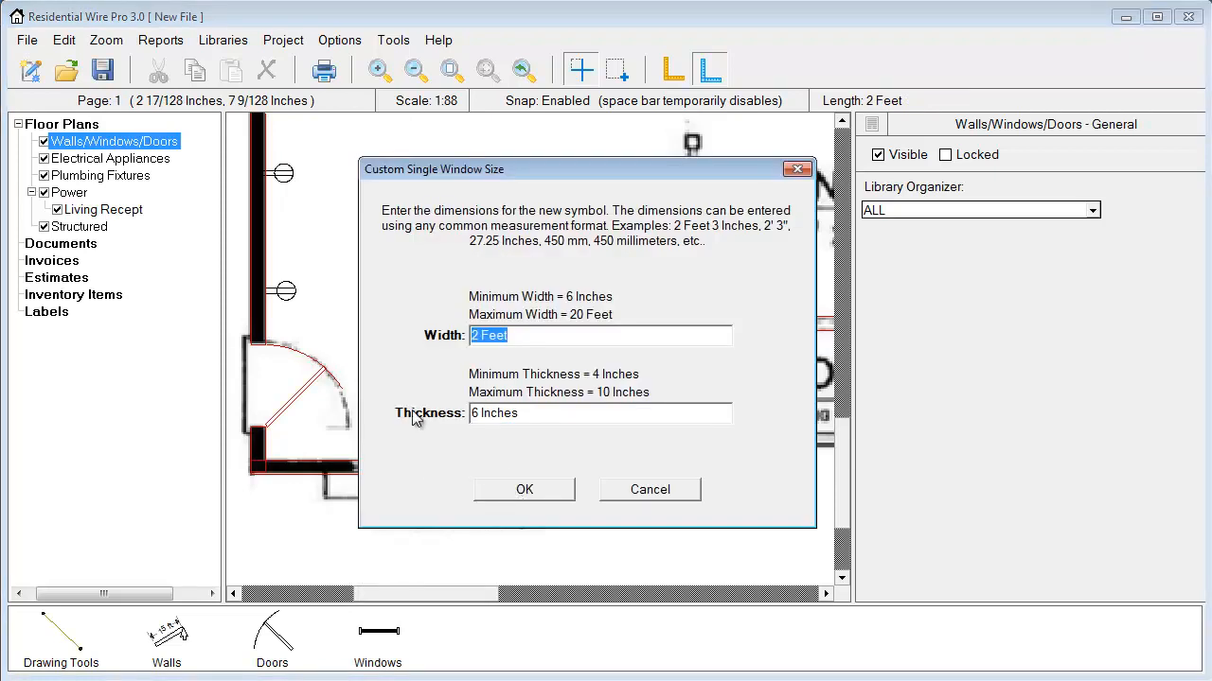
{"action": "mouse_move", "coordinate": [509, 458]}
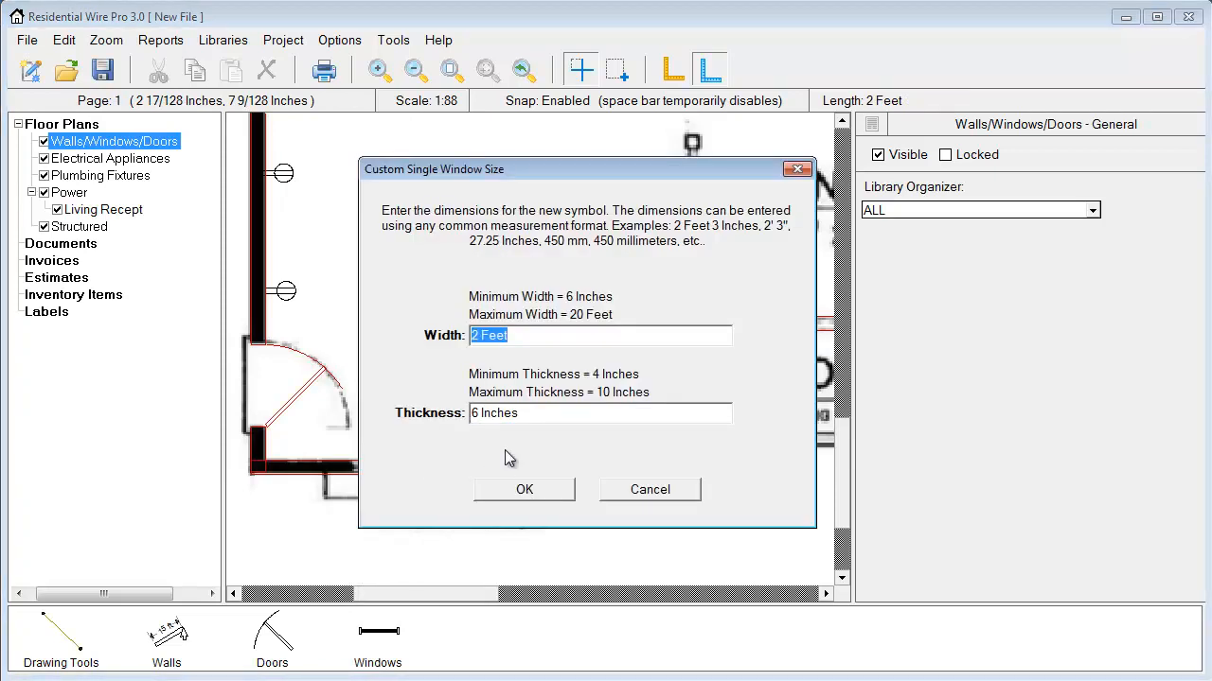
{"action": "mouse_move", "coordinate": [481, 434]}
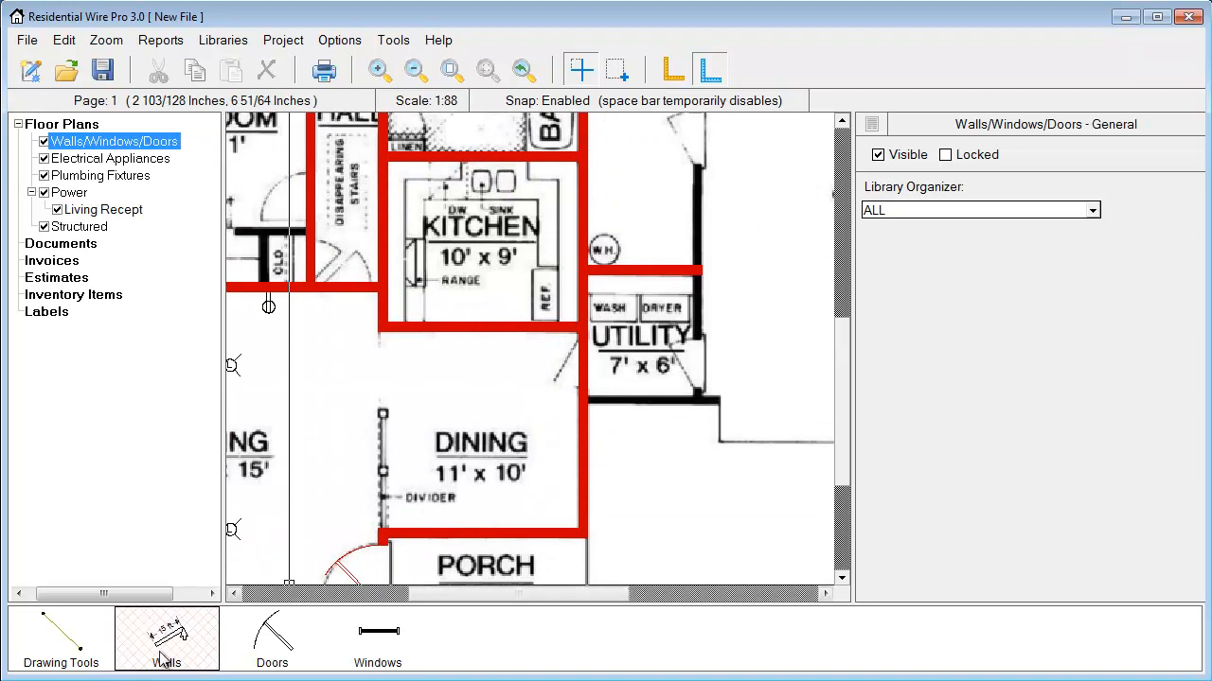
{"action": "left_click", "coordinate": [166, 639]}
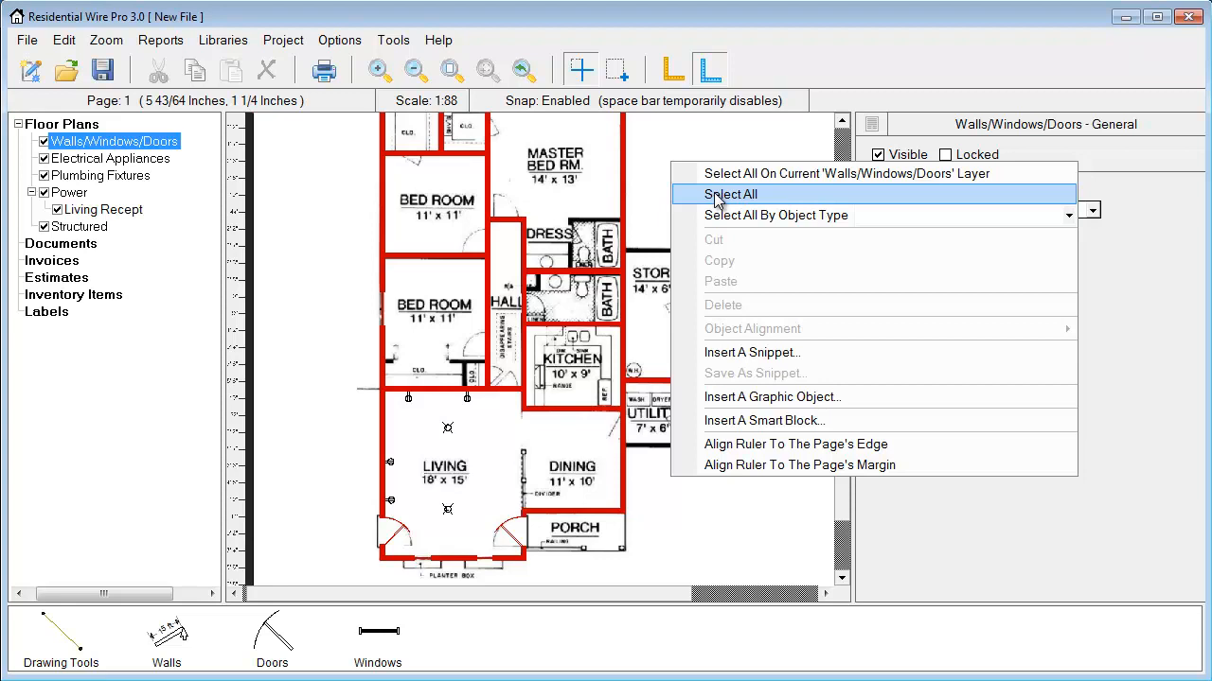
{"action": "mouse_move", "coordinate": [776, 215]}
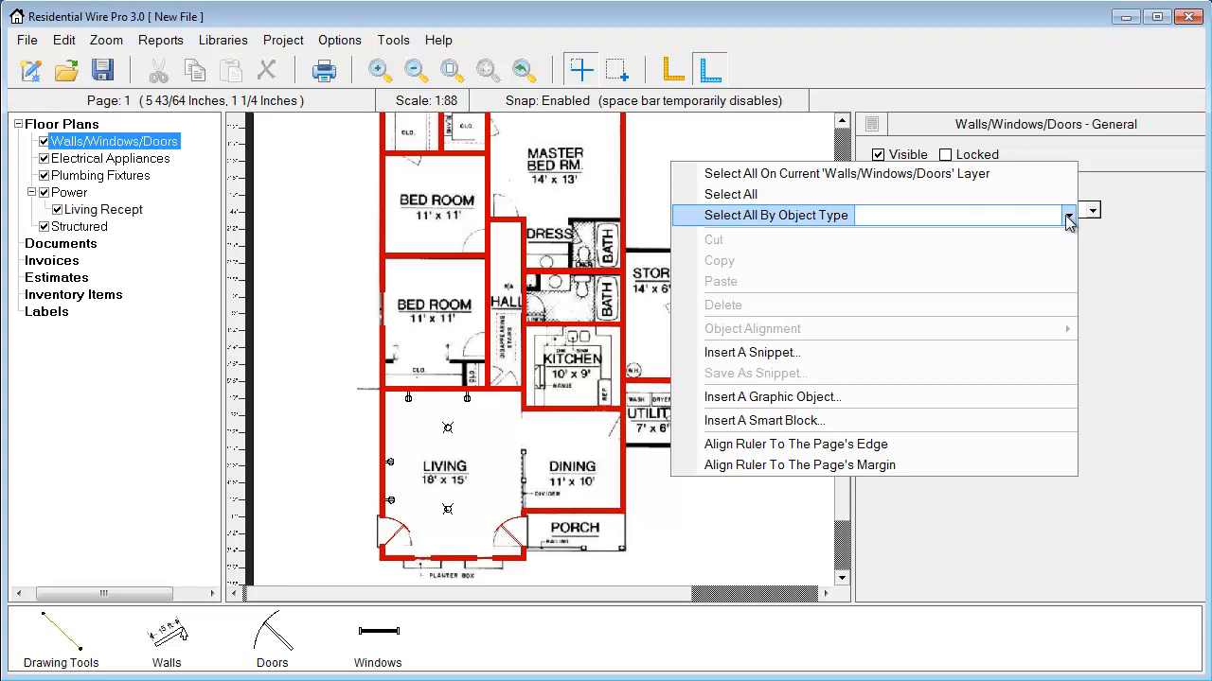
- Select all stud walls, recolour them black, and select everything on the plan
{"action": "left_click", "coordinate": [1067, 215]}
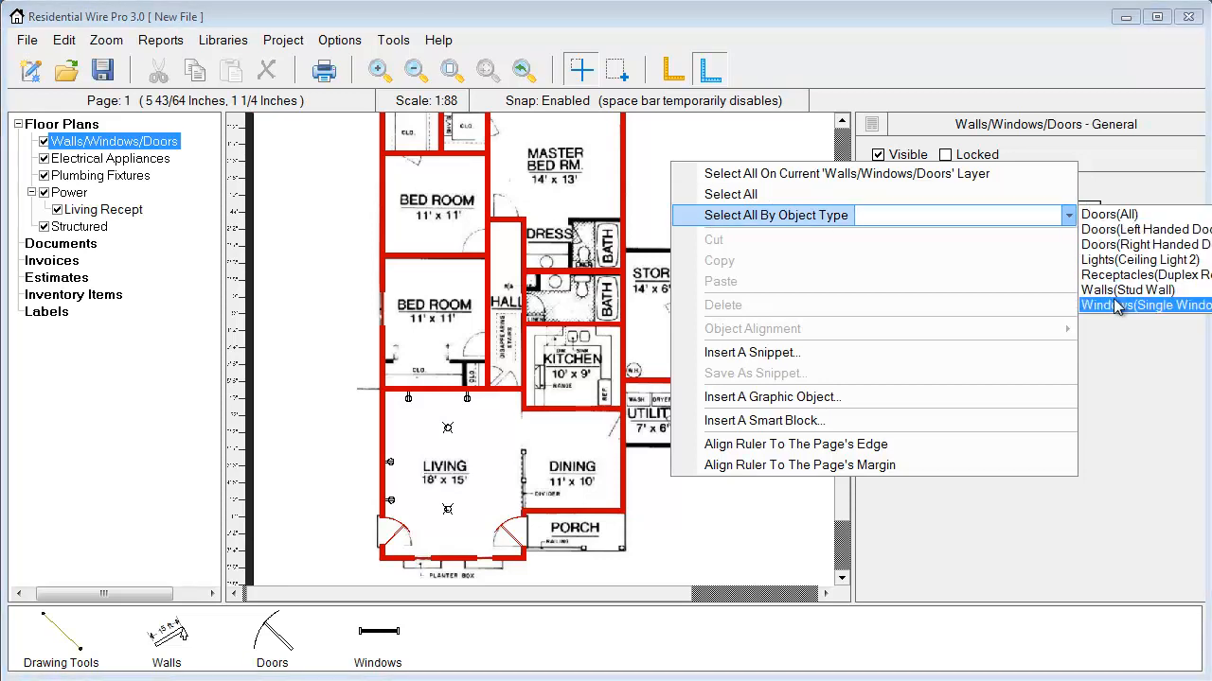
{"action": "left_click", "coordinate": [1143, 305]}
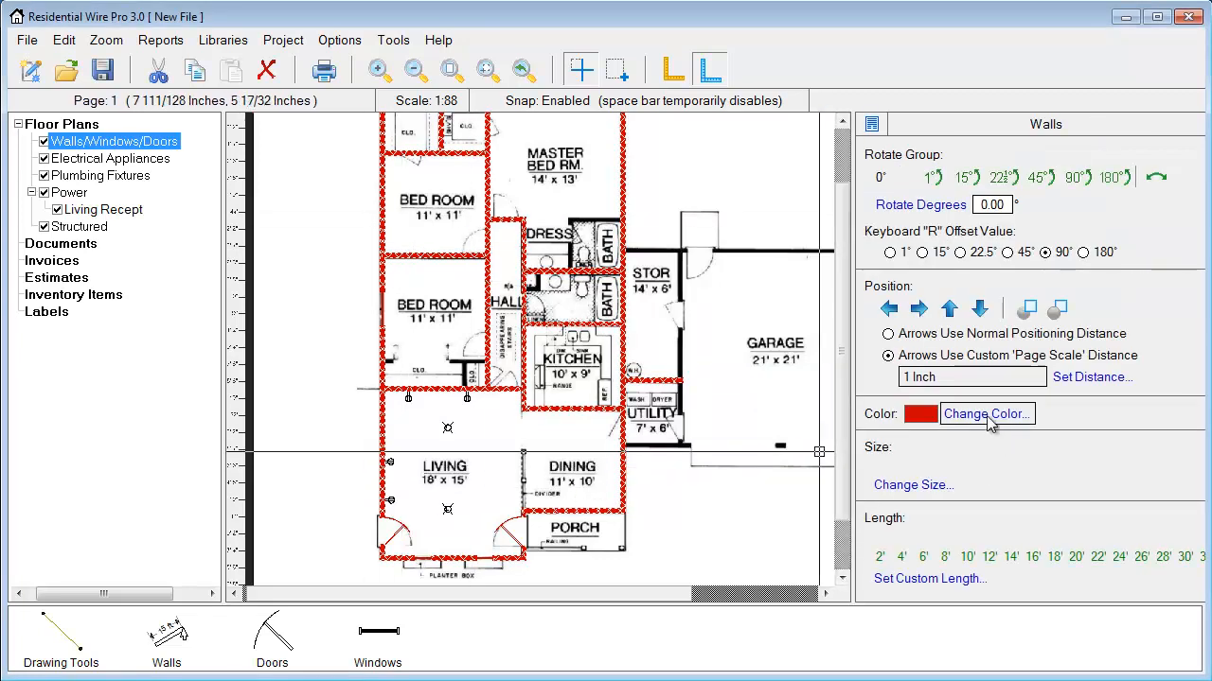
{"action": "left_click", "coordinate": [985, 414]}
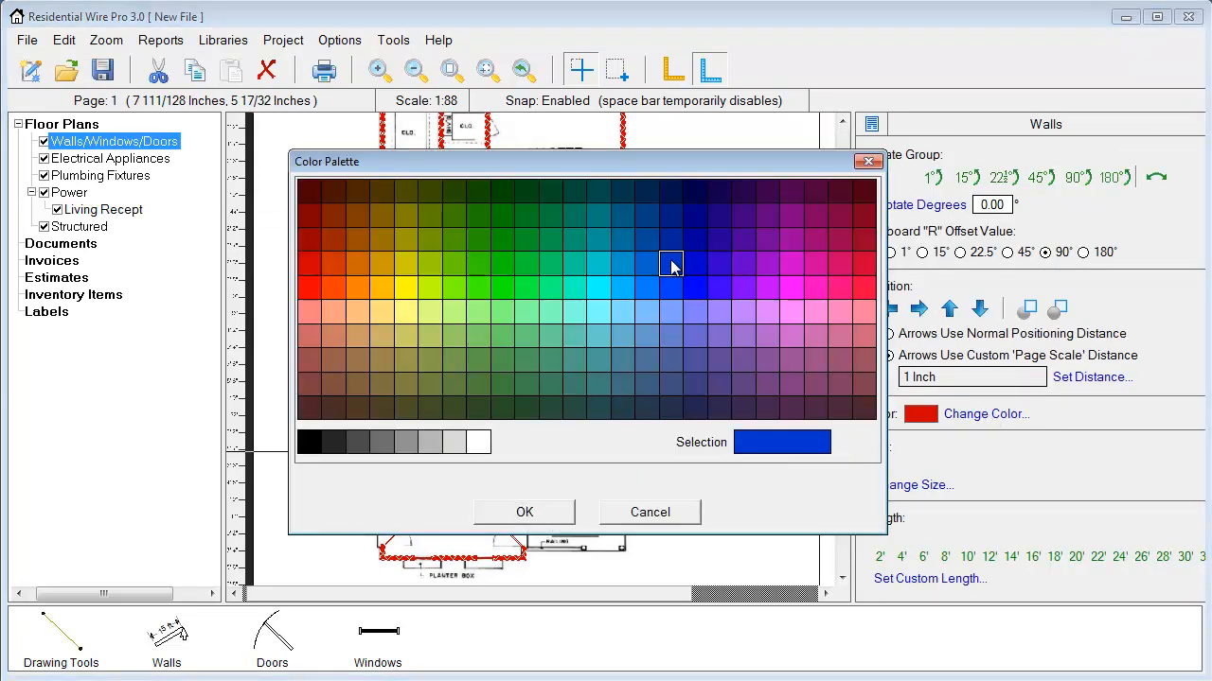
{"action": "left_click", "coordinate": [309, 442]}
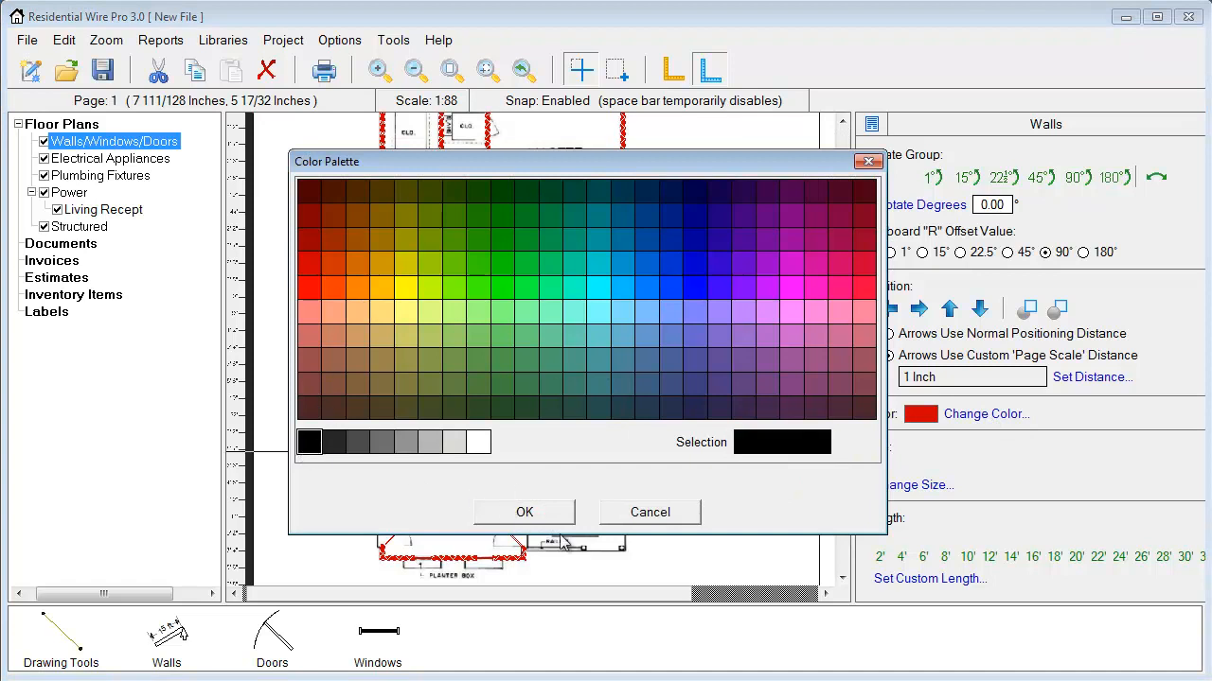
{"action": "left_click", "coordinate": [524, 512]}
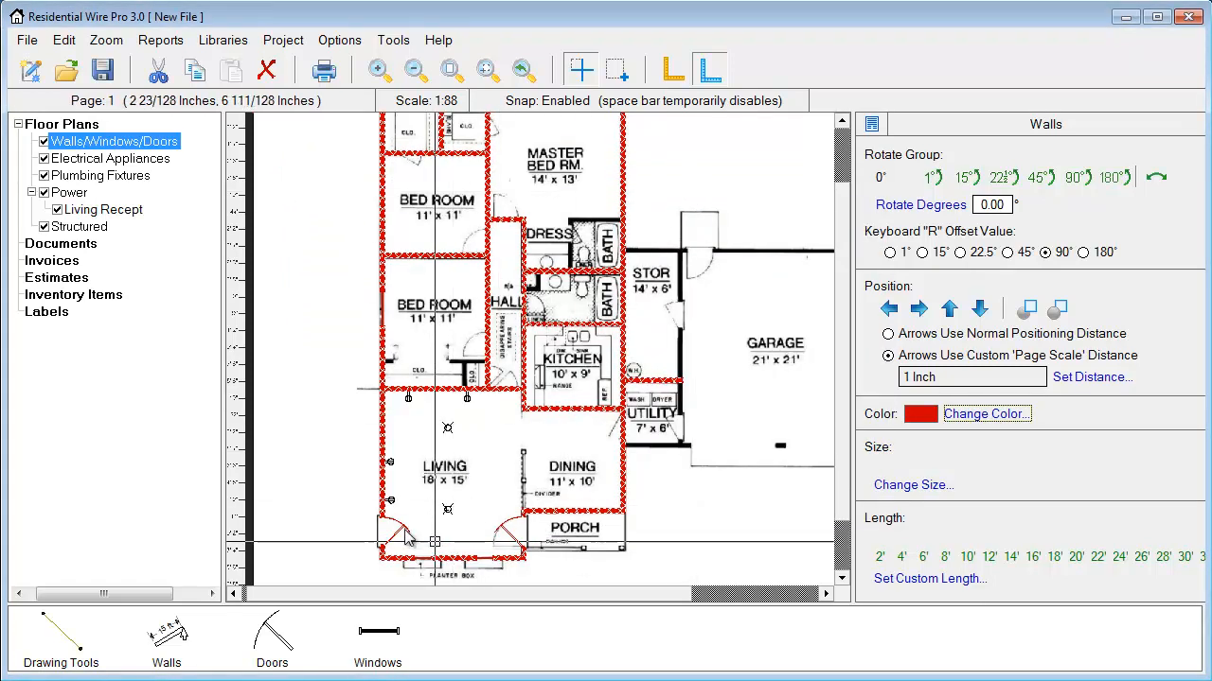
{"action": "right_click", "coordinate": [407, 539]}
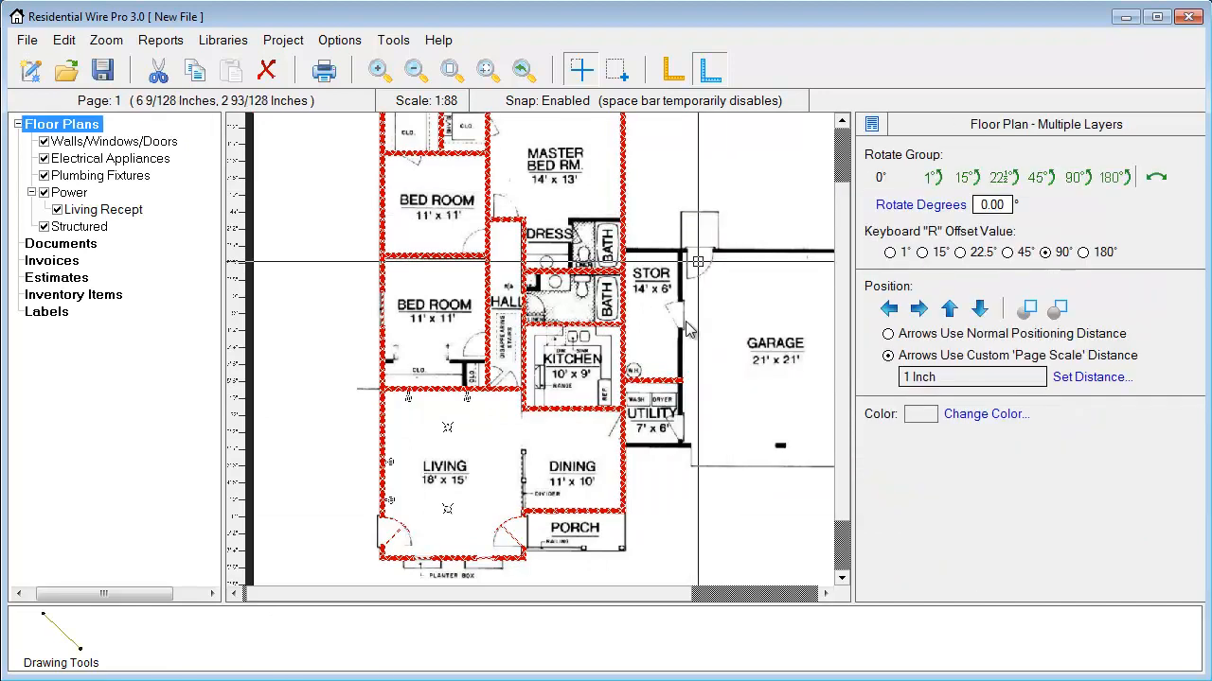
{"action": "left_click", "coordinate": [985, 414]}
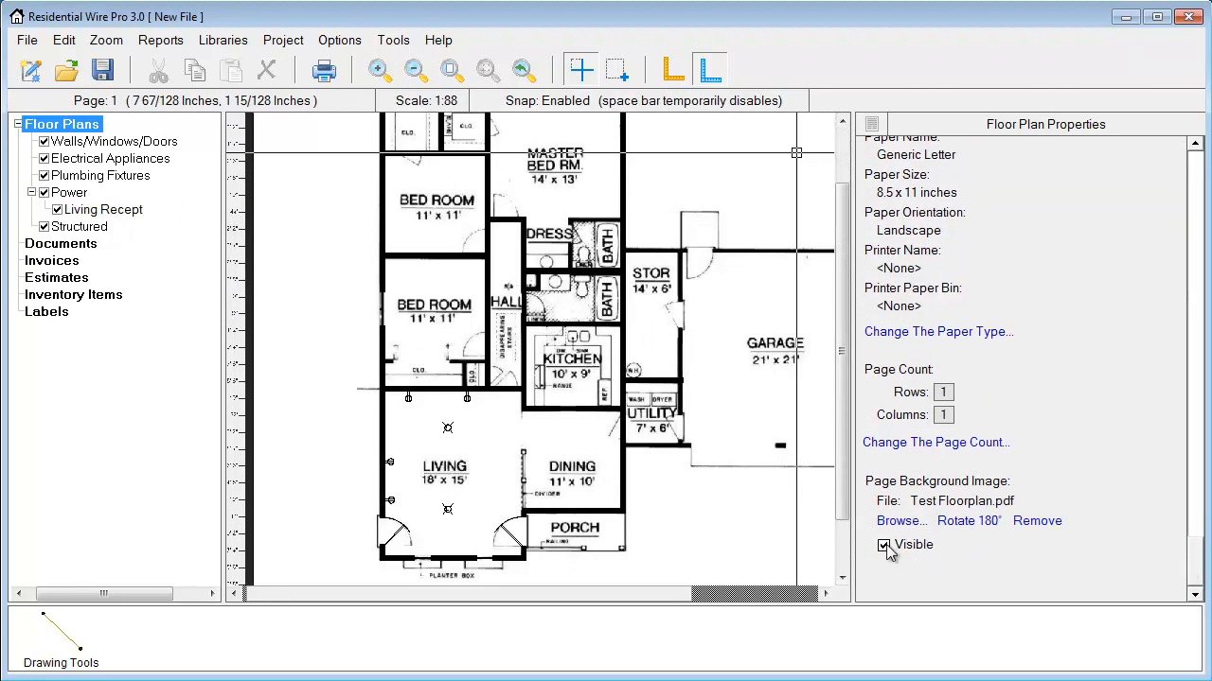
{"action": "left_click", "coordinate": [883, 547]}
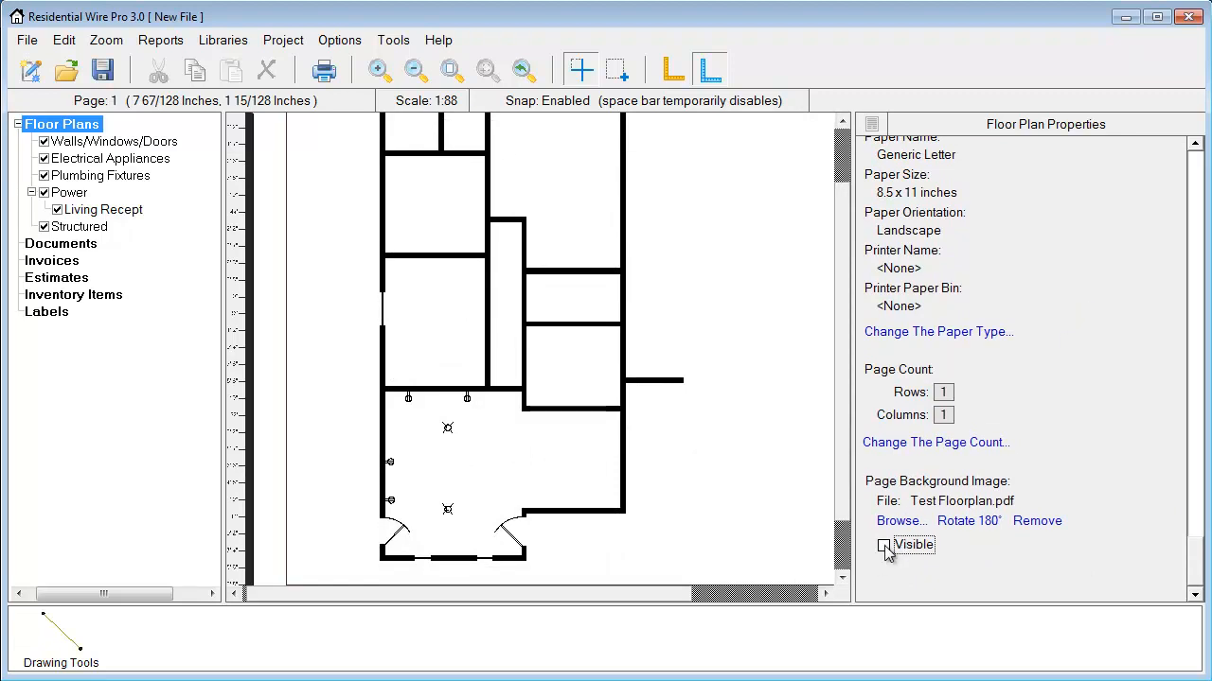
{"action": "left_click", "coordinate": [883, 545]}
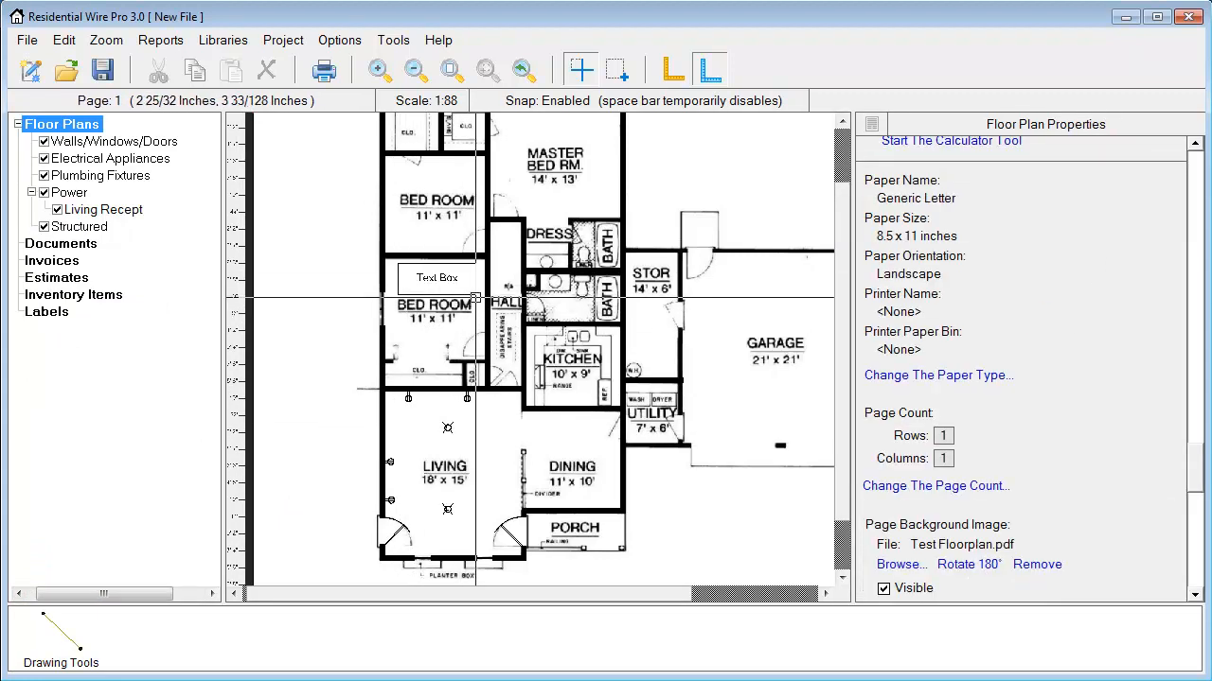
- Make the new text label transparent and type the Bedroom label
{"action": "left_click", "coordinate": [437, 278]}
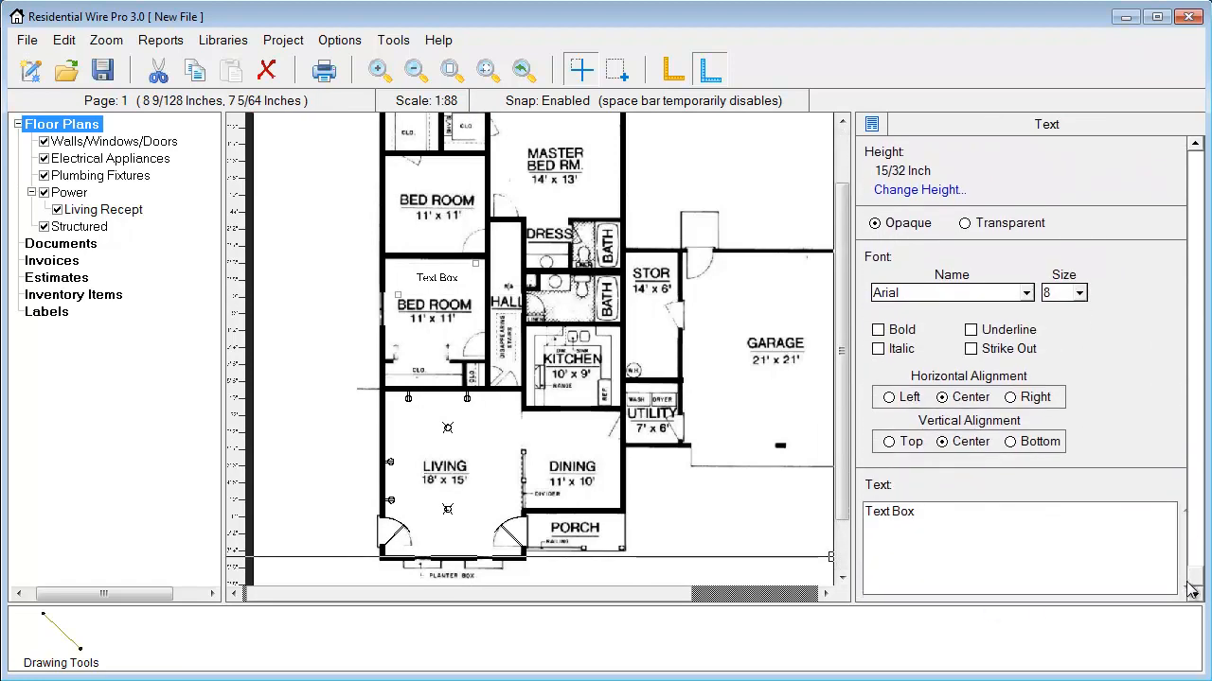
{"action": "mouse_move", "coordinate": [888, 263]}
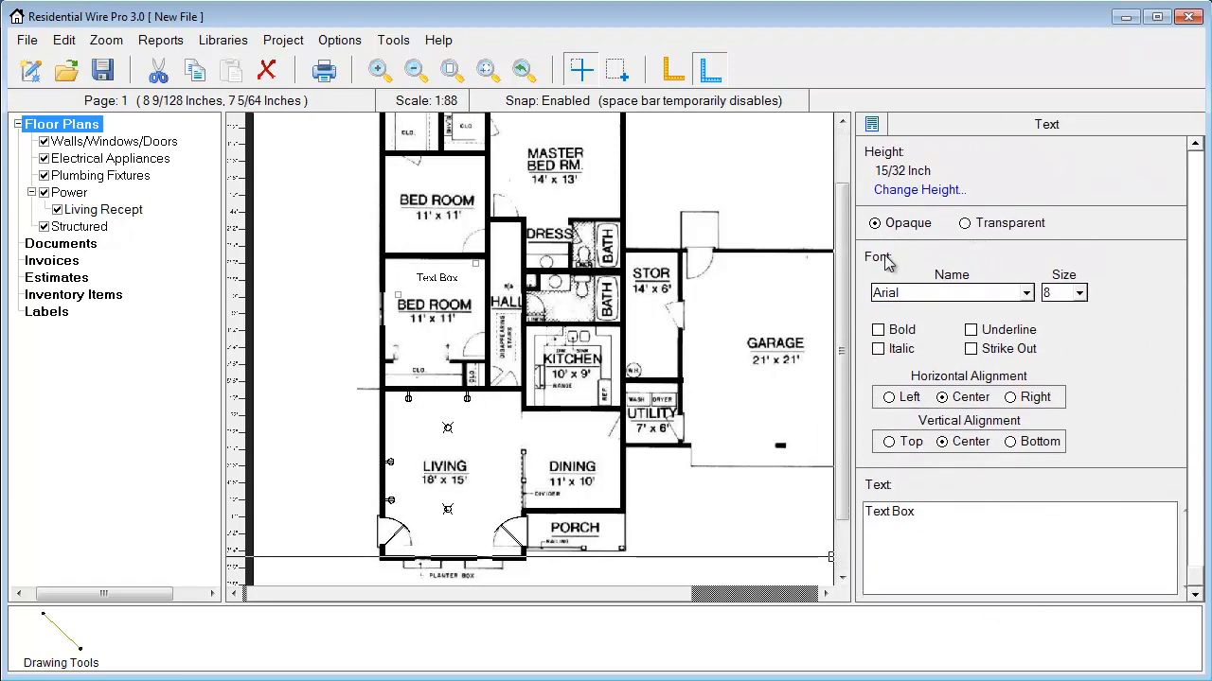
{"action": "left_click", "coordinate": [964, 222]}
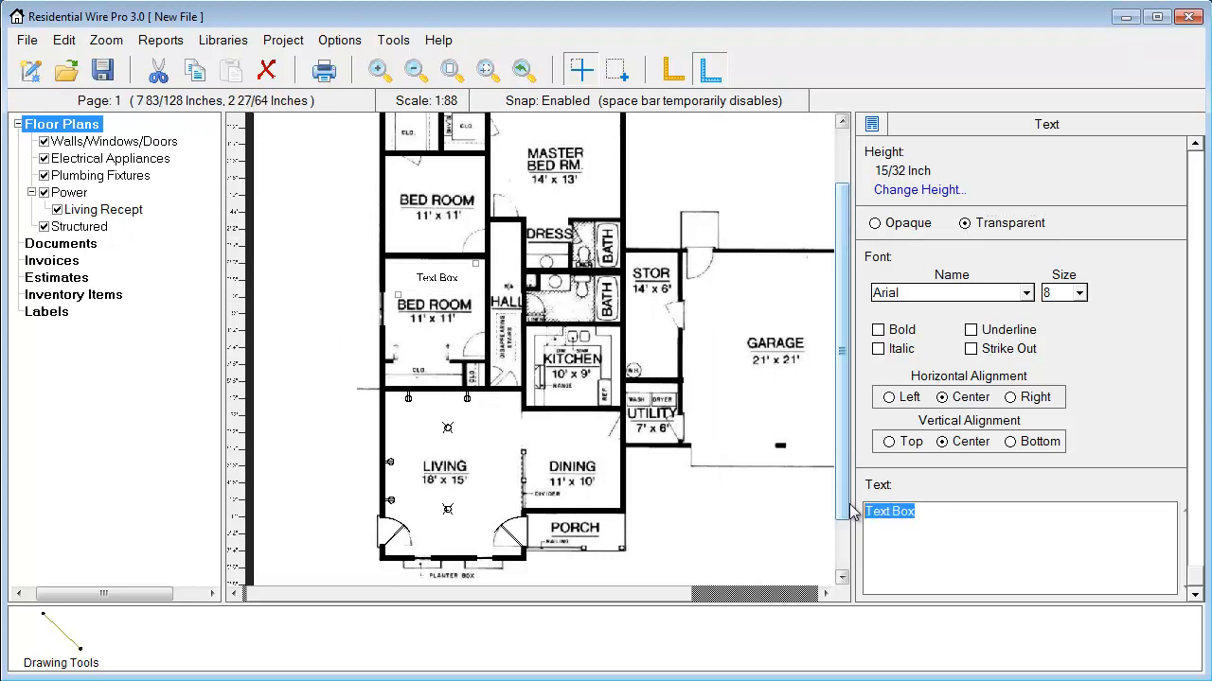
{"action": "type", "text": "Bedroom"}
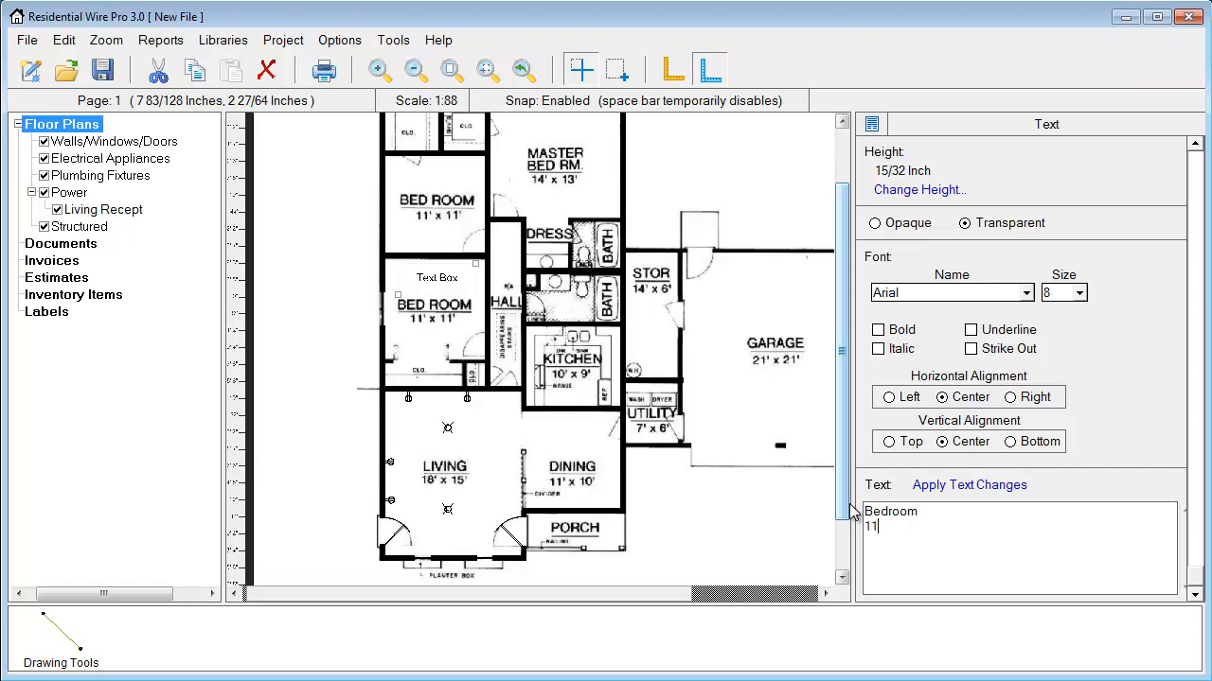
{"action": "type", "text": "' x 11"}
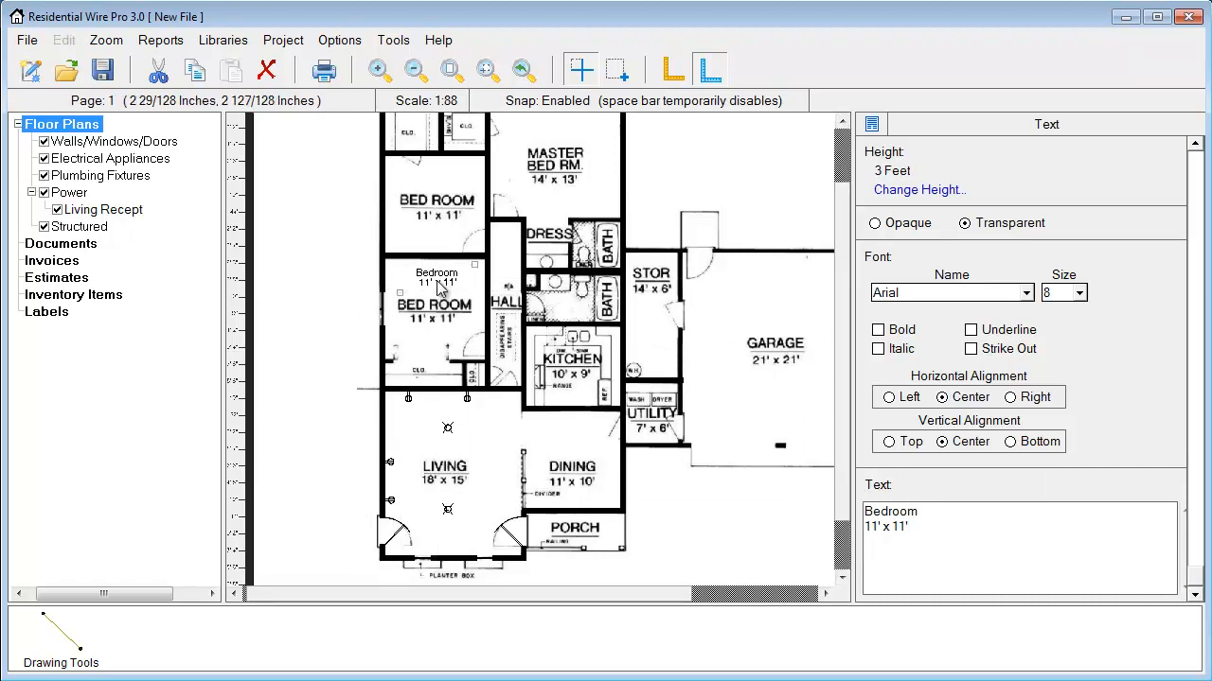
- Change the living room label to Living 18'x 15' and apply it
{"action": "left_click", "coordinate": [438, 275]}
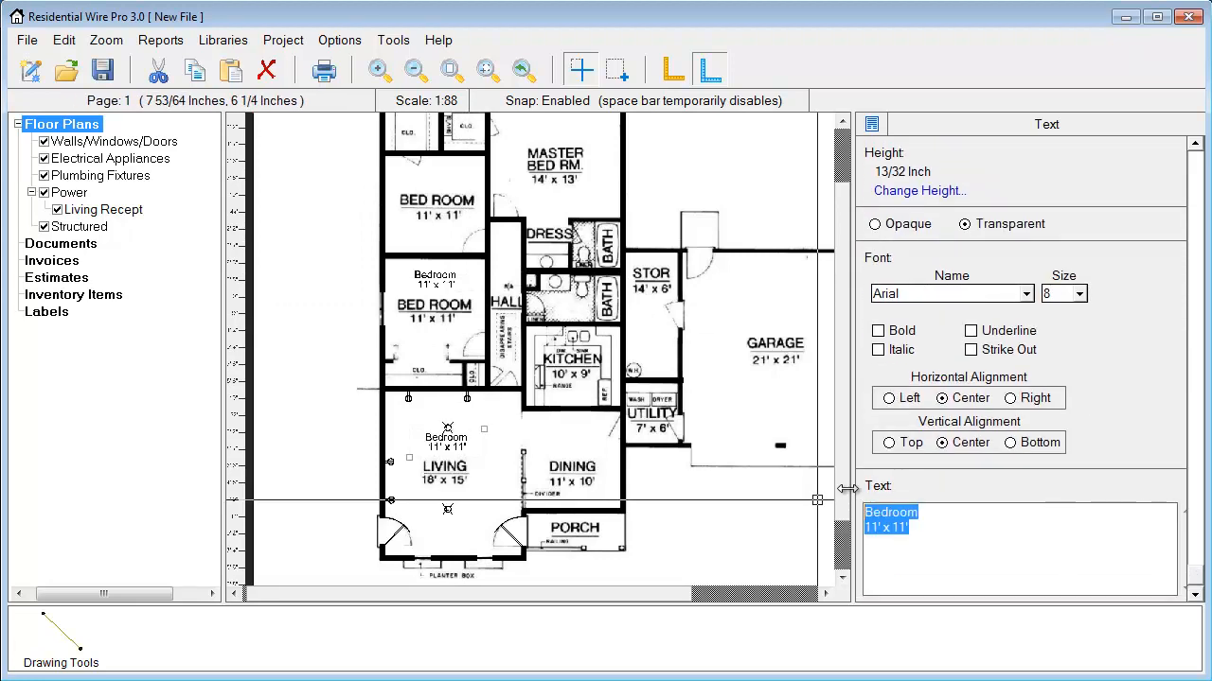
{"action": "type", "text": "Living"}
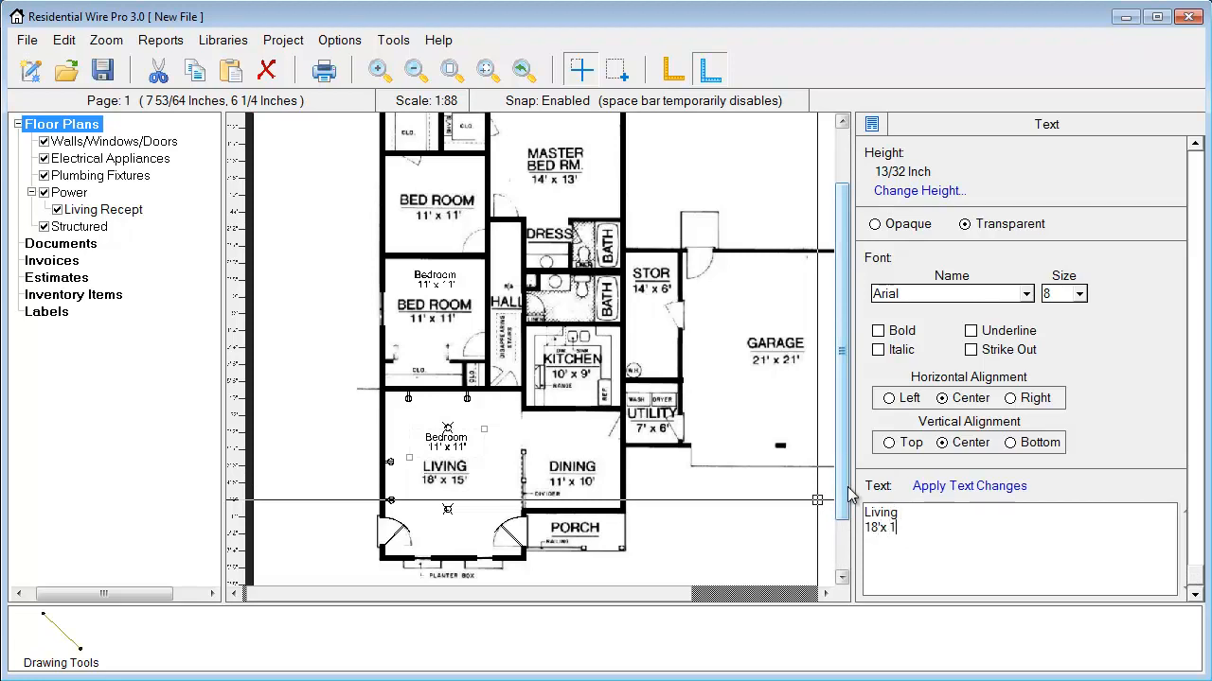
{"action": "left_click", "coordinate": [968, 486]}
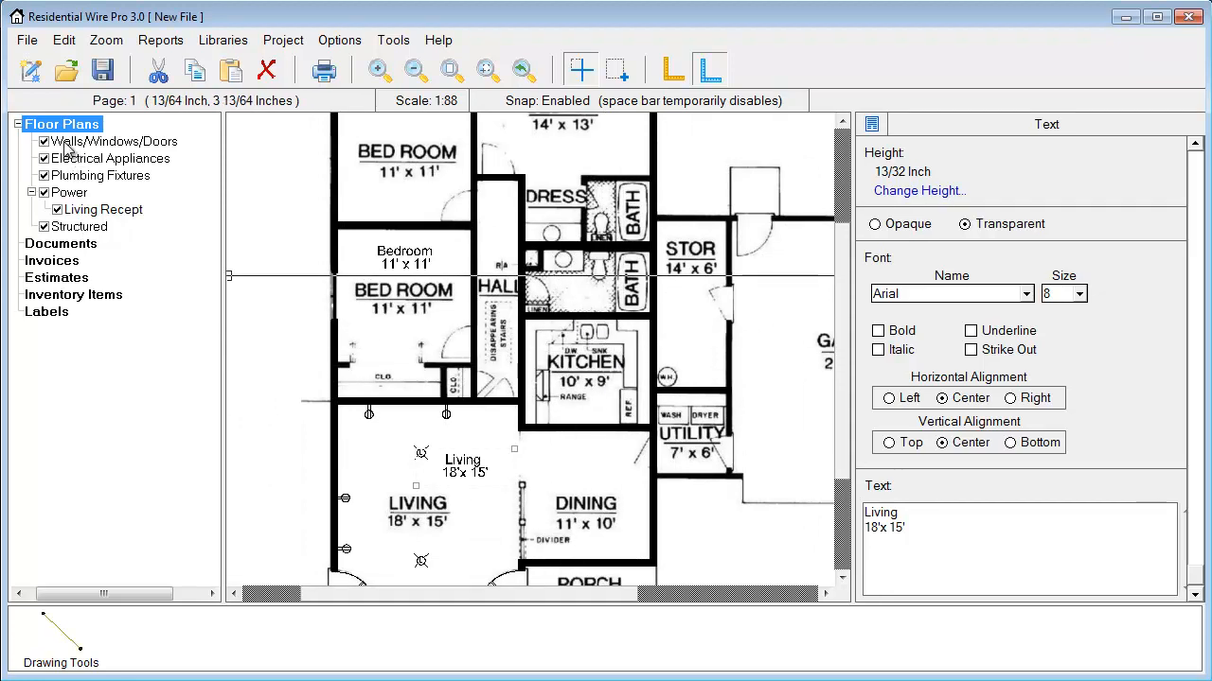
- Uncheck Visible for the Floor Plans page background image and scroll to review
{"action": "left_click", "coordinate": [113, 141]}
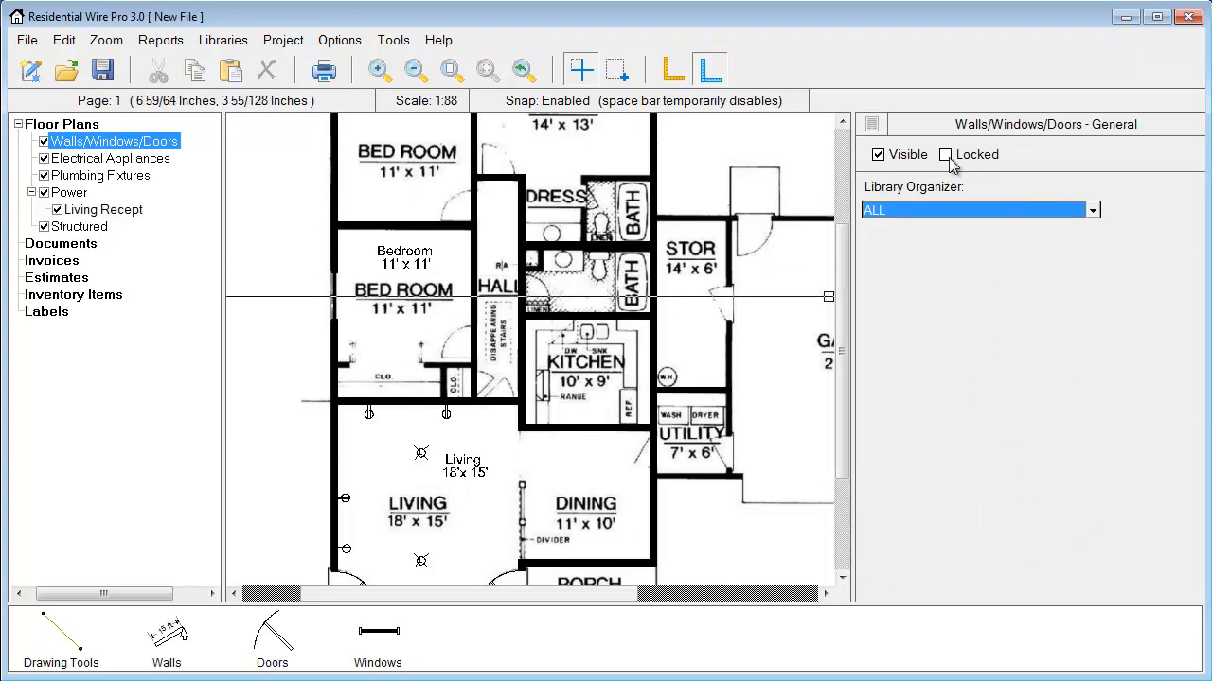
{"action": "left_click", "coordinate": [944, 154]}
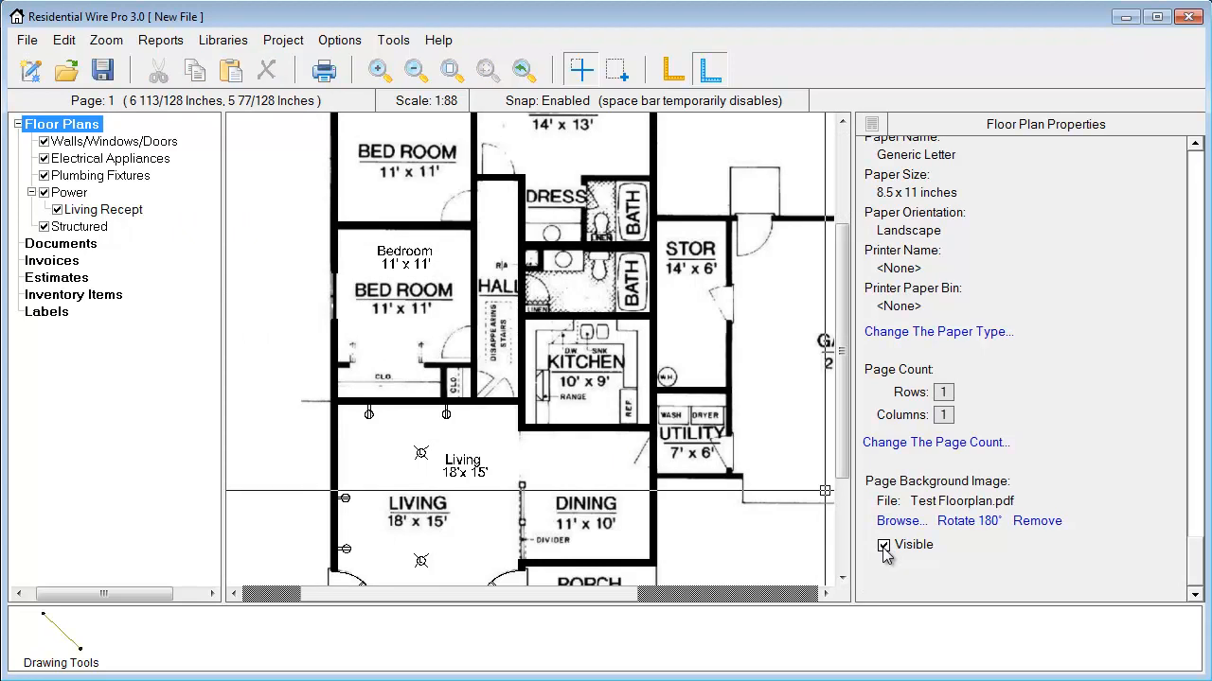
{"action": "left_click", "coordinate": [882, 544]}
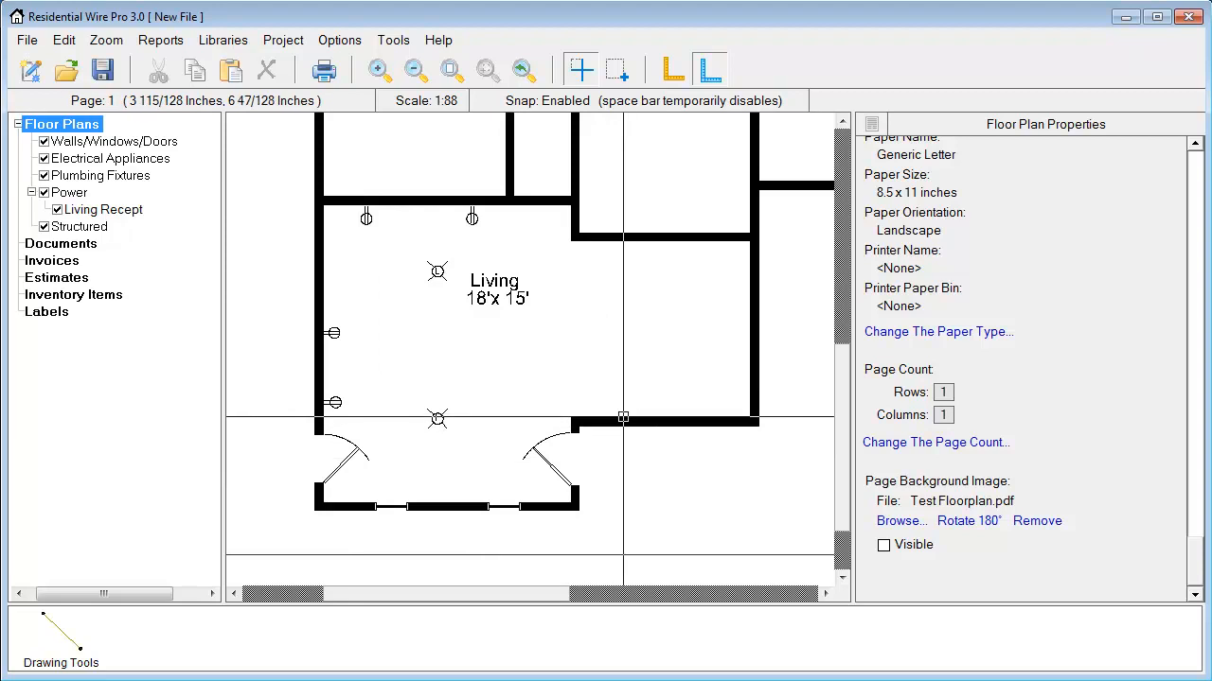
{"action": "mouse_move", "coordinate": [507, 329]}
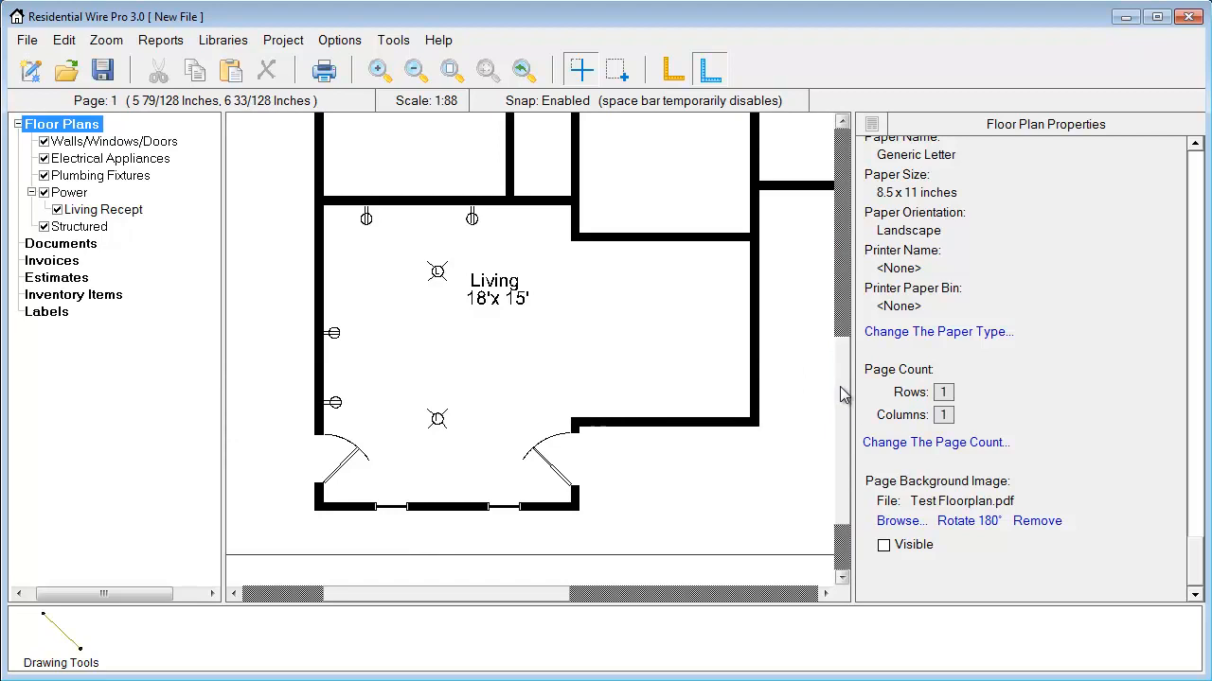
{"action": "scroll", "scroll_direction": "down", "scroll_amount": 3}
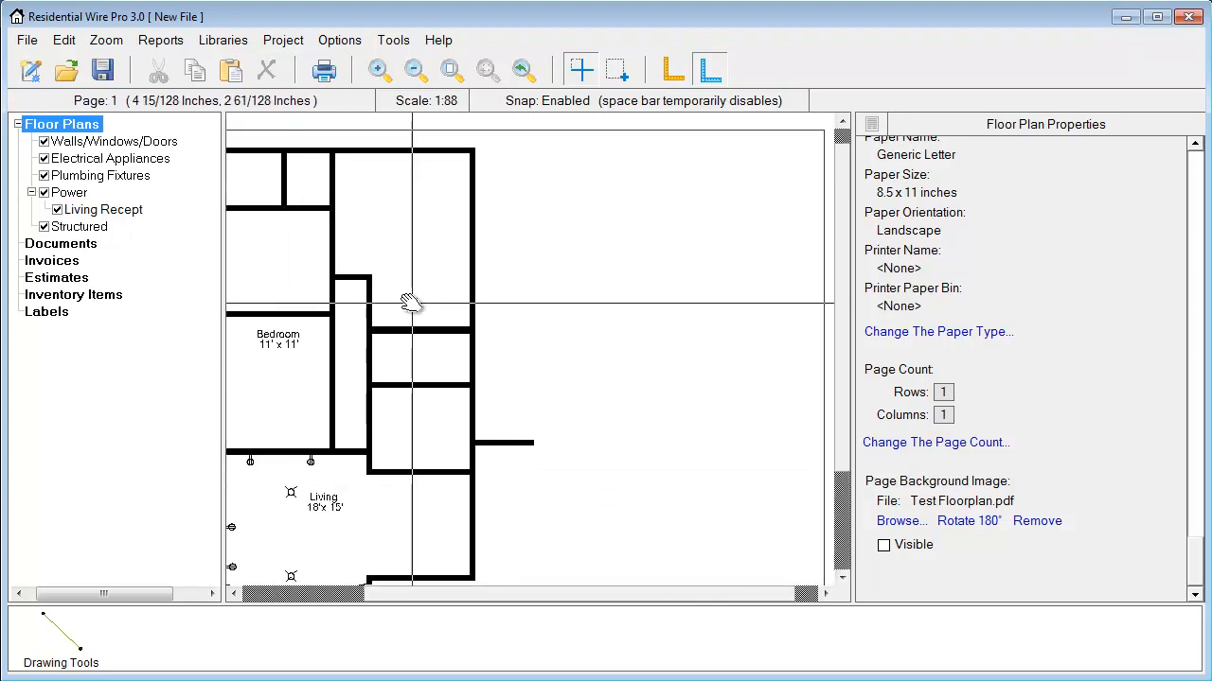
- Insert the Bed_Queen Size.vdf graphic from the Furniture library into the plan
{"action": "right_click", "coordinate": [412, 301]}
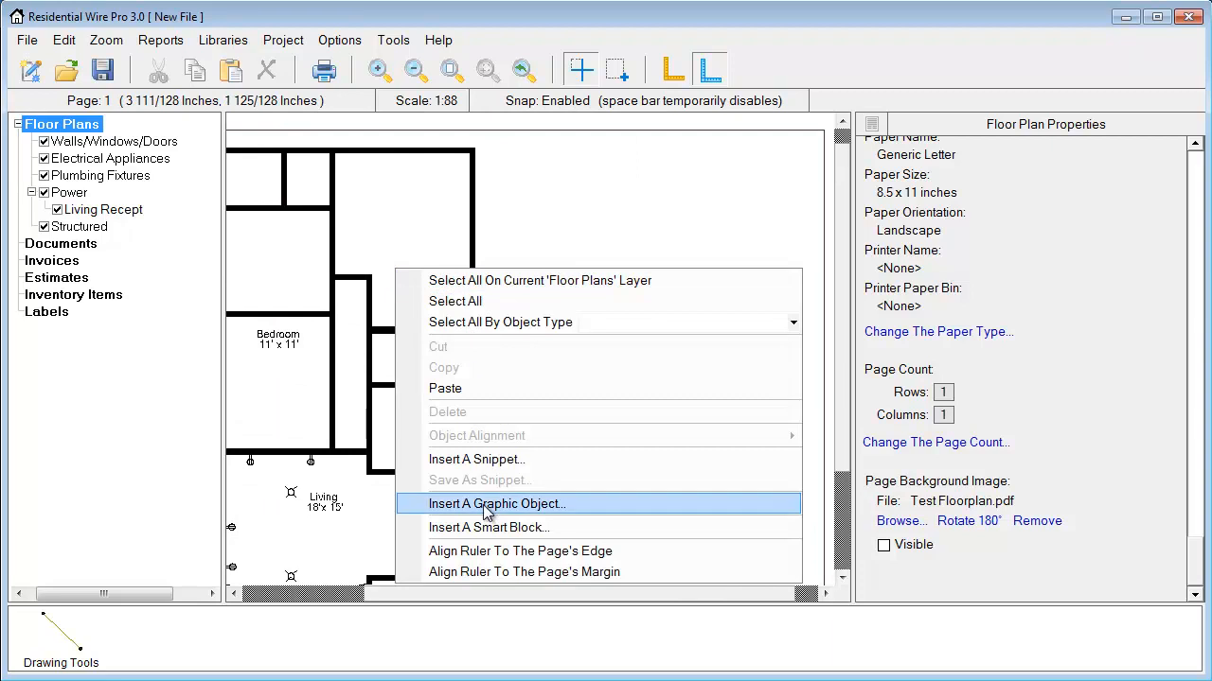
{"action": "left_click", "coordinate": [497, 504]}
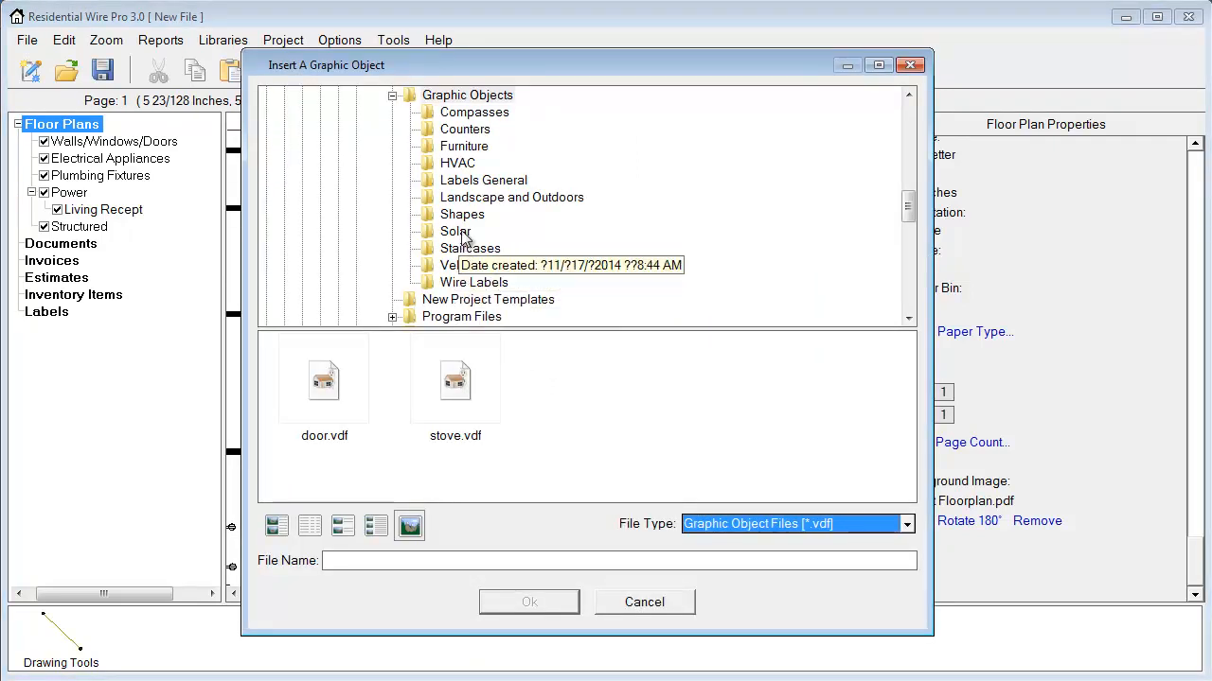
{"action": "left_click", "coordinate": [464, 146]}
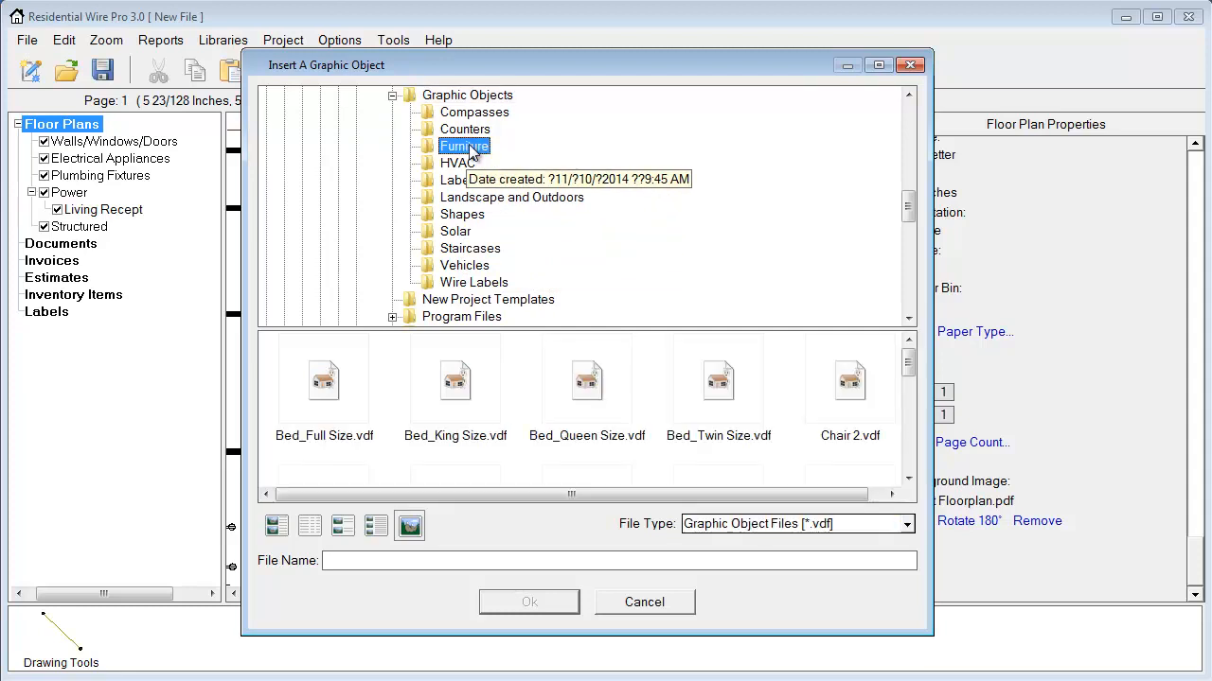
{"action": "left_click", "coordinate": [586, 379]}
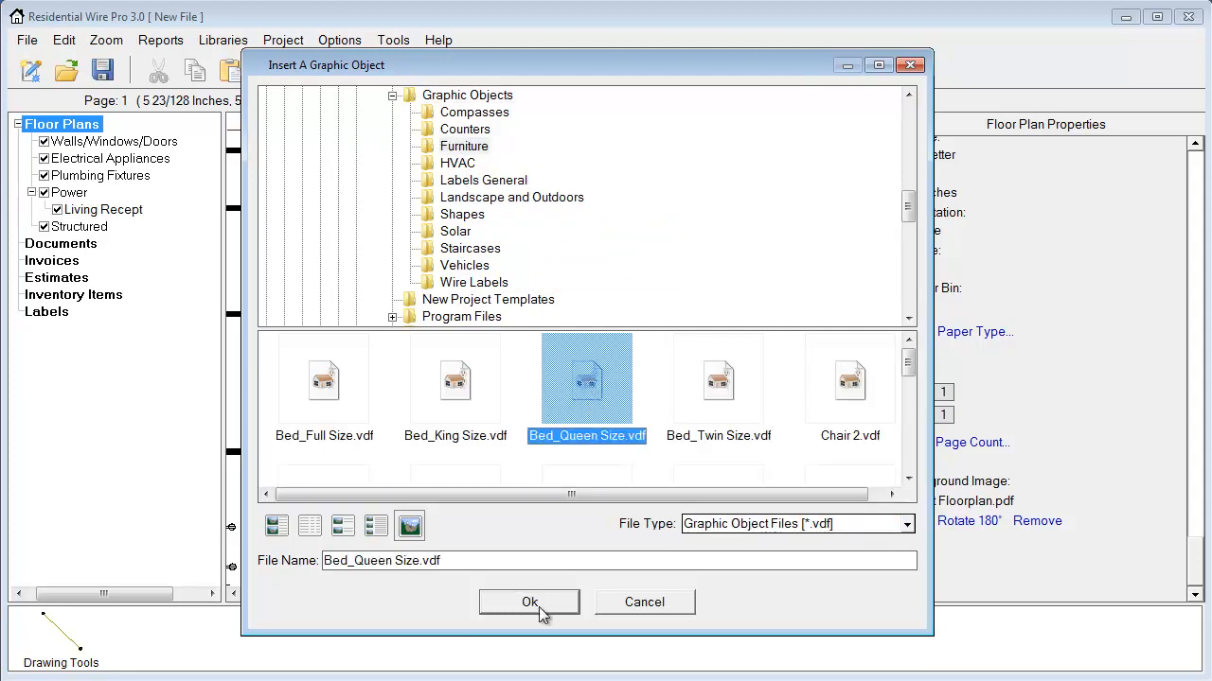
{"action": "left_click", "coordinate": [529, 603]}
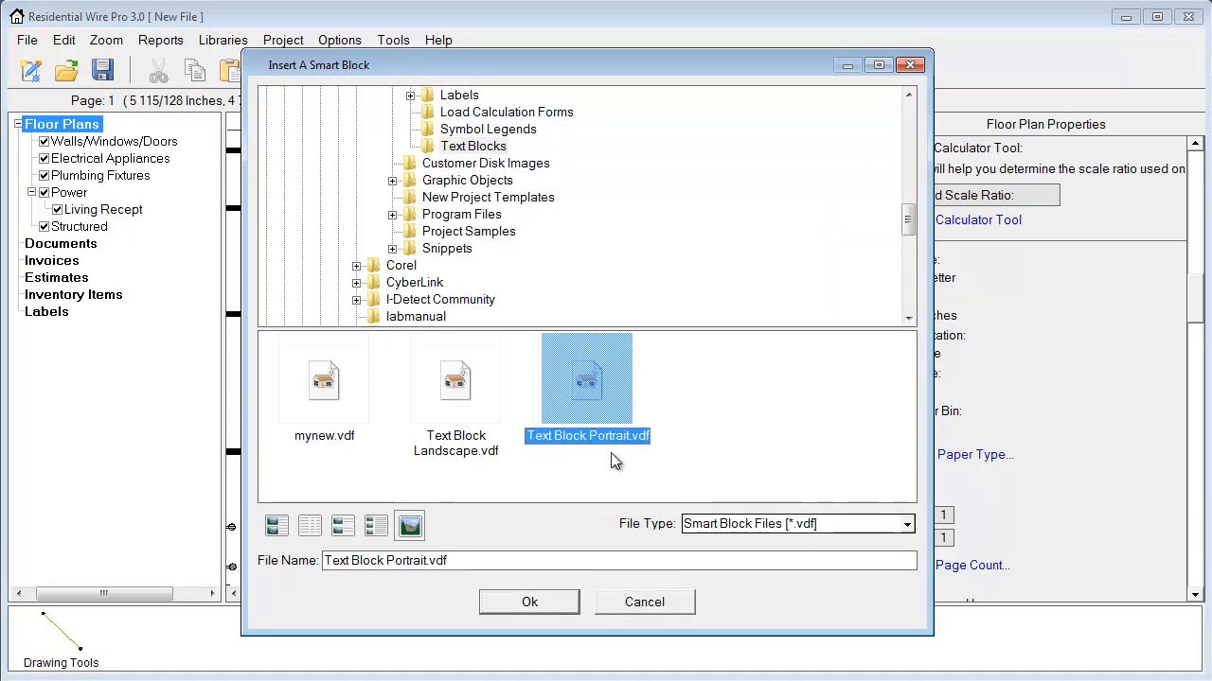
- Place the Text Block Portrait title block scaled to 69% and open it in the Smart Block Editor
{"action": "left_click", "coordinate": [529, 602]}
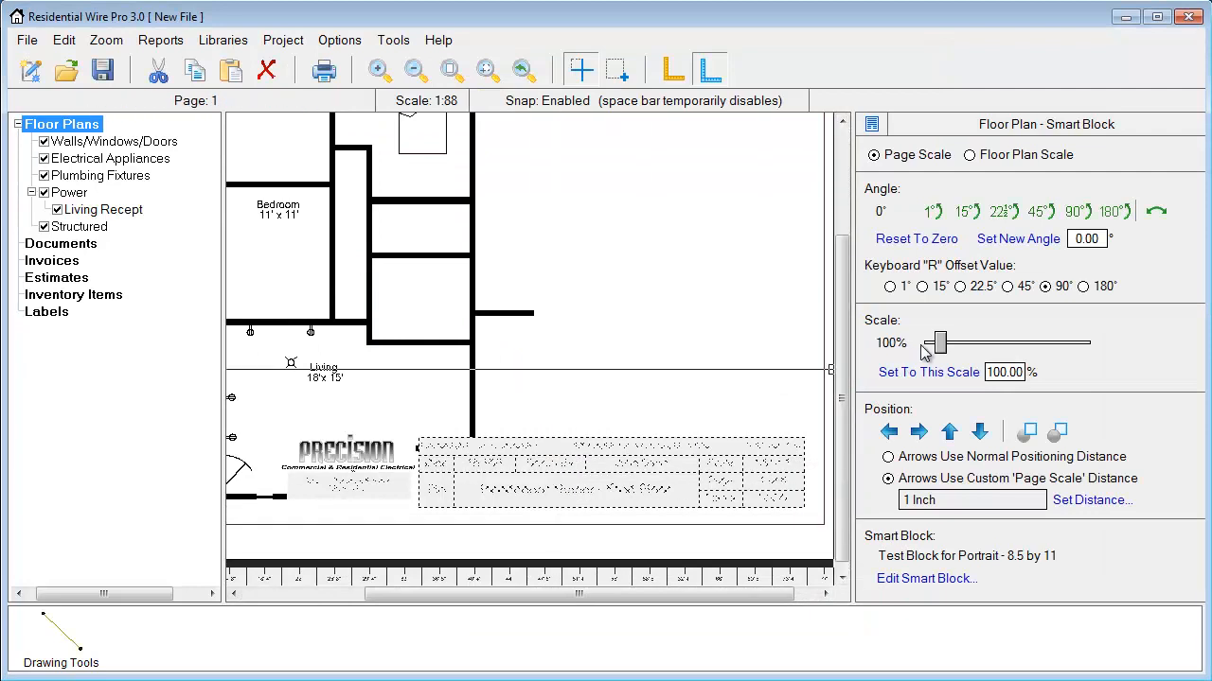
{"action": "left_click_drag", "start_coordinate": [951, 343], "coordinate": [933, 342]}
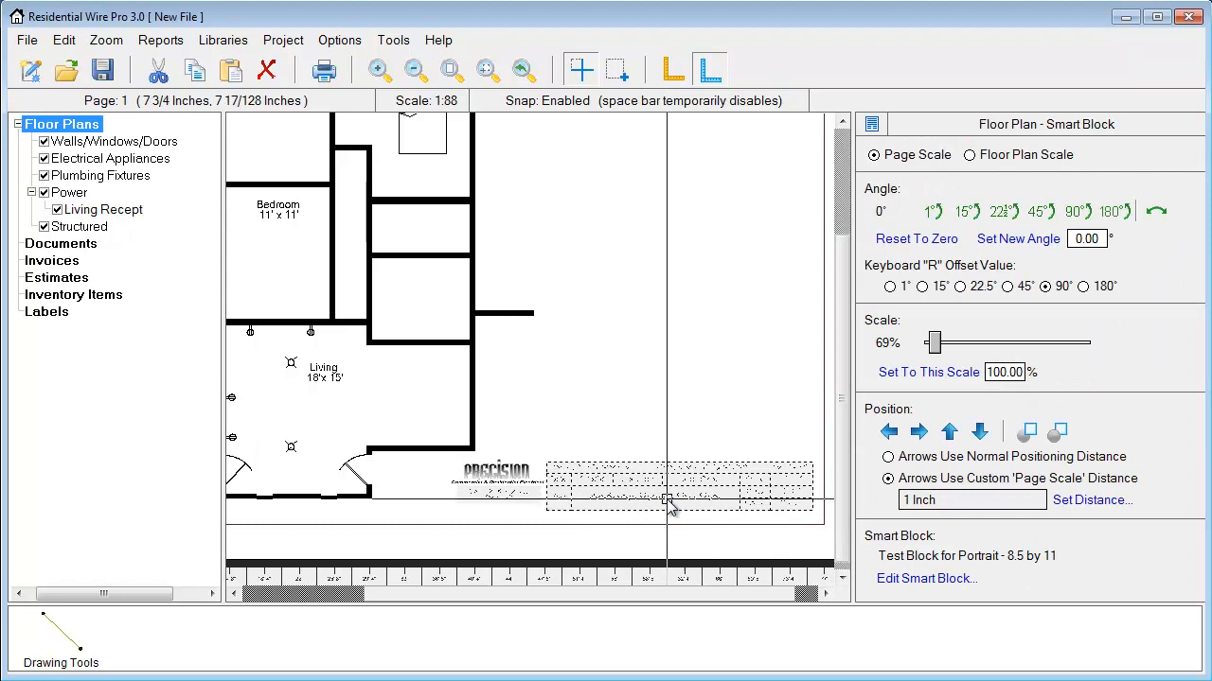
{"action": "left_click", "coordinate": [925, 578]}
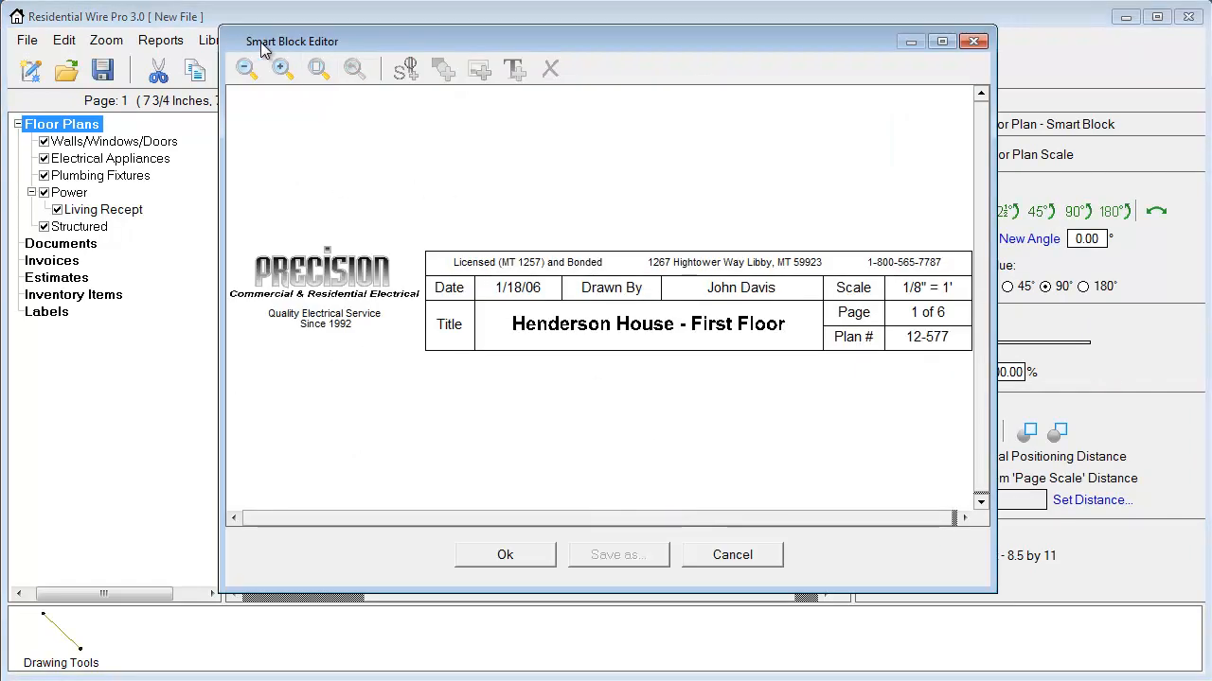
- Replace the title block's Precision logo with the color logo.jpg image
{"action": "left_click", "coordinate": [325, 273]}
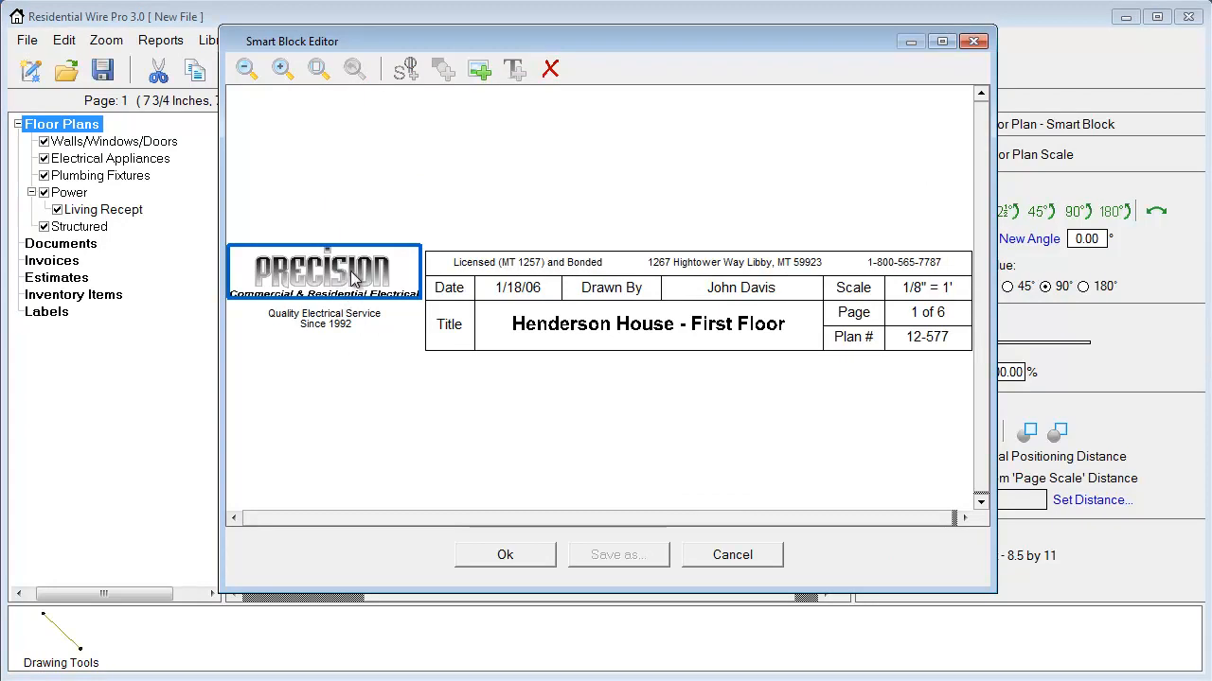
{"action": "left_click", "coordinate": [479, 68]}
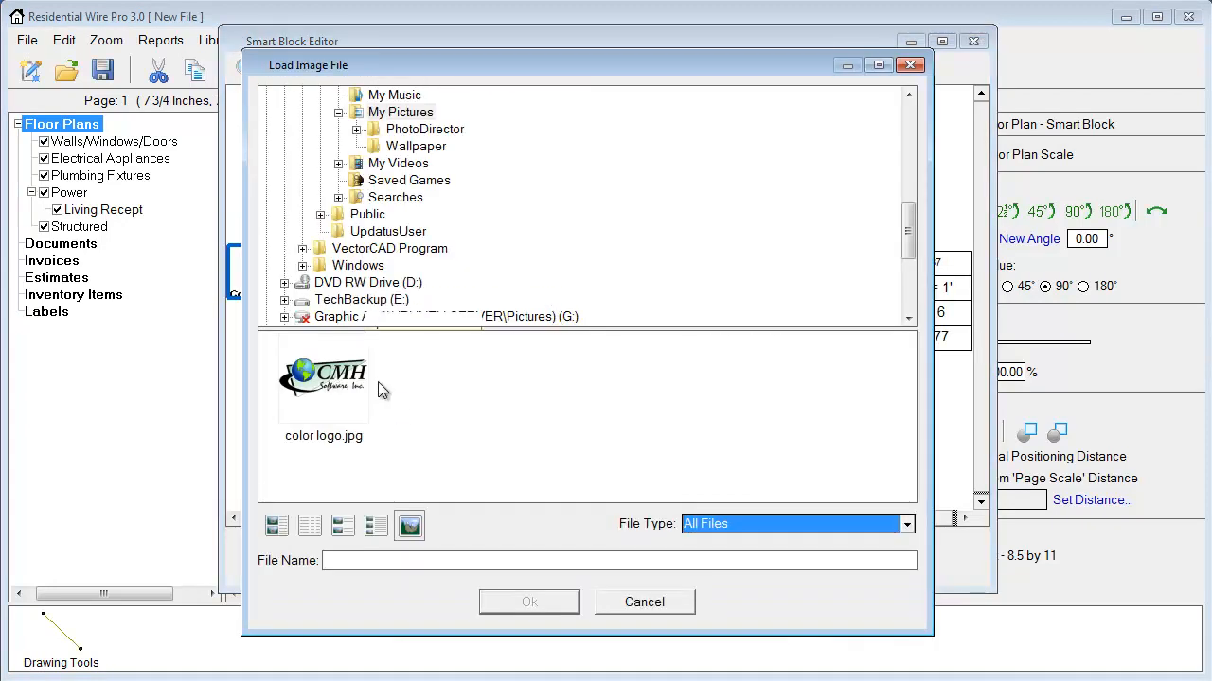
{"action": "left_click", "coordinate": [323, 379]}
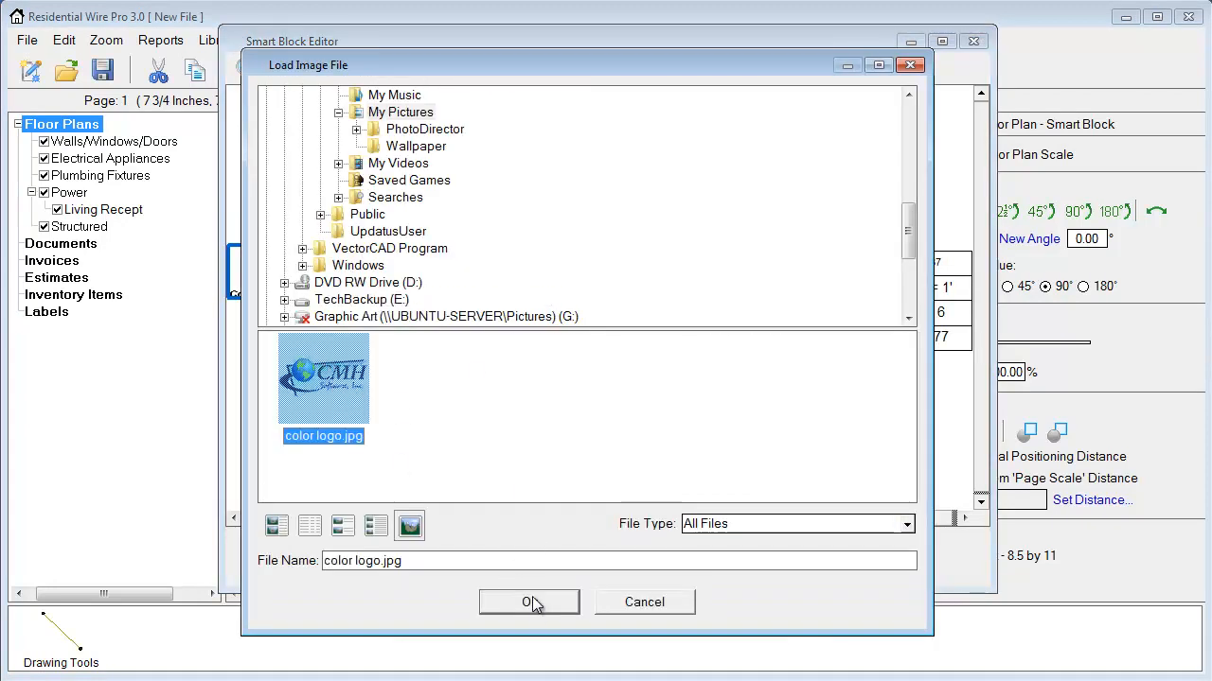
{"action": "left_click", "coordinate": [528, 602]}
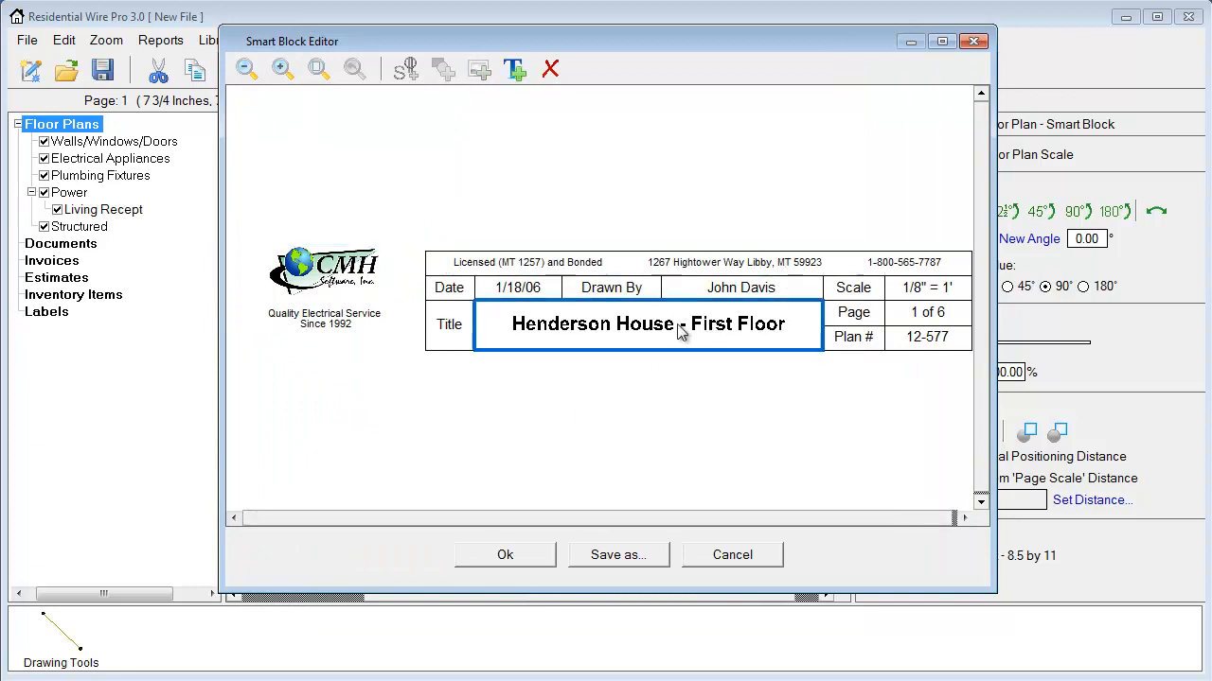
- Leave the title text unchanged and apply the customized title block to the plan
{"action": "double_click", "coordinate": [647, 324]}
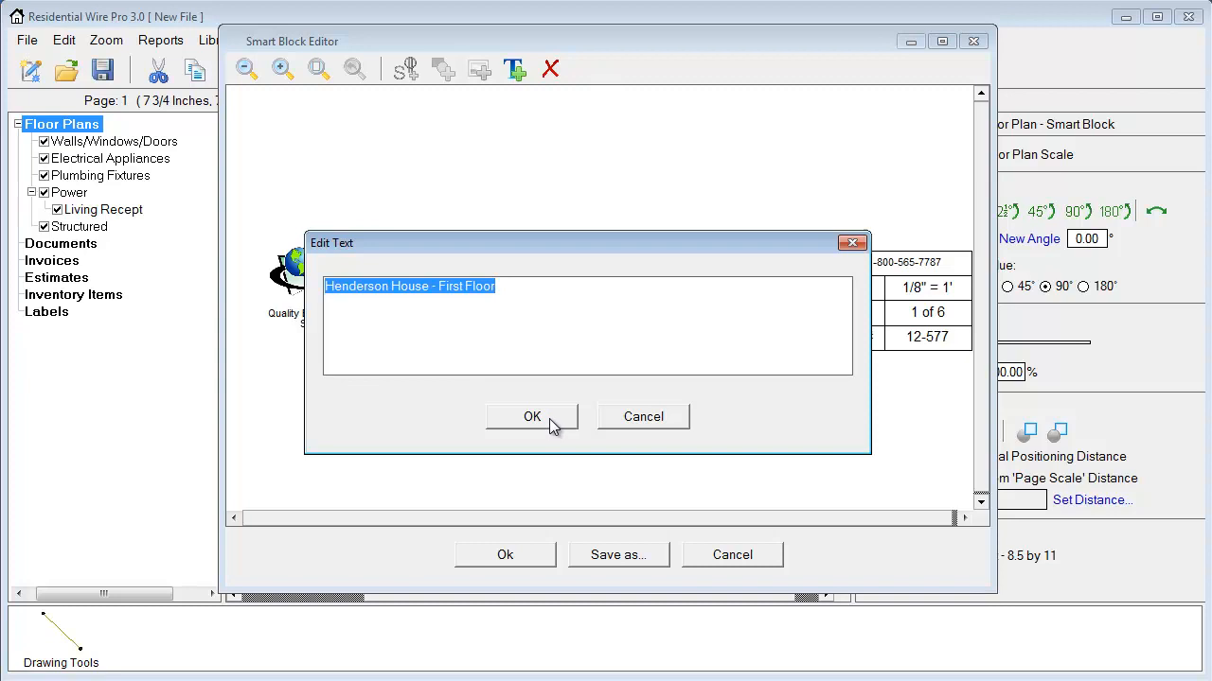
{"action": "left_click", "coordinate": [532, 417]}
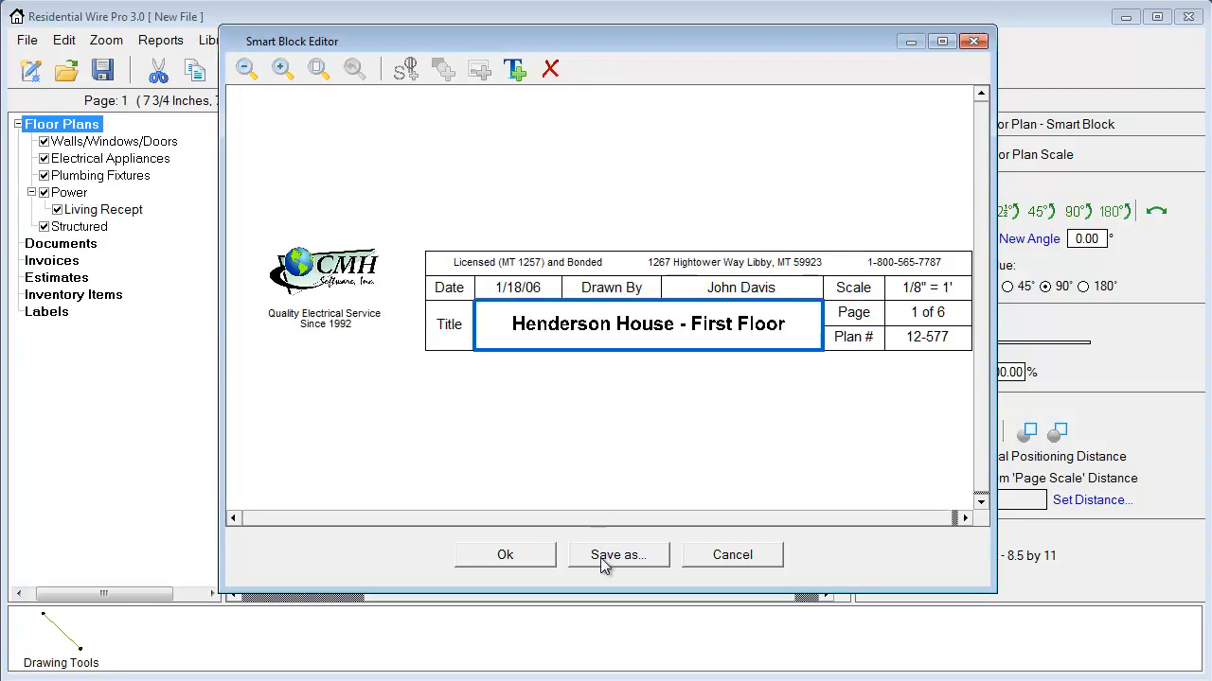
{"action": "mouse_move", "coordinate": [625, 525]}
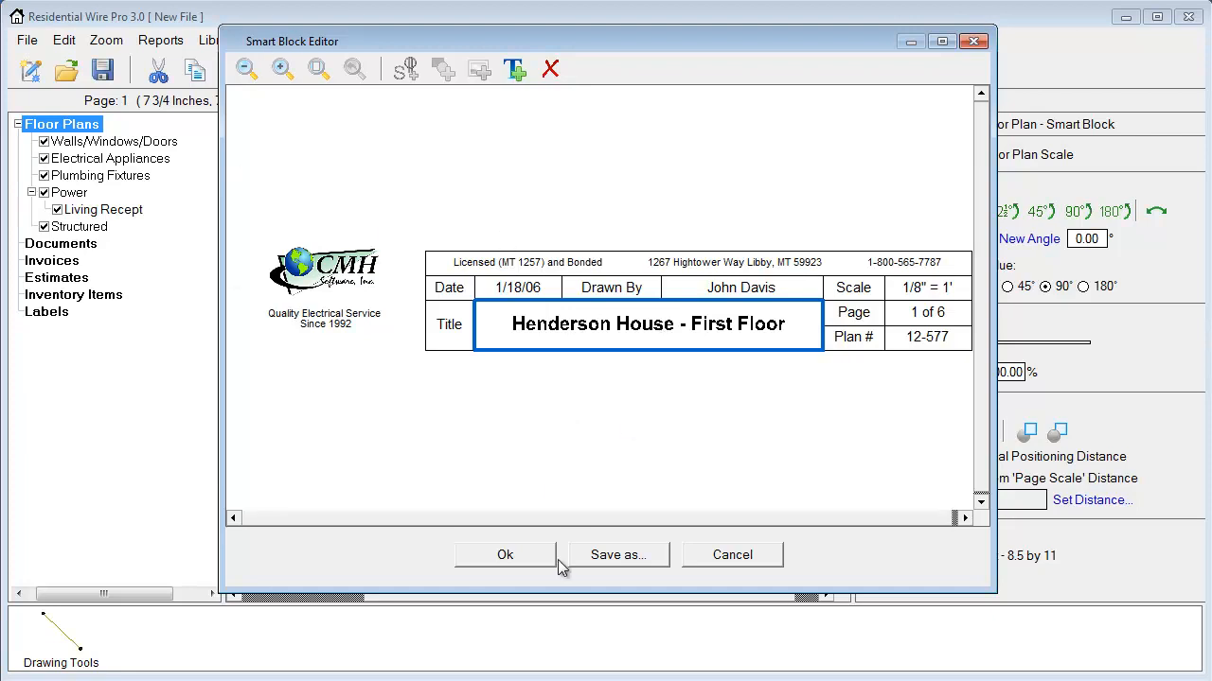
{"action": "left_click", "coordinate": [505, 555]}
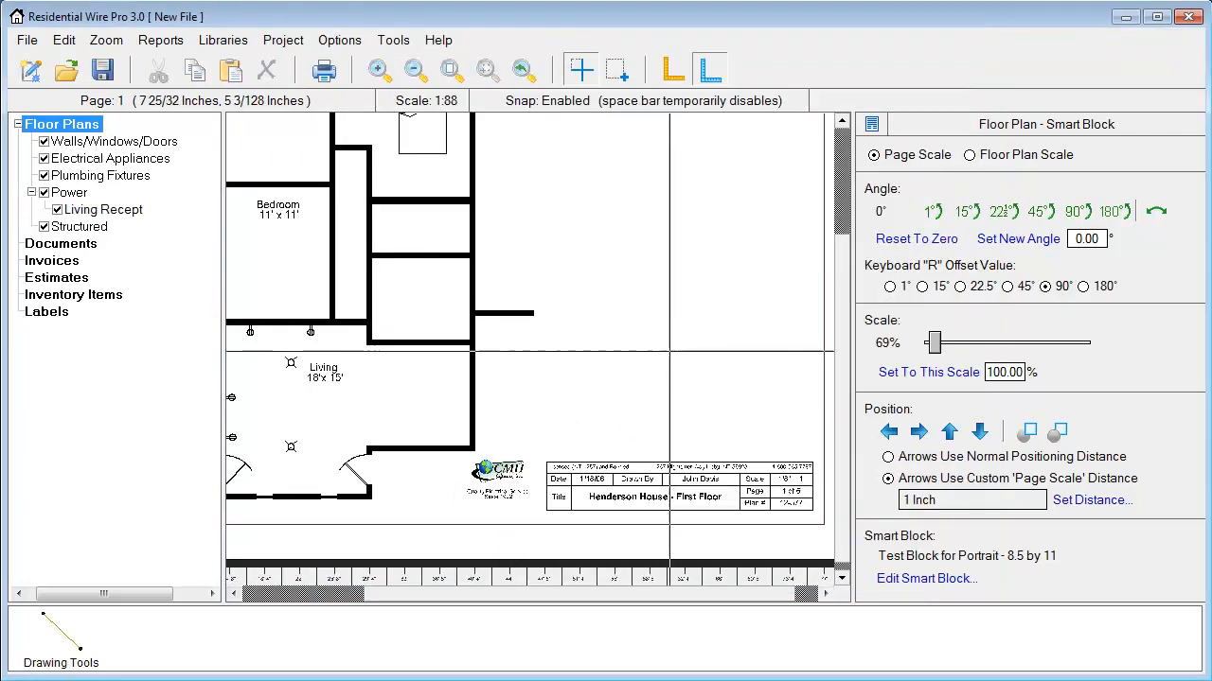